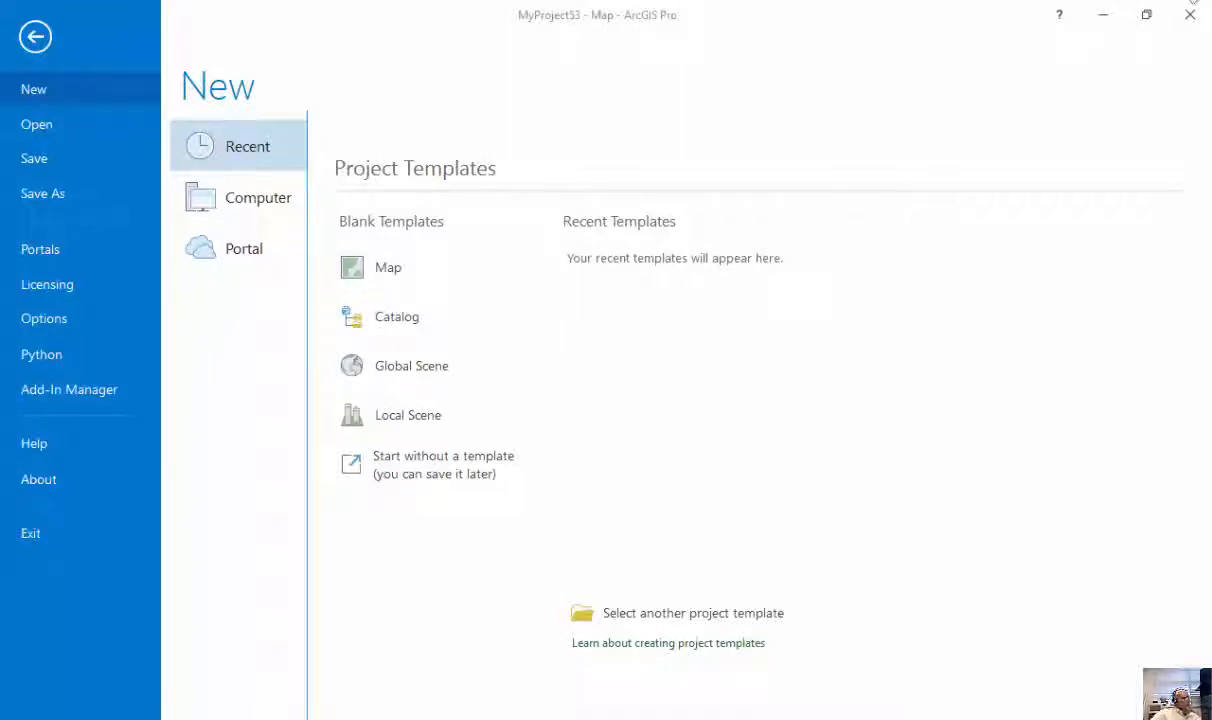
{"action": "mouse_move", "coordinate": [1053, 112]}
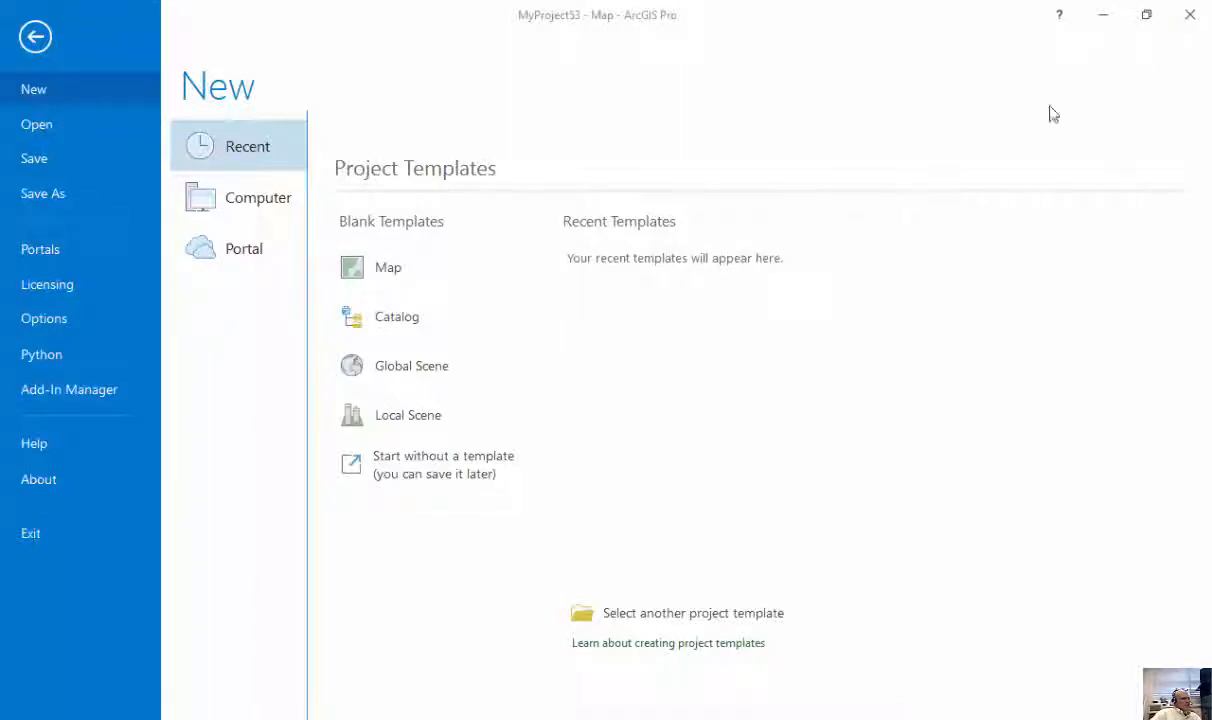
Step: Create a blank map project named Tims_Map, declining to save MyProject53
{"action": "left_click", "coordinate": [387, 267]}
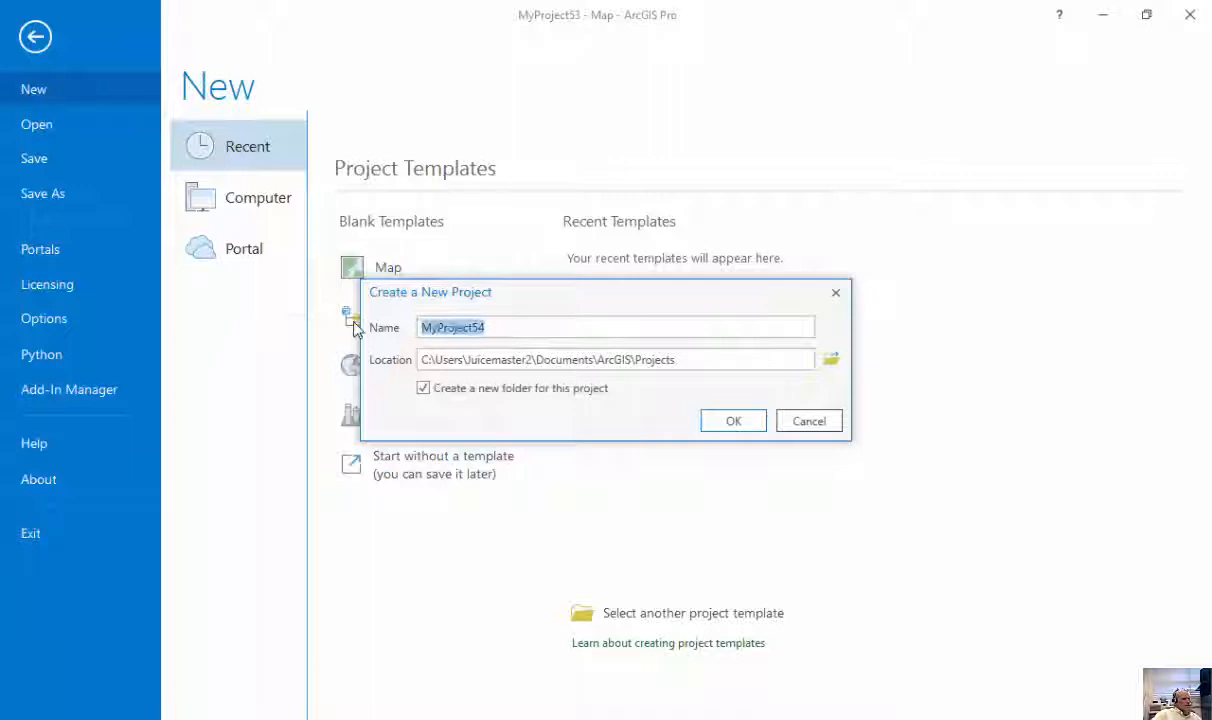
{"action": "type", "text": "Tims_Map"}
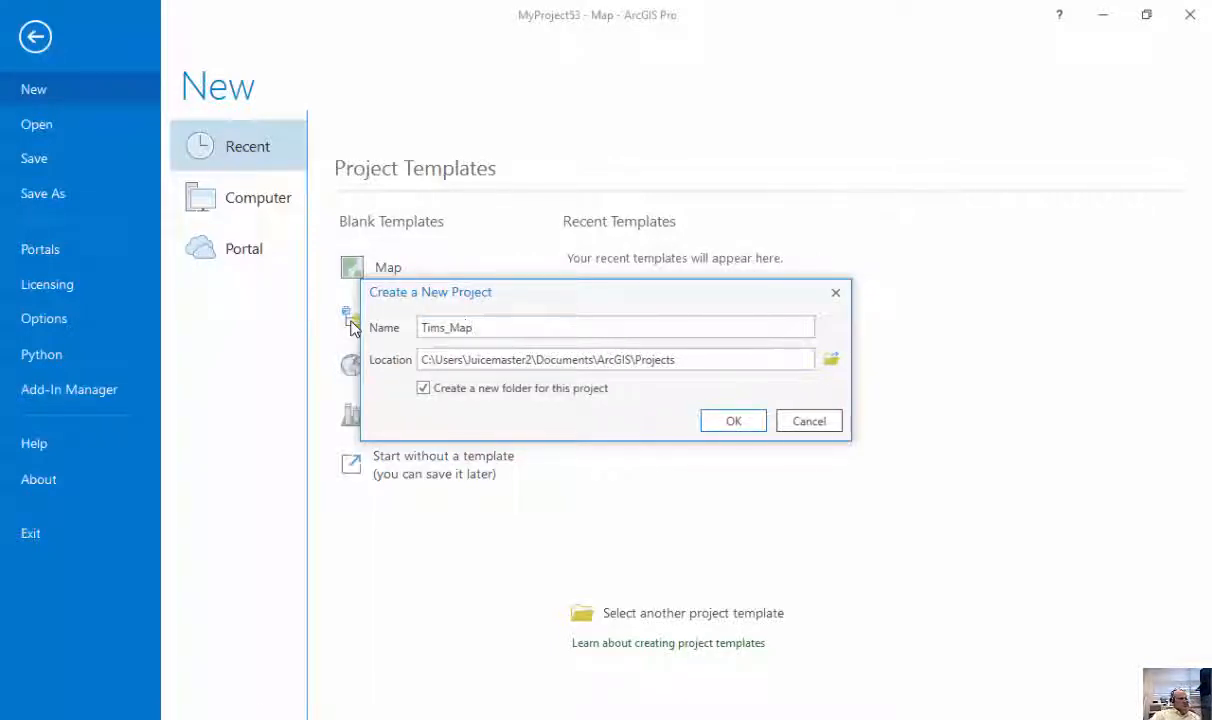
{"action": "mouse_move", "coordinate": [568, 378]}
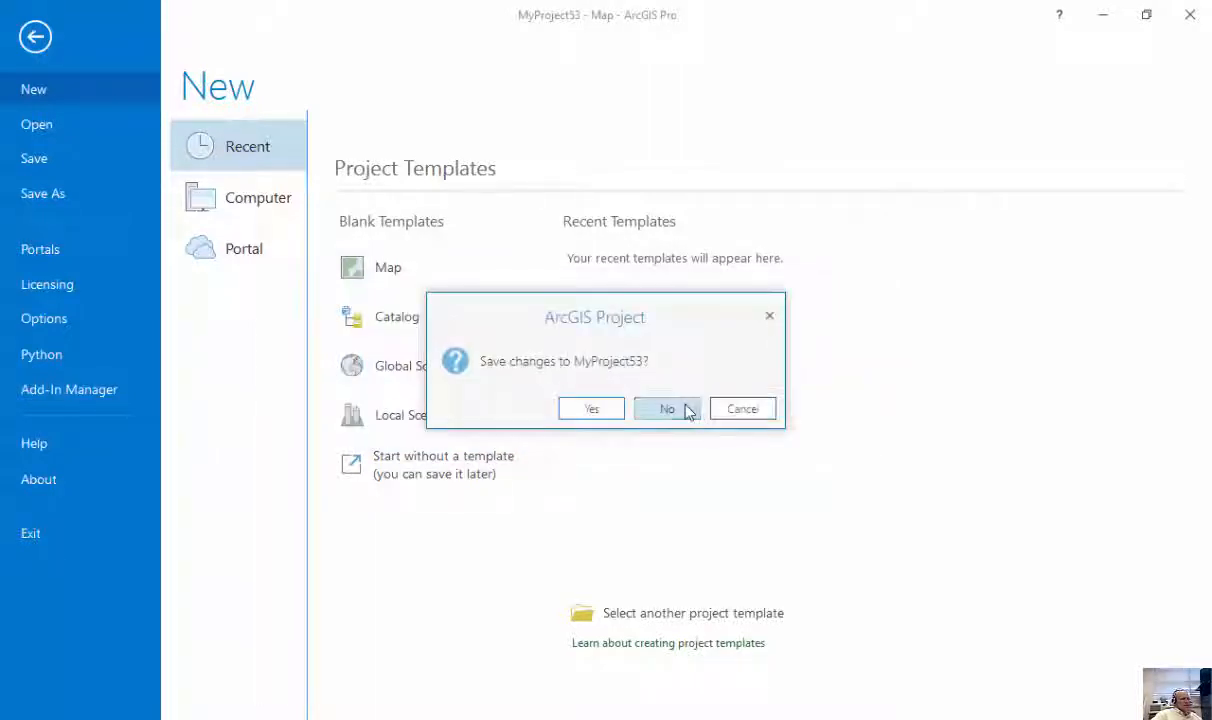
{"action": "left_click", "coordinate": [667, 408]}
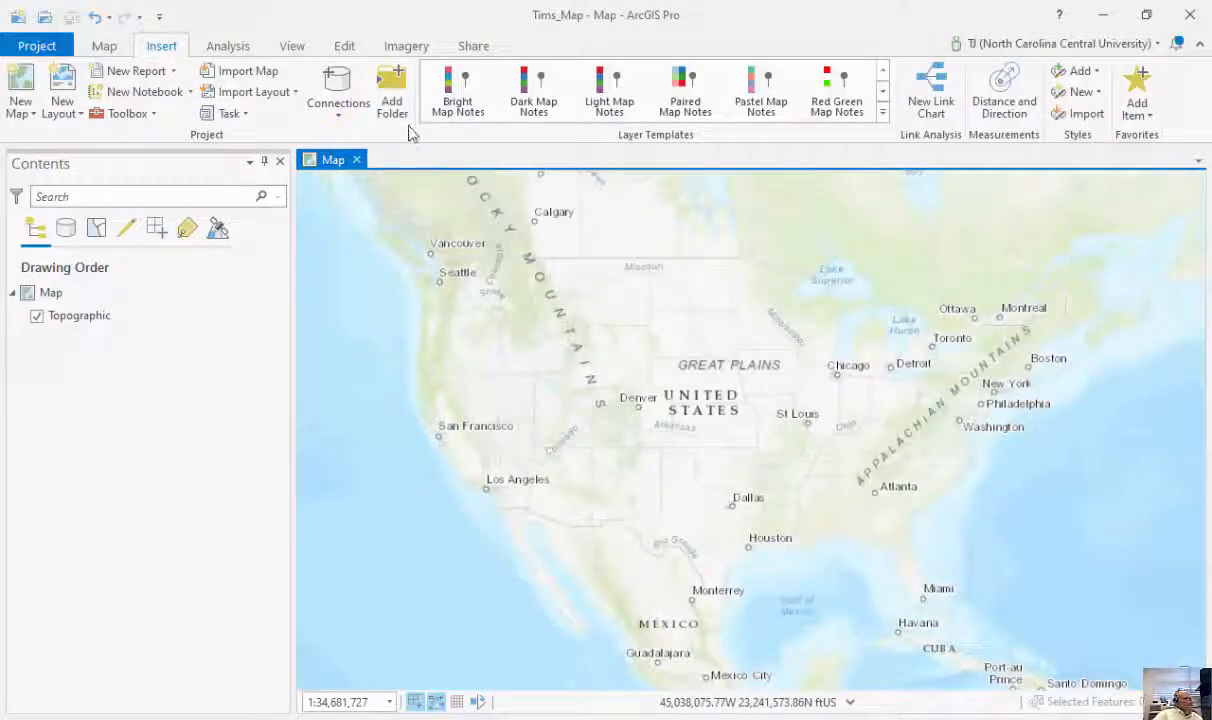
Step: Open the Add Data browser from the Map tab's Add Data dropdown
{"action": "left_click", "coordinate": [104, 45]}
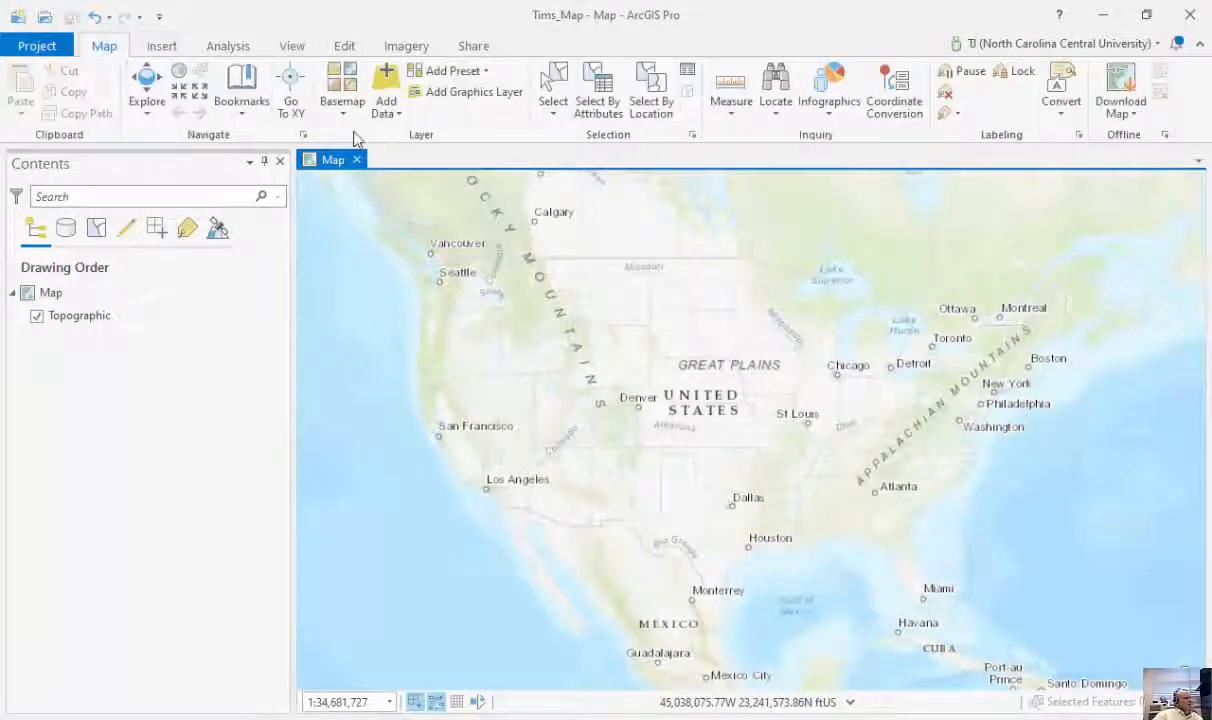
{"action": "left_click", "coordinate": [386, 90]}
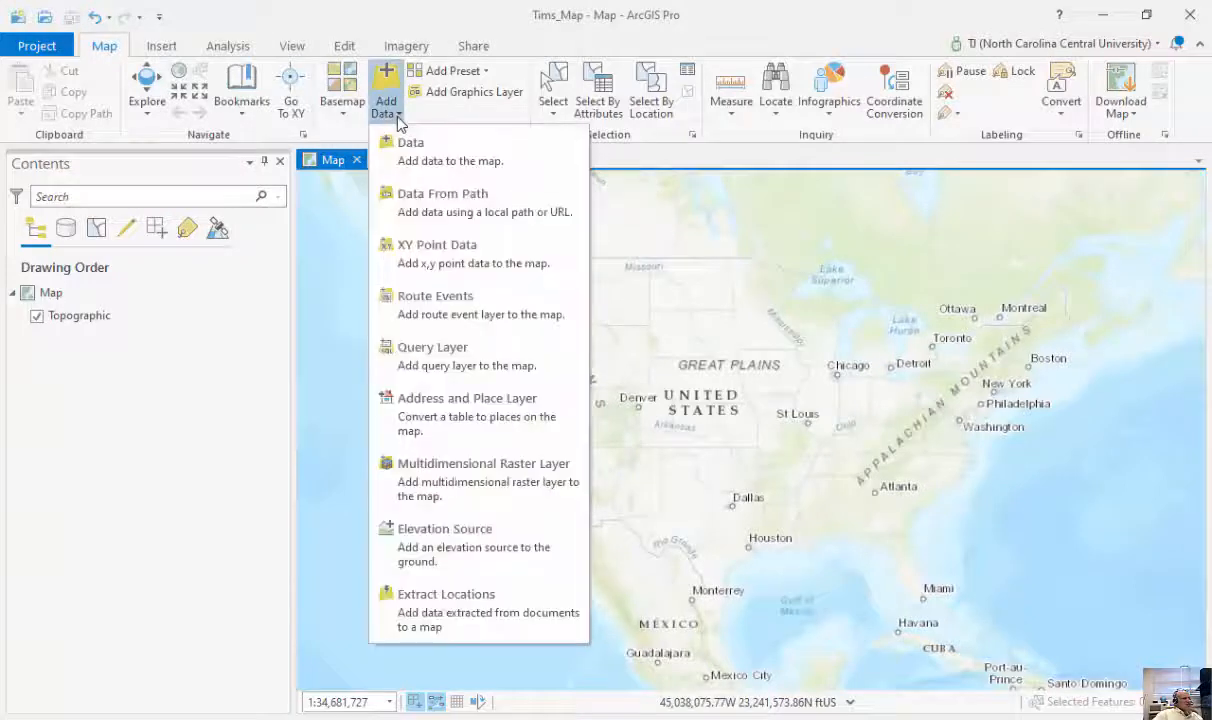
{"action": "left_click", "coordinate": [410, 142]}
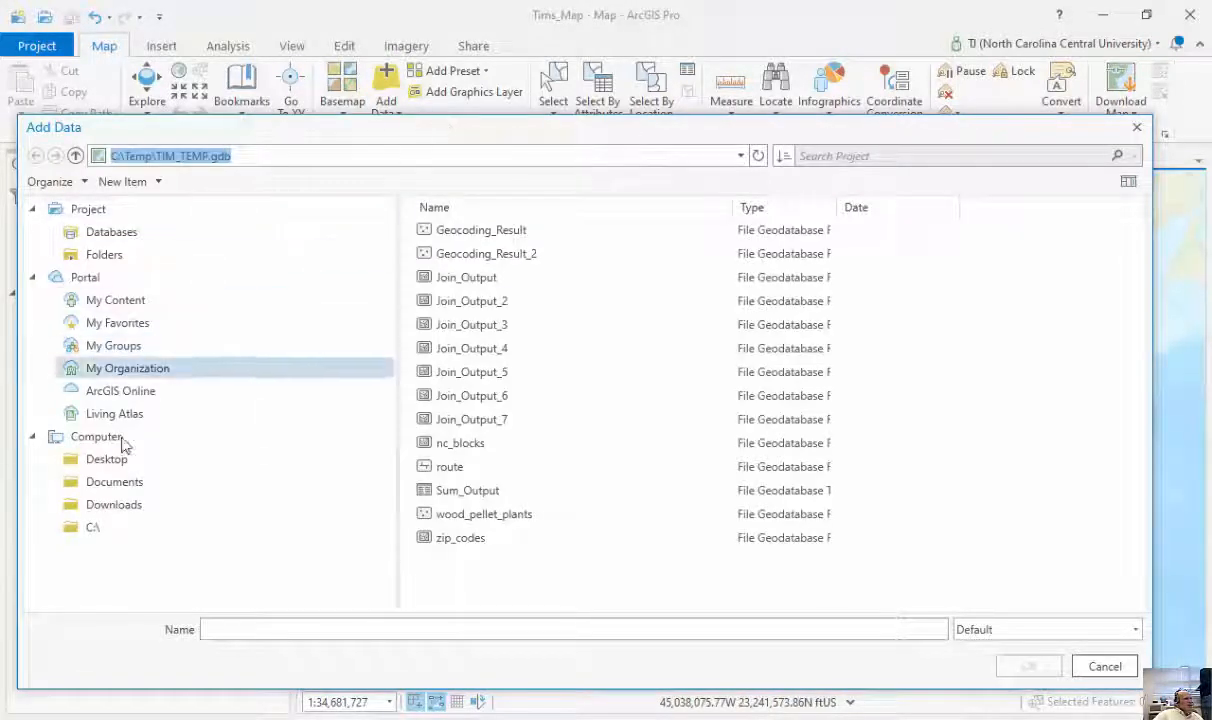
Step: Browse Computer to the C:\ drive and open the Temp folder
{"action": "left_click", "coordinate": [120, 390]}
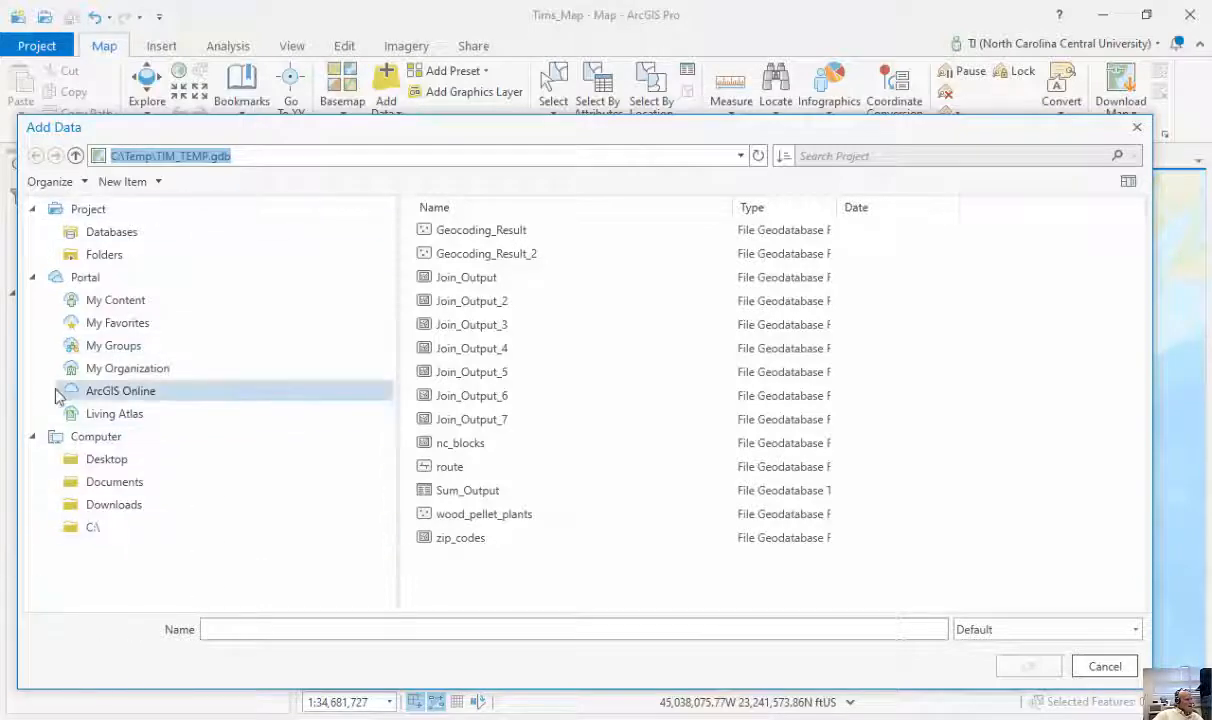
{"action": "left_click", "coordinate": [93, 526]}
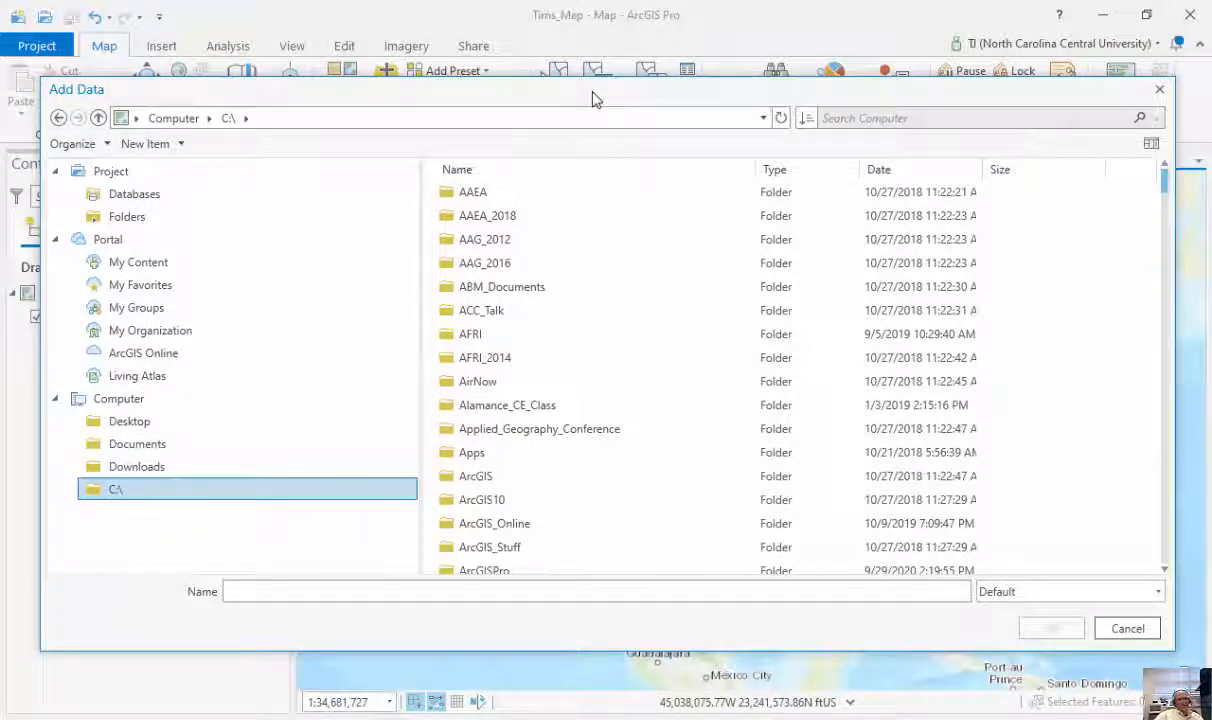
{"action": "left_click", "coordinate": [484, 239]}
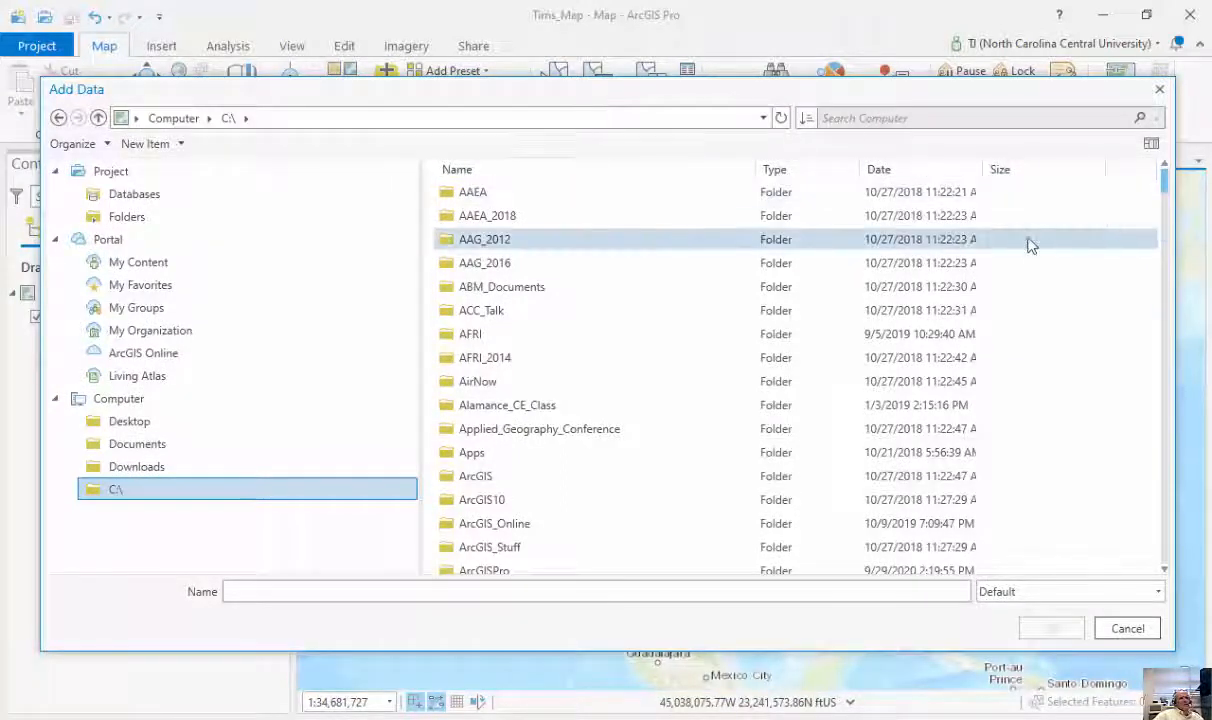
{"action": "scroll", "scroll_direction": "down", "scroll_amount": 3}
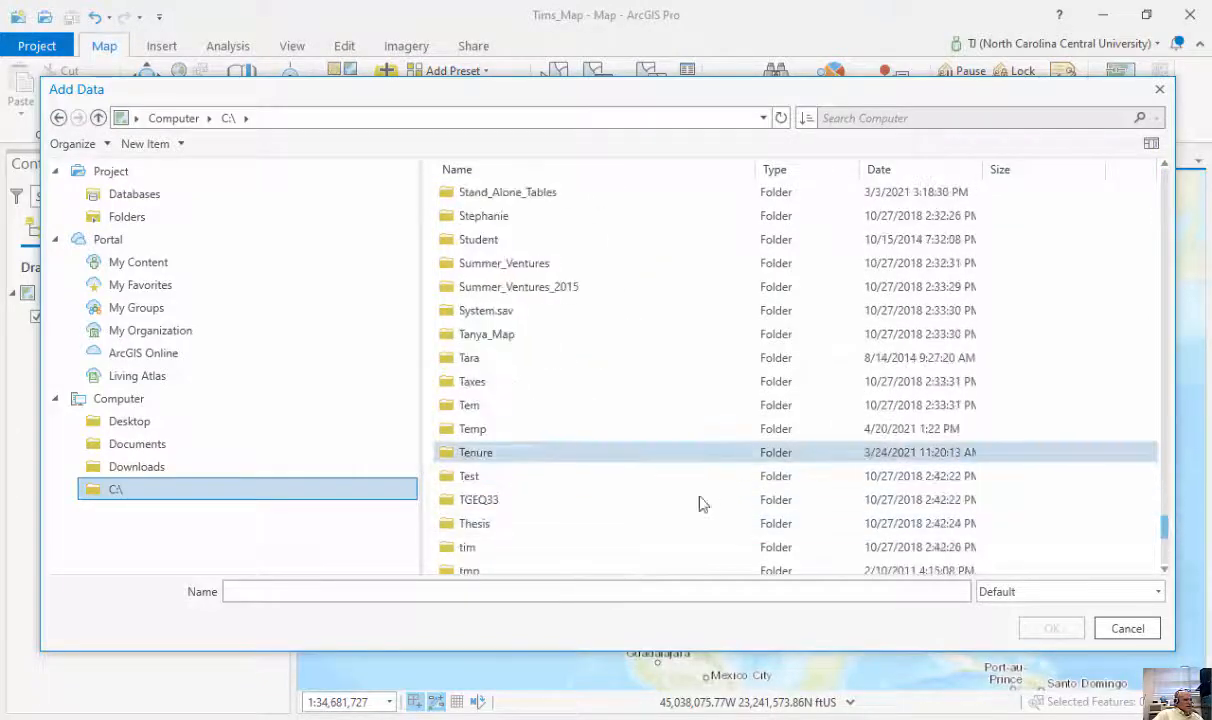
{"action": "double_click", "coordinate": [472, 428]}
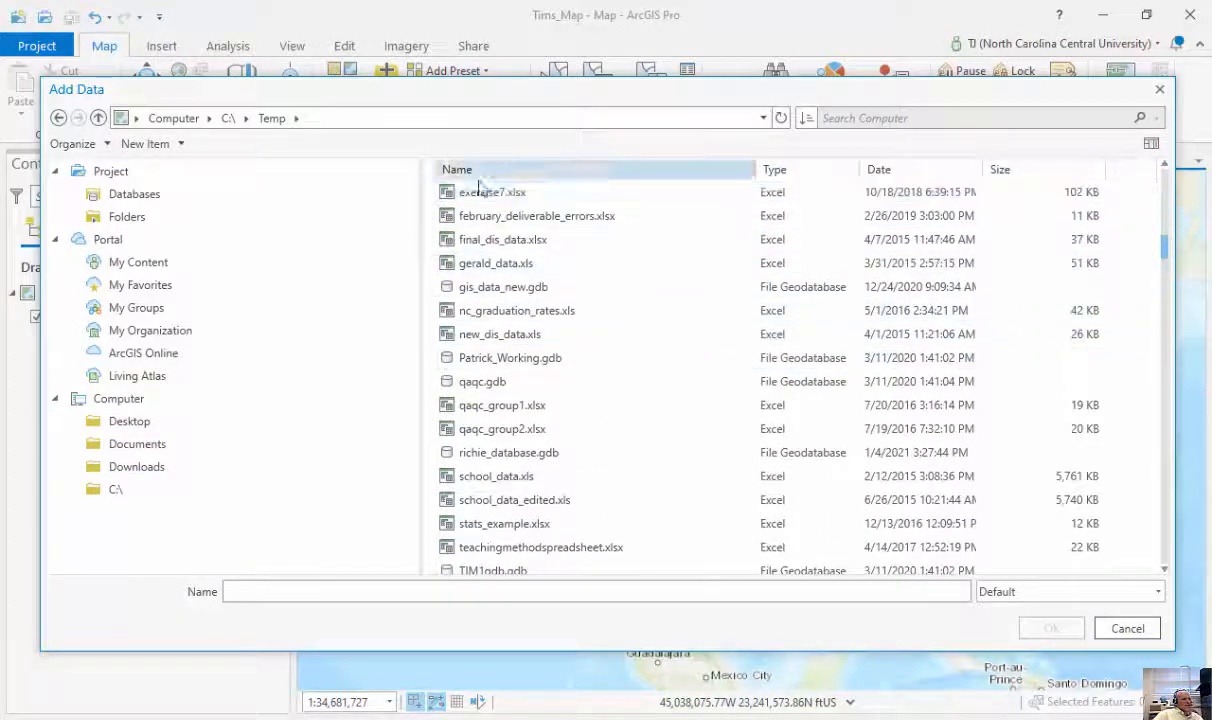
{"action": "left_click", "coordinate": [482, 381]}
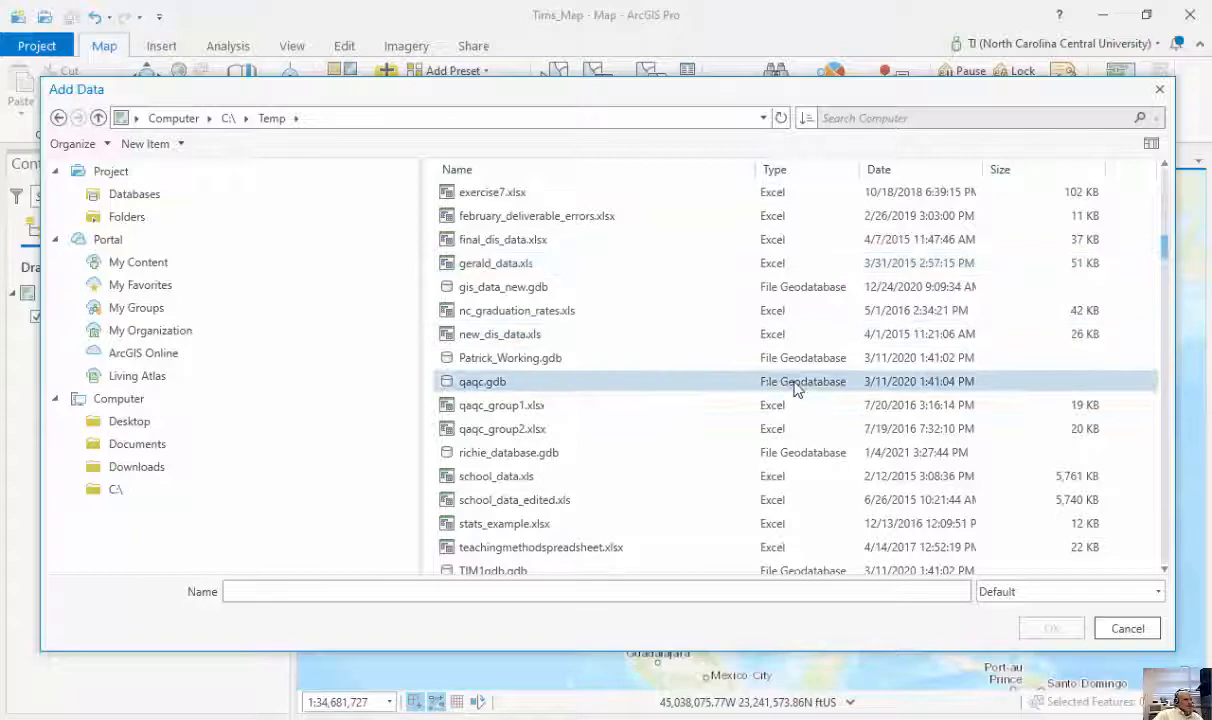
{"action": "scroll", "scroll_direction": "down", "scroll_amount": 3}
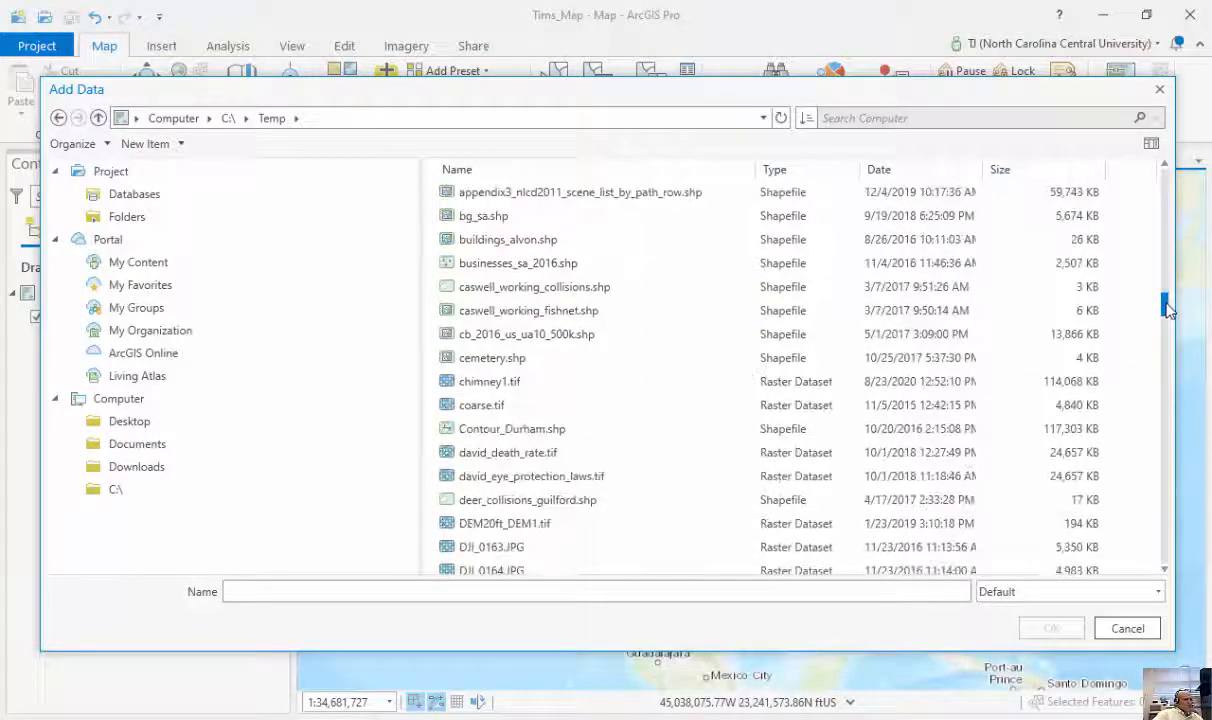
{"action": "left_click", "coordinate": [492, 357]}
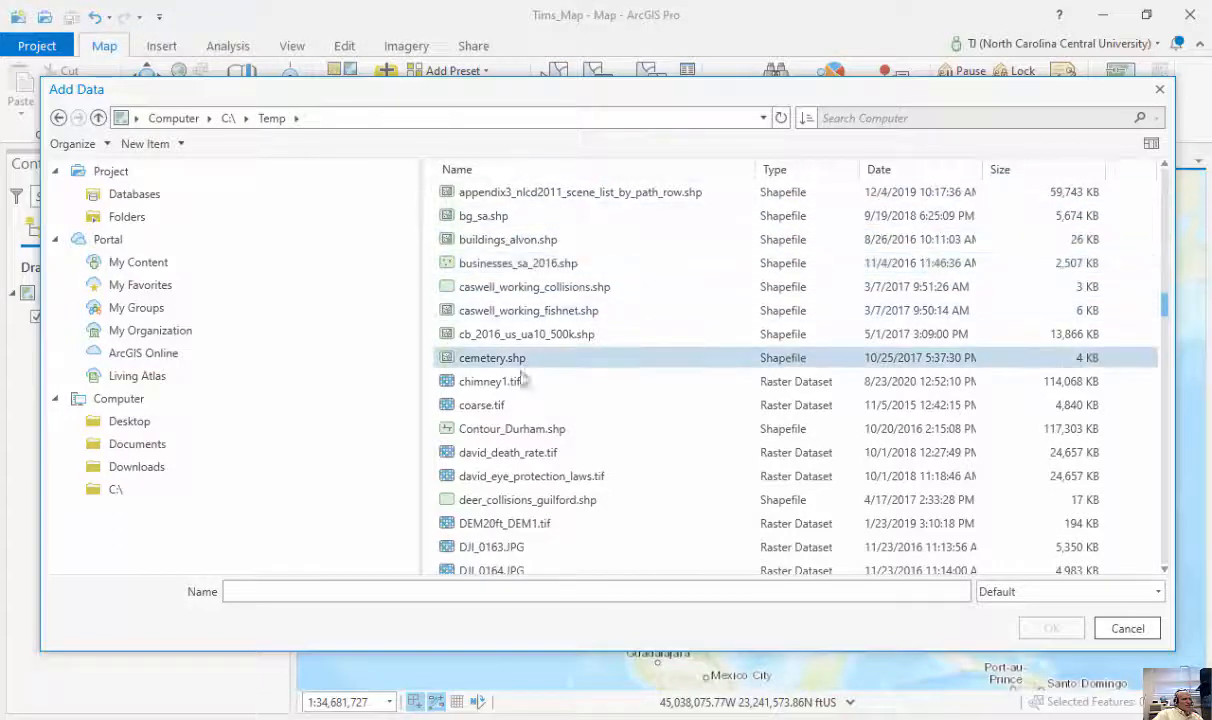
{"action": "left_click", "coordinate": [490, 381]}
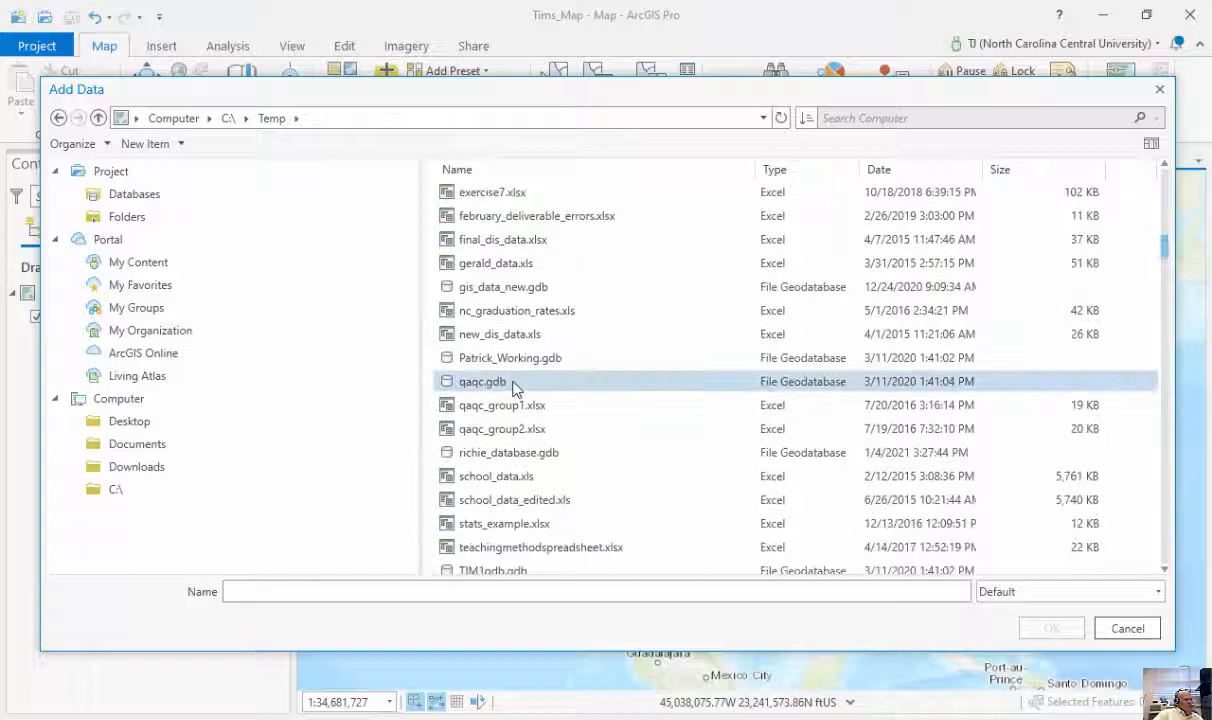
Step: Check qaqc.gdb, then add the Sum_Output table from TIM_TEMP.gdb to the map
{"action": "double_click", "coordinate": [482, 381]}
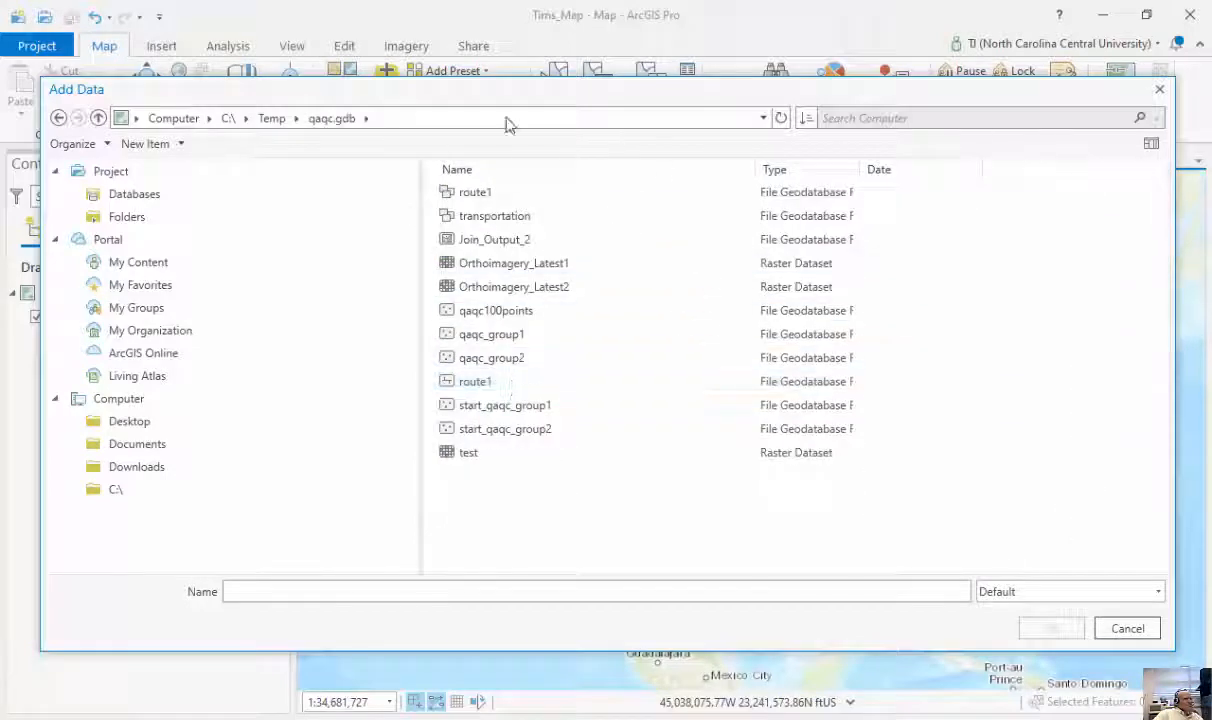
{"action": "left_click", "coordinate": [505, 428]}
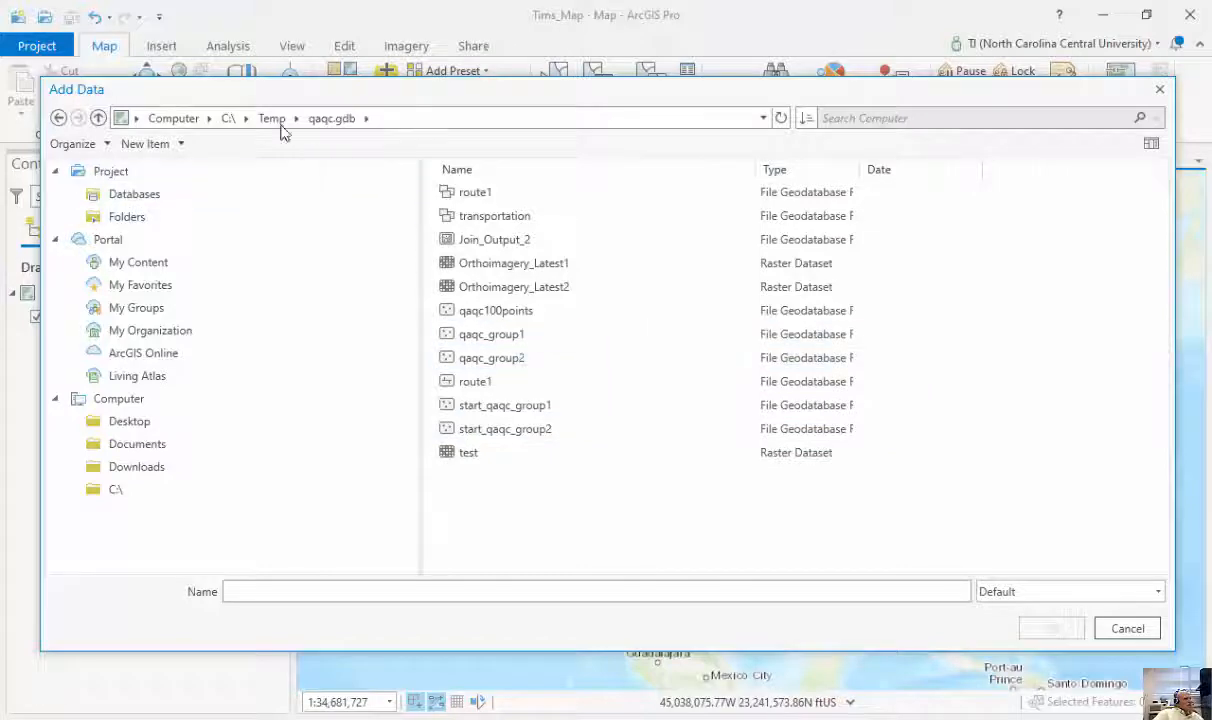
{"action": "left_click", "coordinate": [271, 118]}
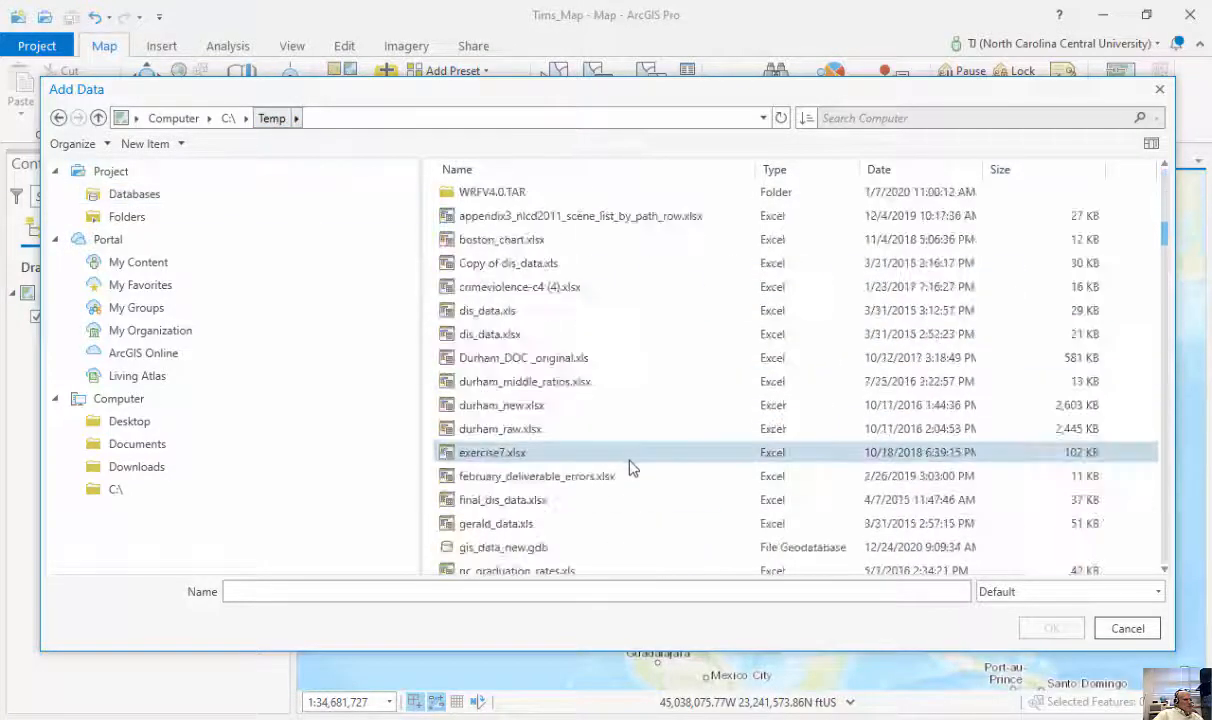
{"action": "scroll", "scroll_direction": "down", "scroll_amount": 3}
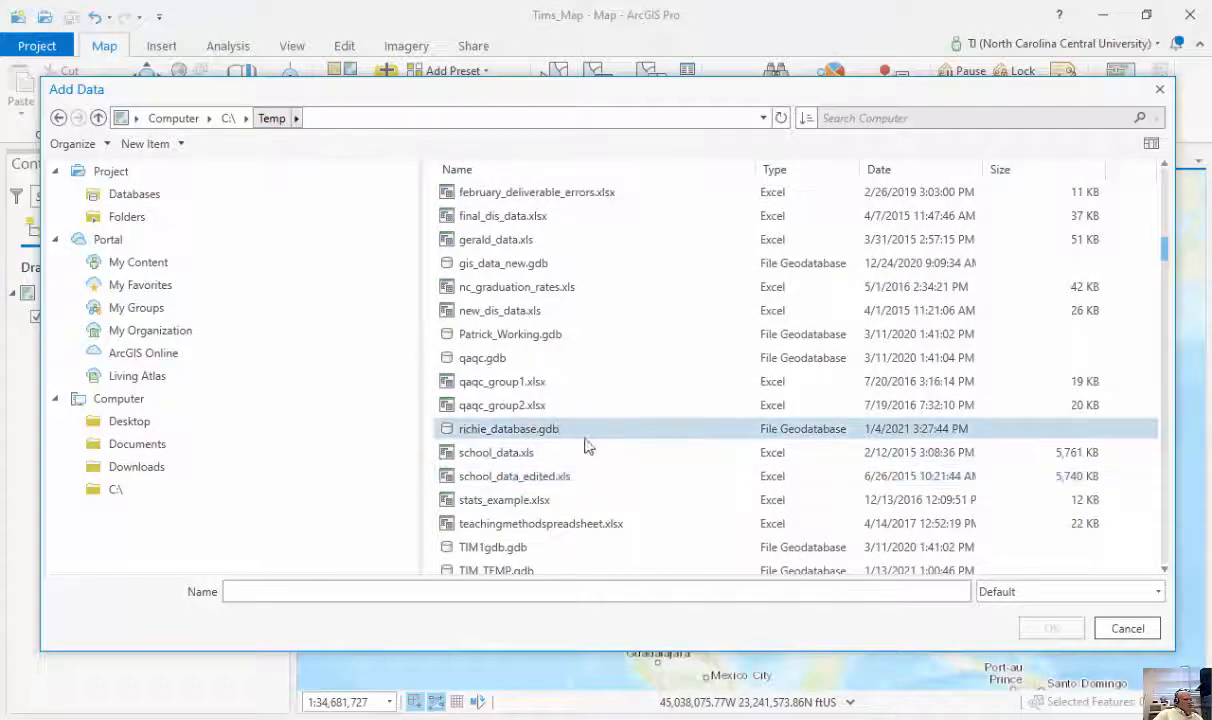
{"action": "double_click", "coordinate": [496, 570]}
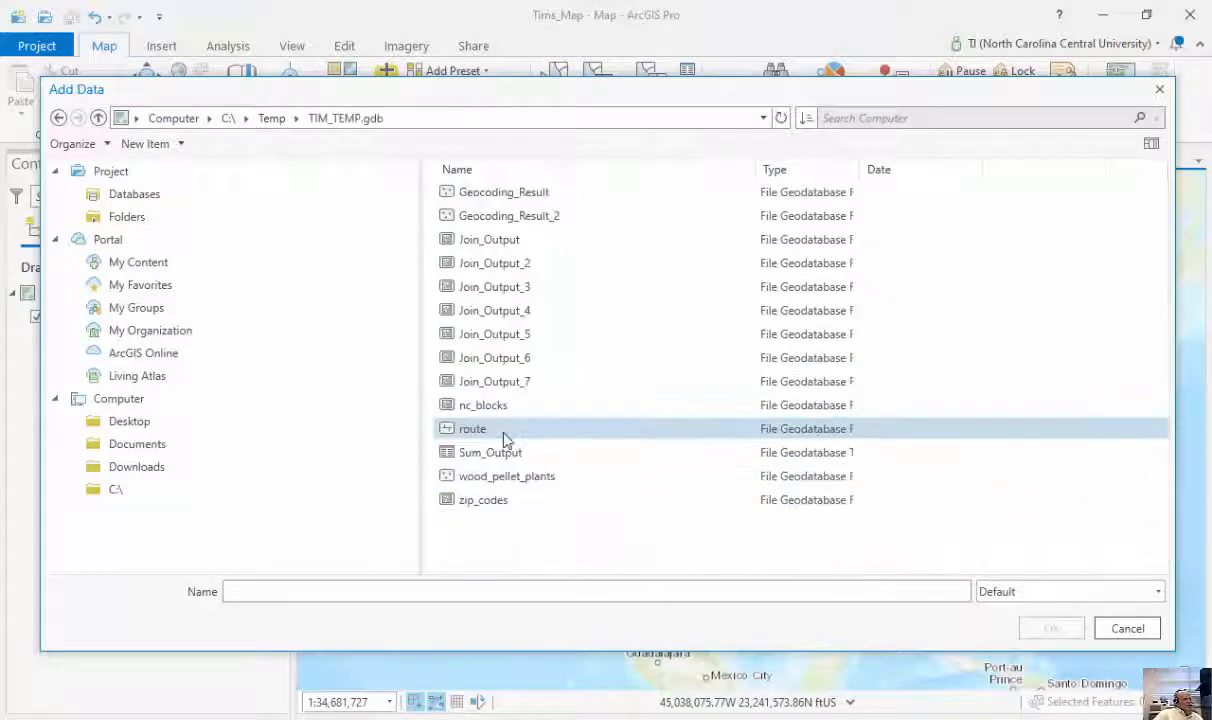
{"action": "left_click", "coordinate": [490, 452]}
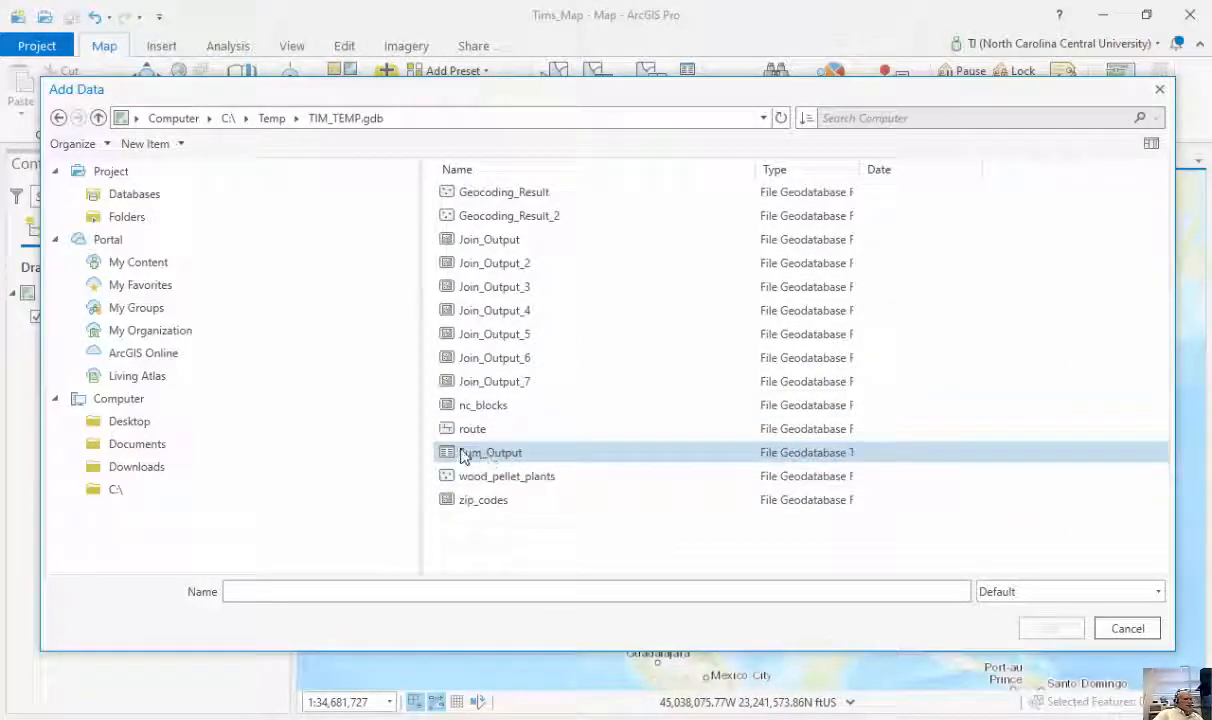
{"action": "left_click", "coordinate": [1051, 628]}
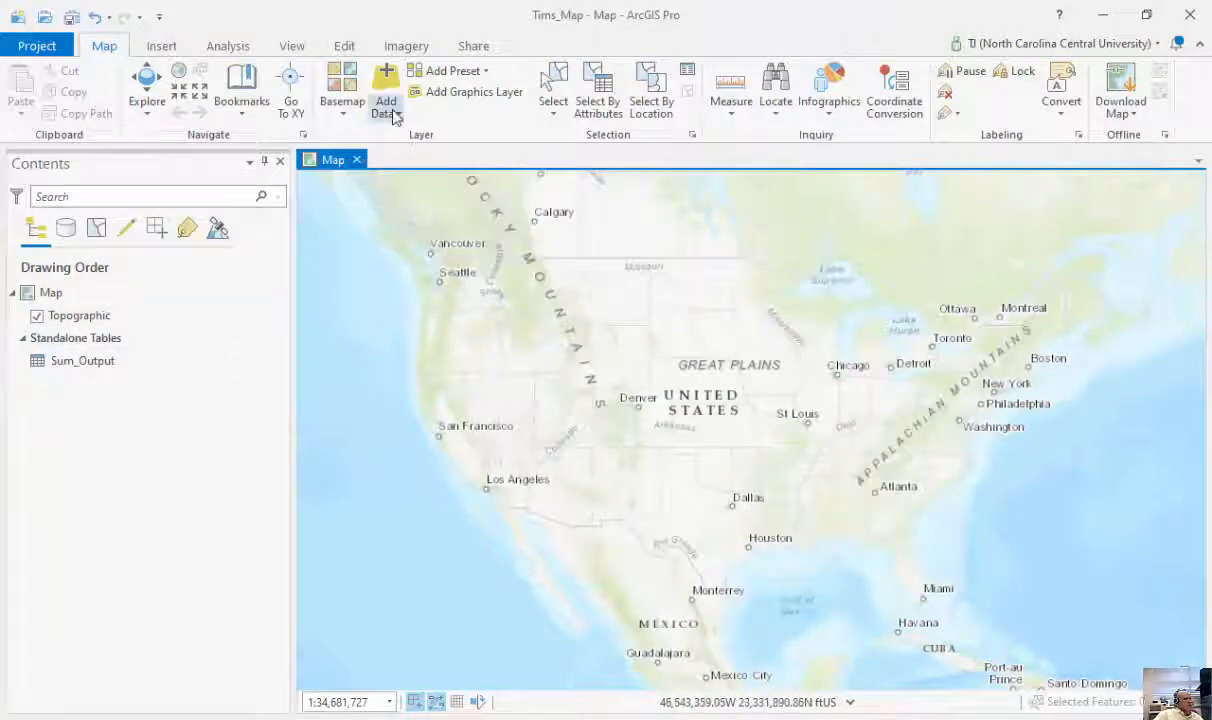
Step: Add the wood_pellet_plants and nc_blocks layers from TIM_TEMP.gdb
{"action": "left_click", "coordinate": [386, 90]}
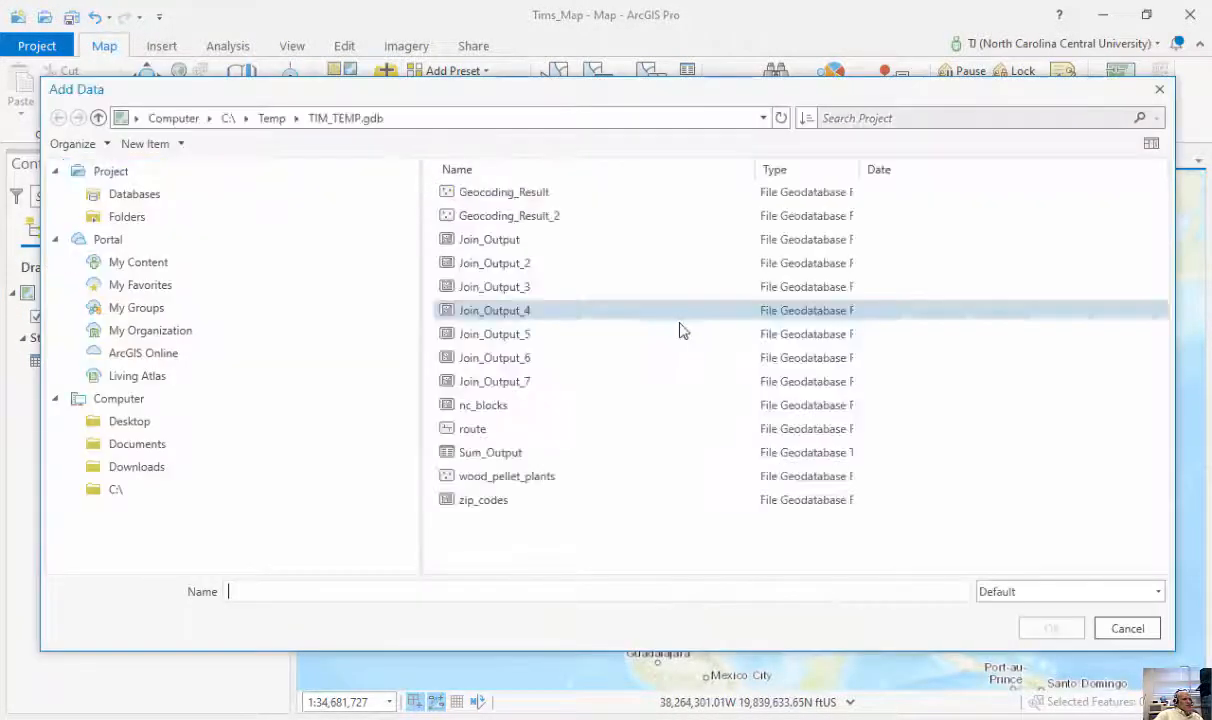
{"action": "left_click", "coordinate": [506, 475]}
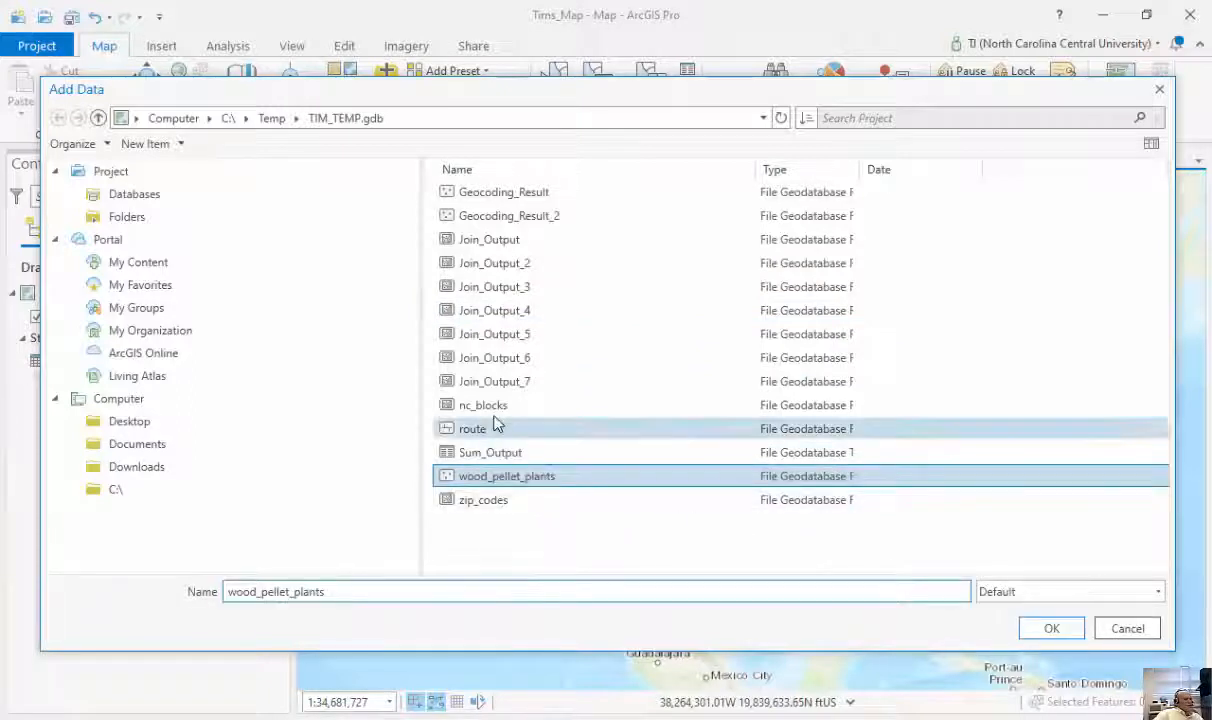
{"action": "left_click", "coordinate": [483, 405]}
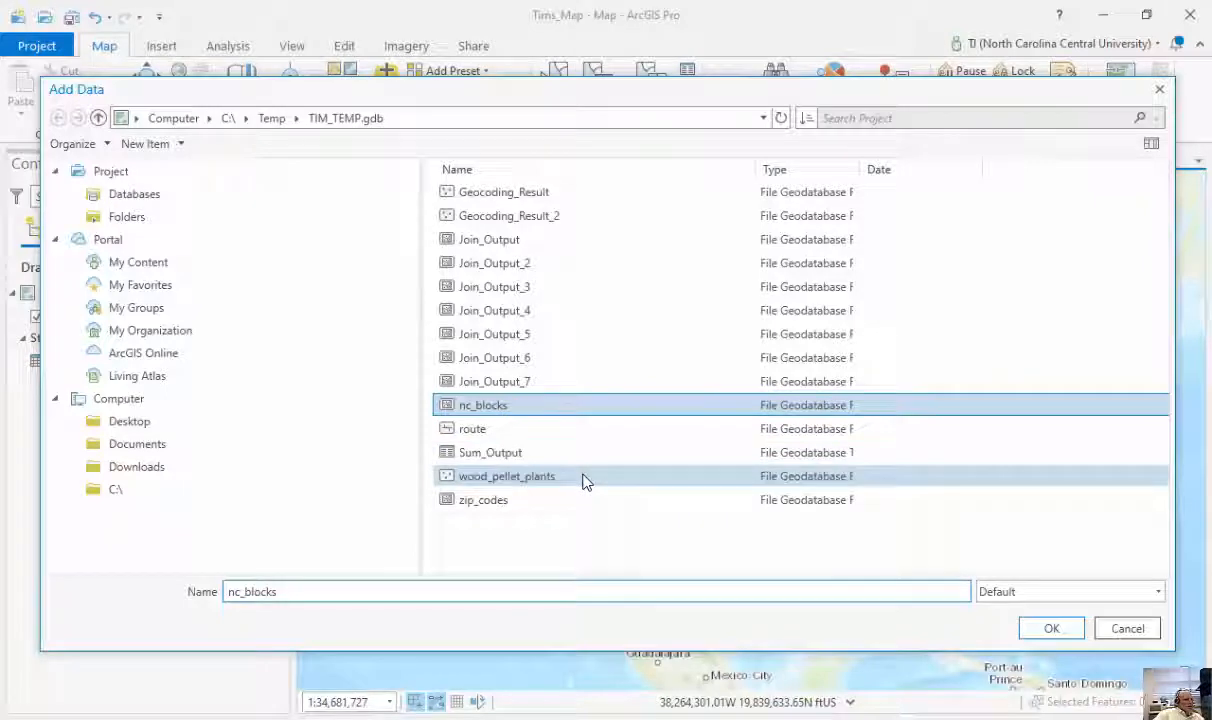
{"action": "left_click", "coordinate": [1051, 628]}
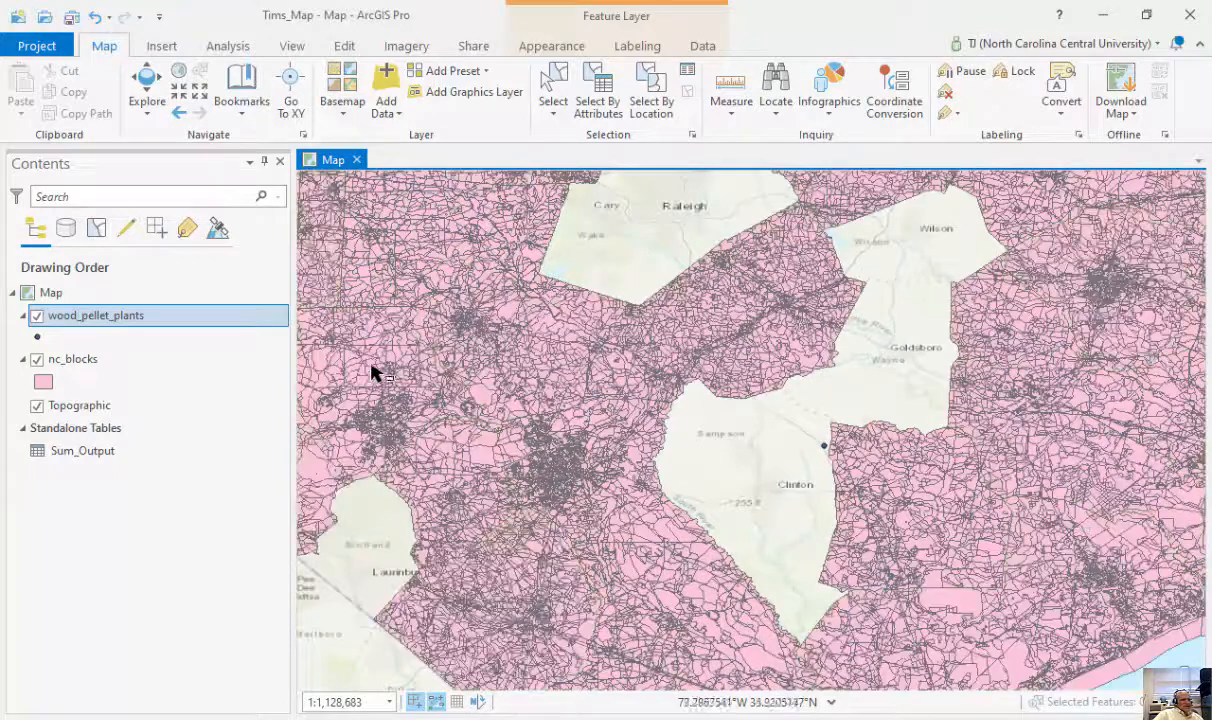
Step: Show the wood_pellet_plants points and view a pellet plant's attribute pop-up
{"action": "right_click", "coordinate": [96, 315]}
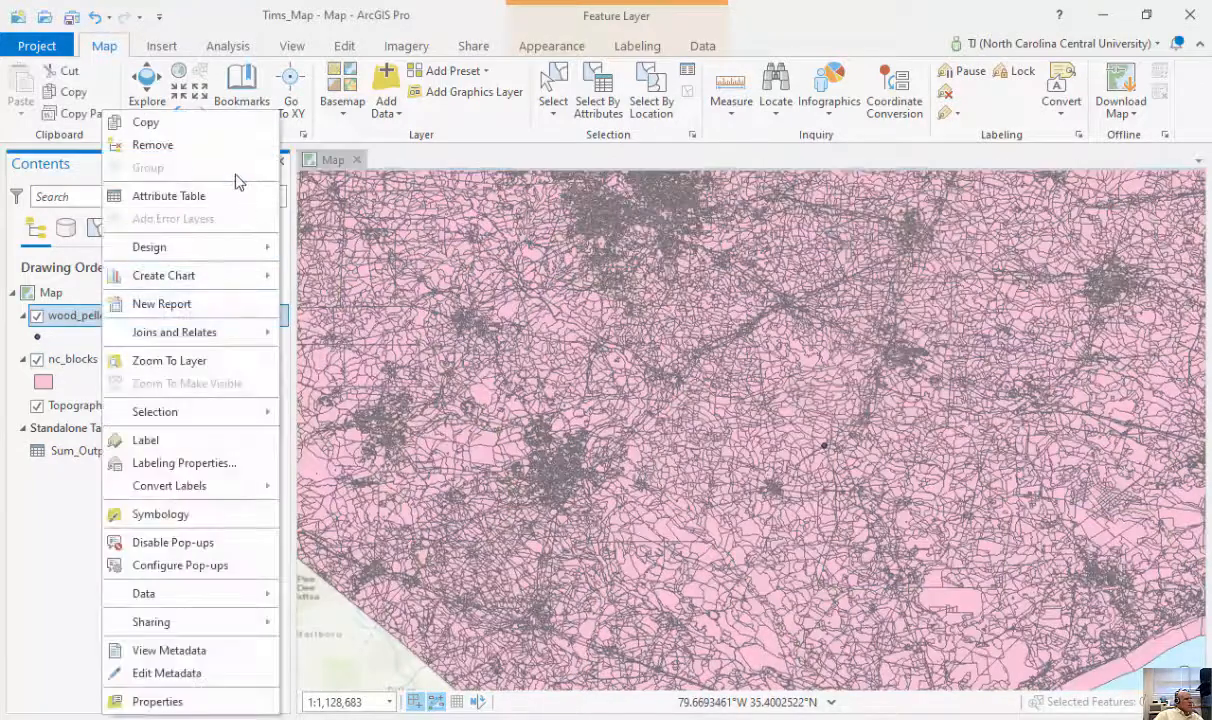
{"action": "left_click", "coordinate": [169, 195]}
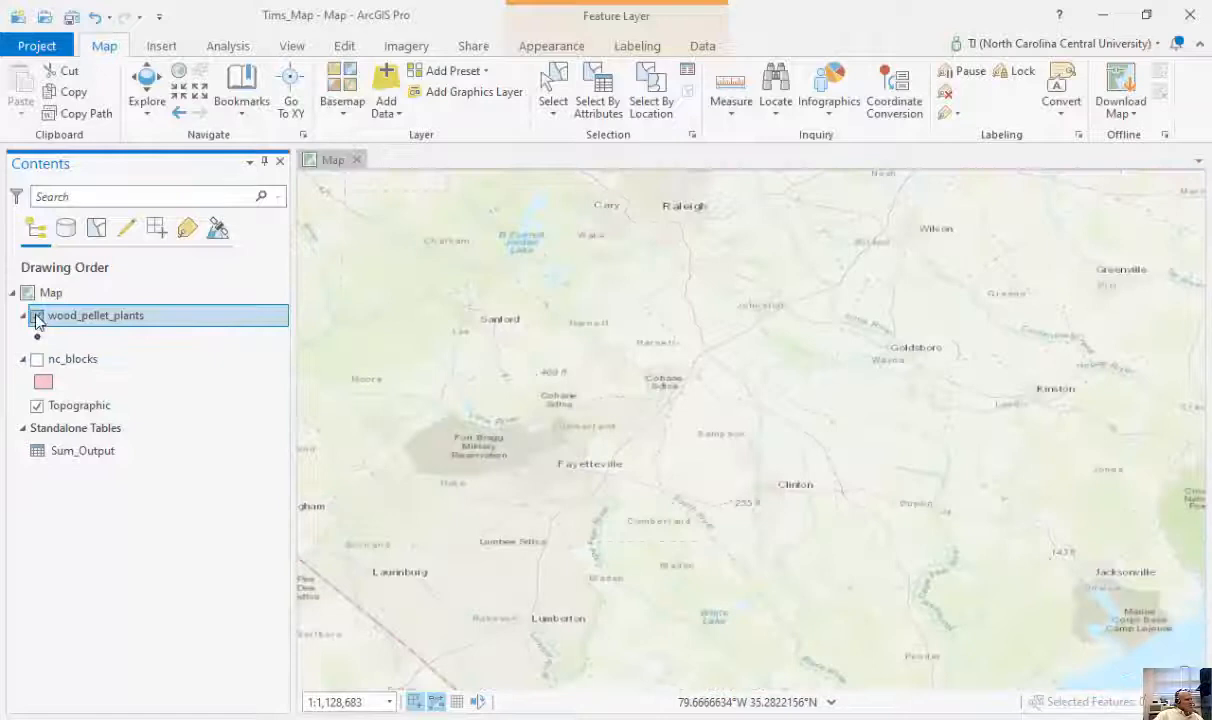
{"action": "left_click", "coordinate": [37, 316]}
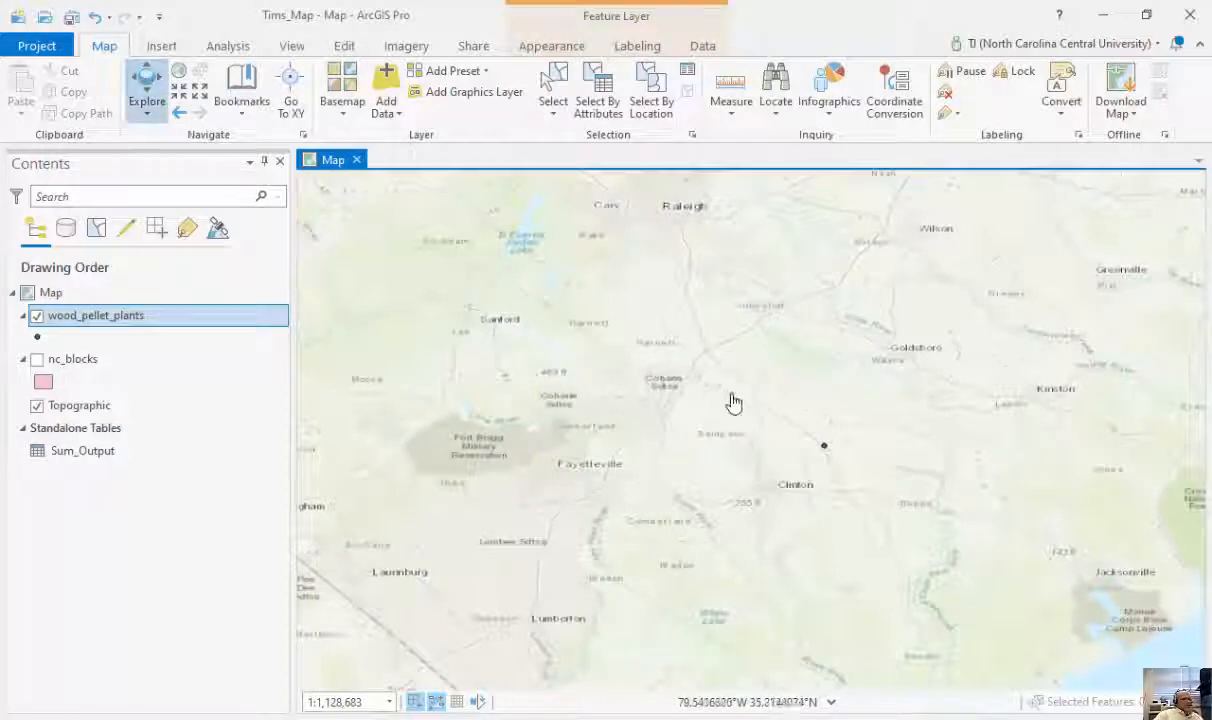
{"action": "left_click", "coordinate": [824, 446]}
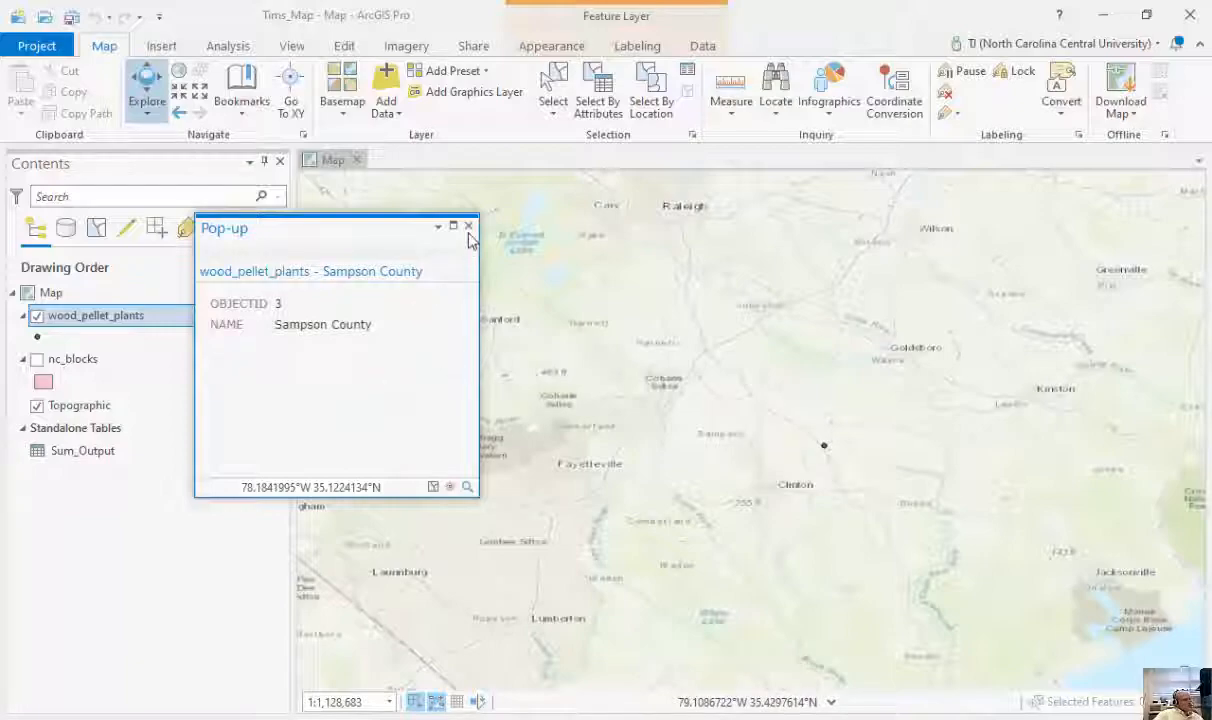
{"action": "left_click", "coordinate": [468, 226]}
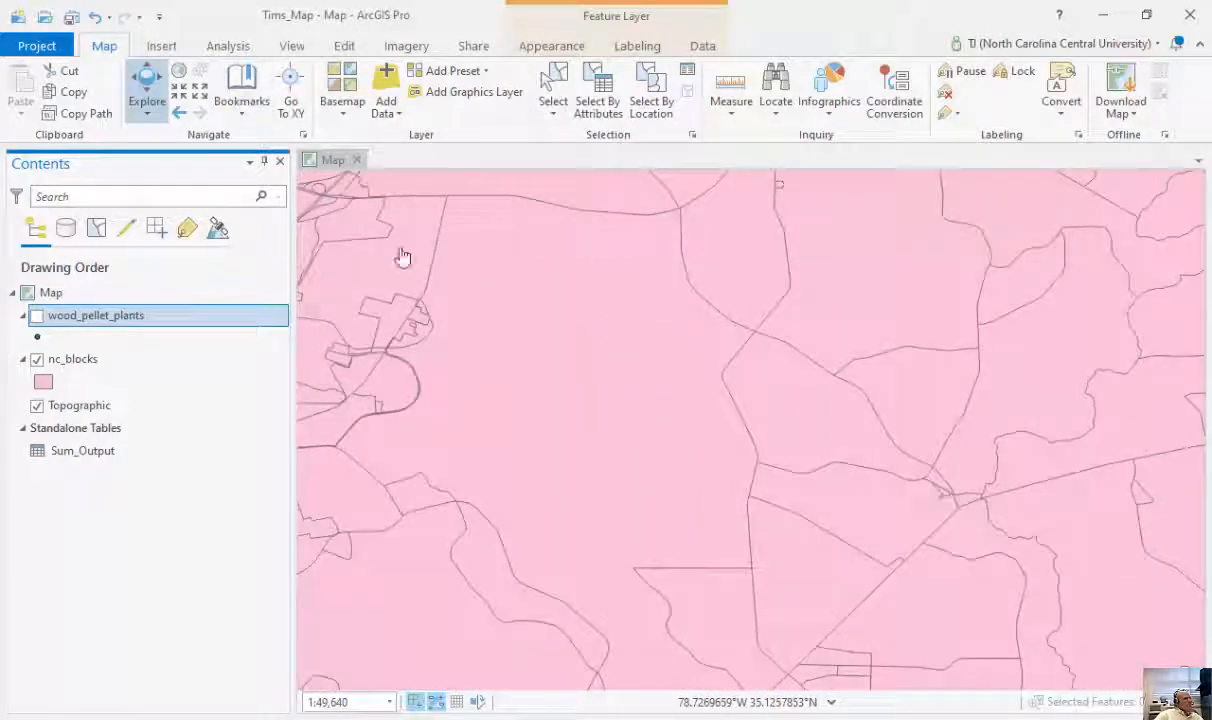
Step: View a census block's attributes, then turn off nc_blocks and wood_pellet_plants
{"action": "left_click", "coordinate": [592, 371]}
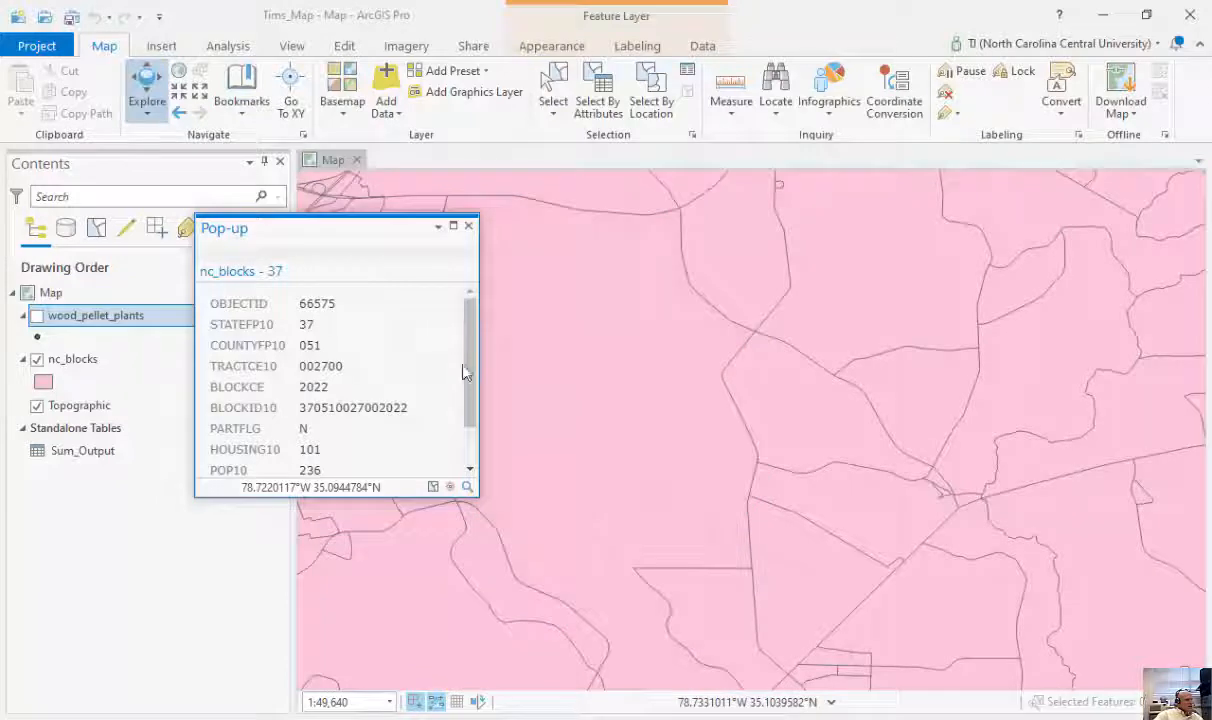
{"action": "scroll", "scroll_direction": "down", "scroll_amount": 3}
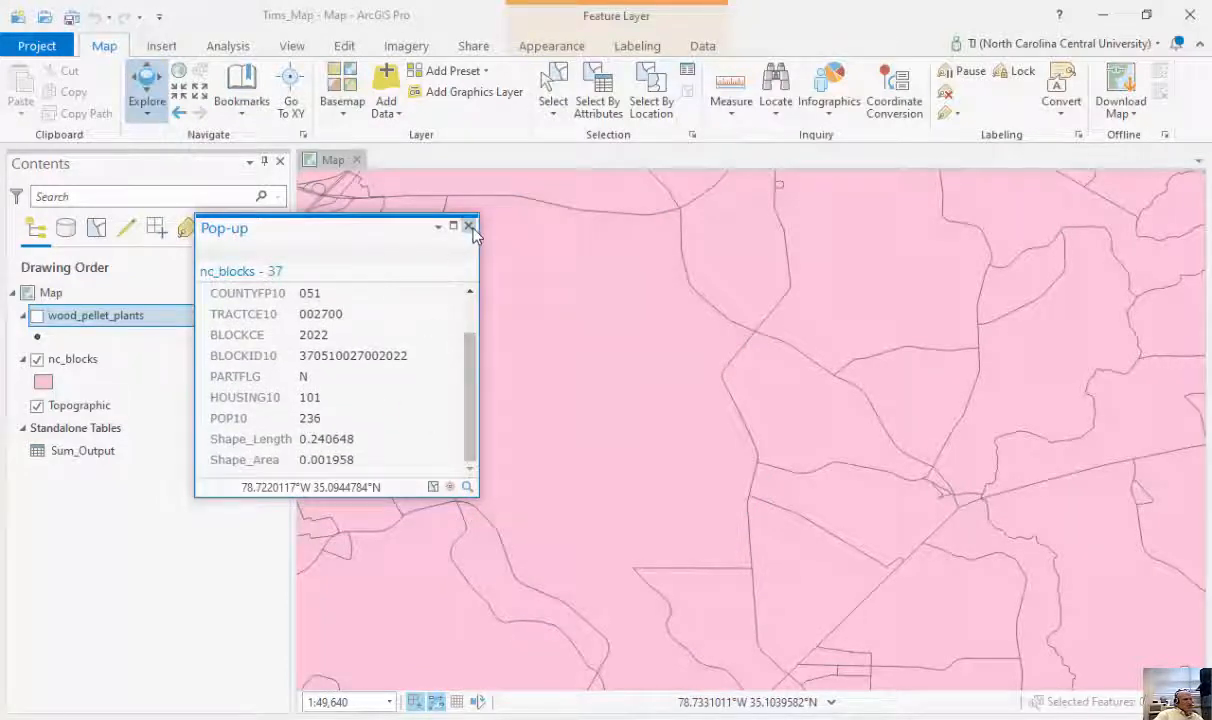
{"action": "left_click", "coordinate": [468, 226]}
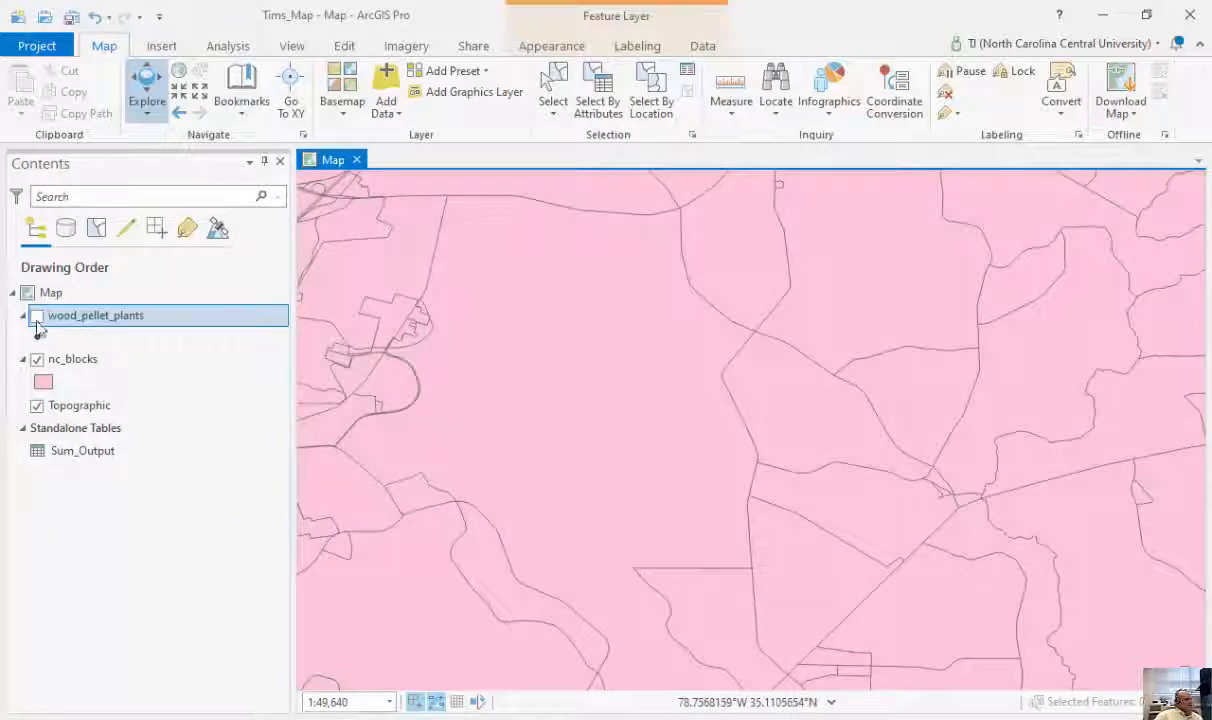
{"action": "left_click", "coordinate": [37, 315]}
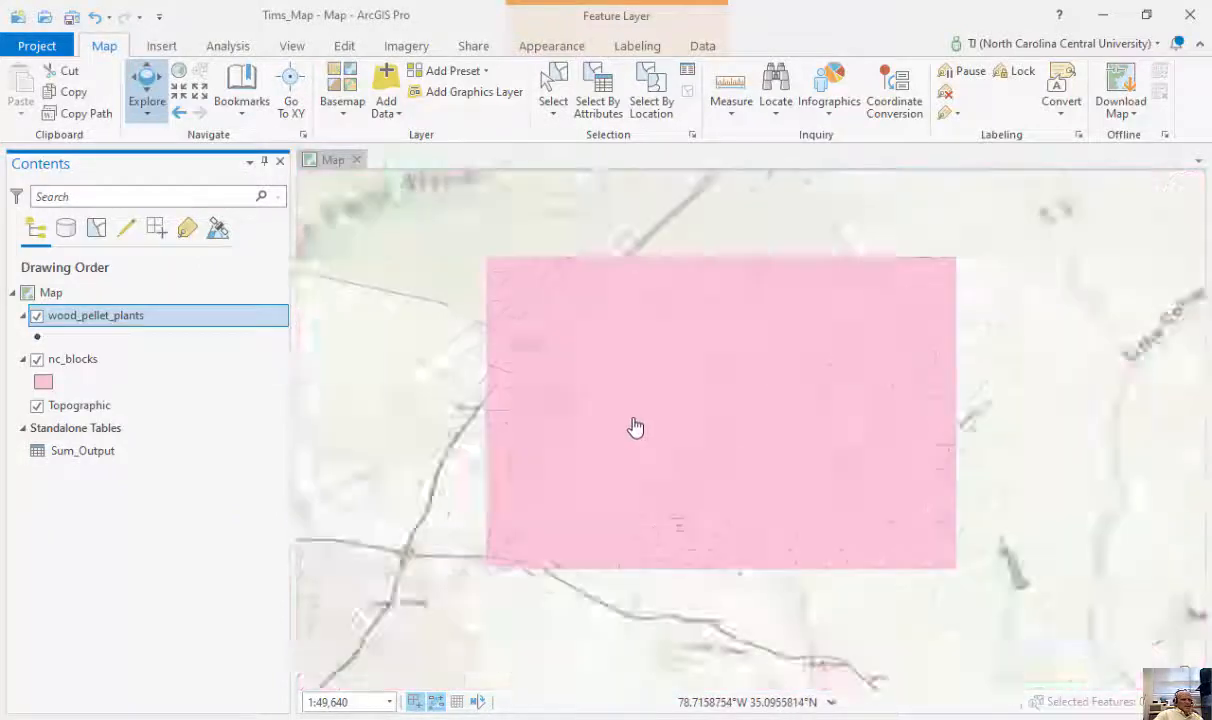
{"action": "scroll", "scroll_direction": "down", "scroll_amount": 3}
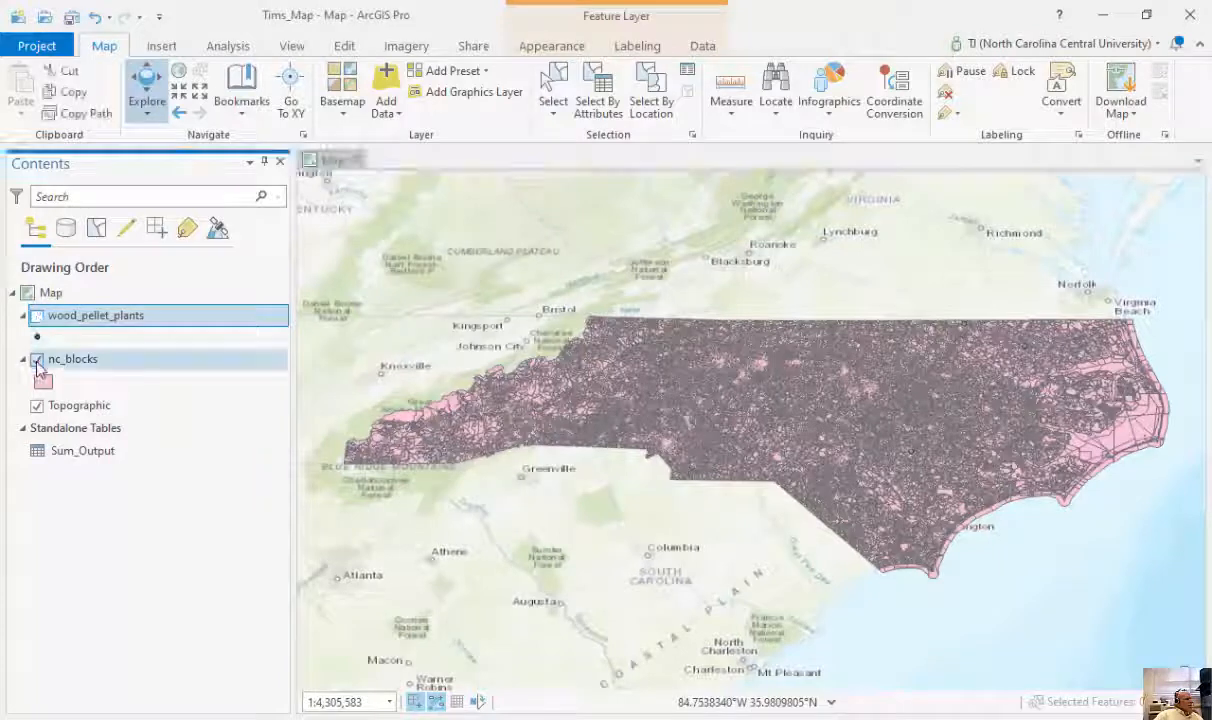
{"action": "left_click", "coordinate": [37, 360]}
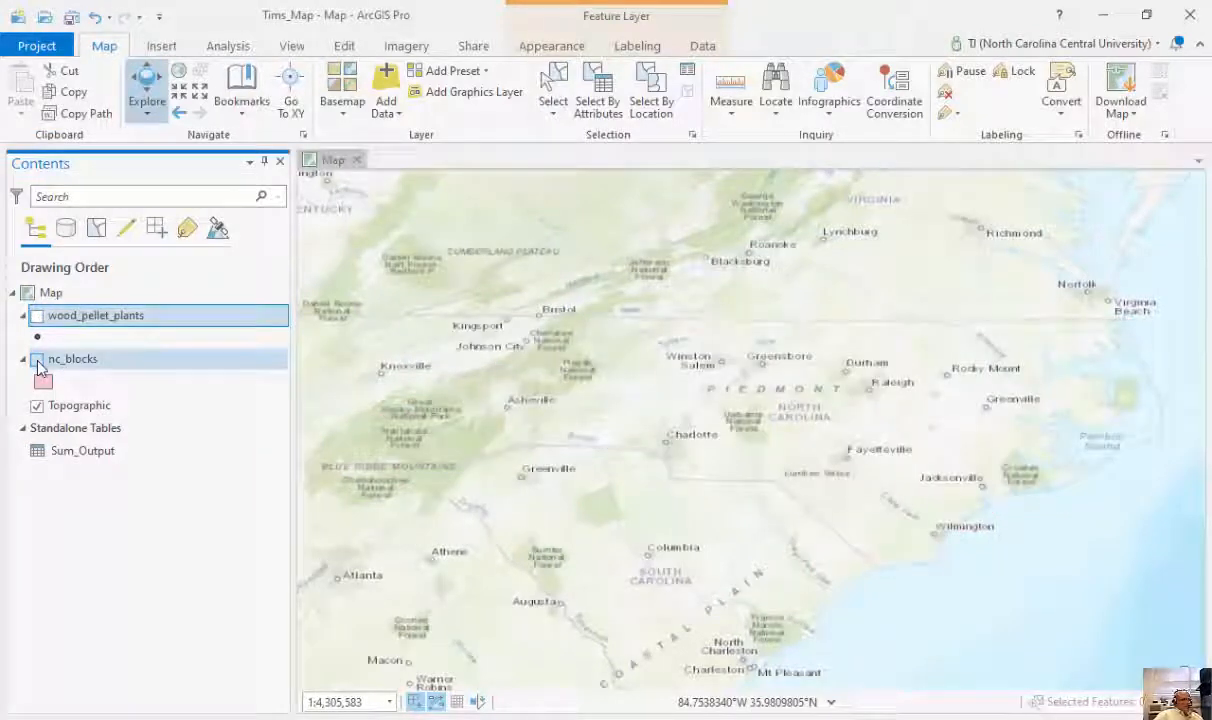
{"action": "left_click", "coordinate": [22, 359]}
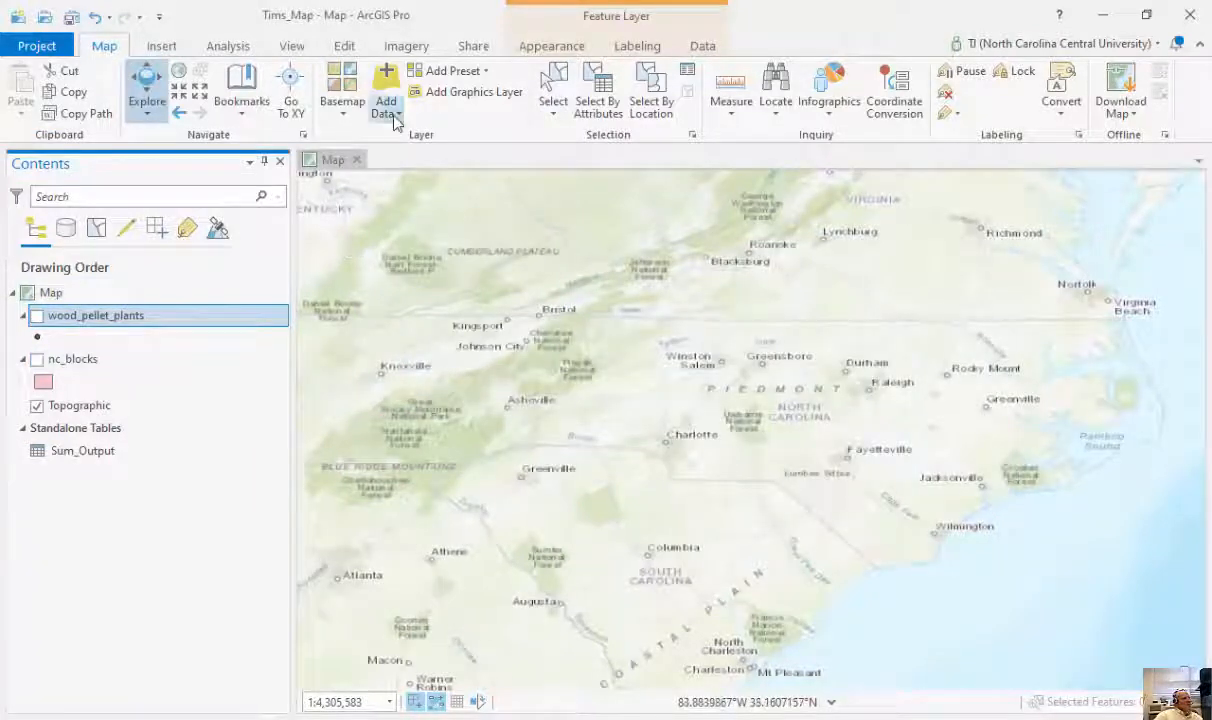
Step: Add the hosted landmarks feature layer from Portal > My Content to the map
{"action": "left_click", "coordinate": [385, 90]}
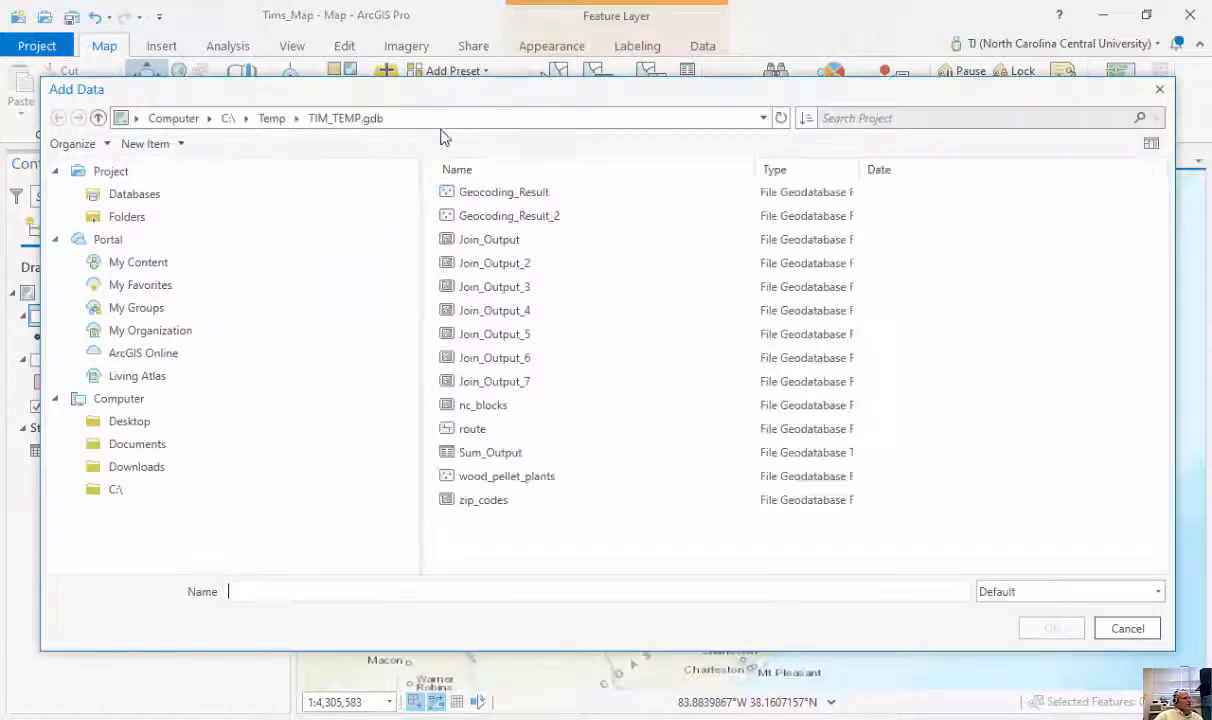
{"action": "left_click", "coordinate": [127, 216]}
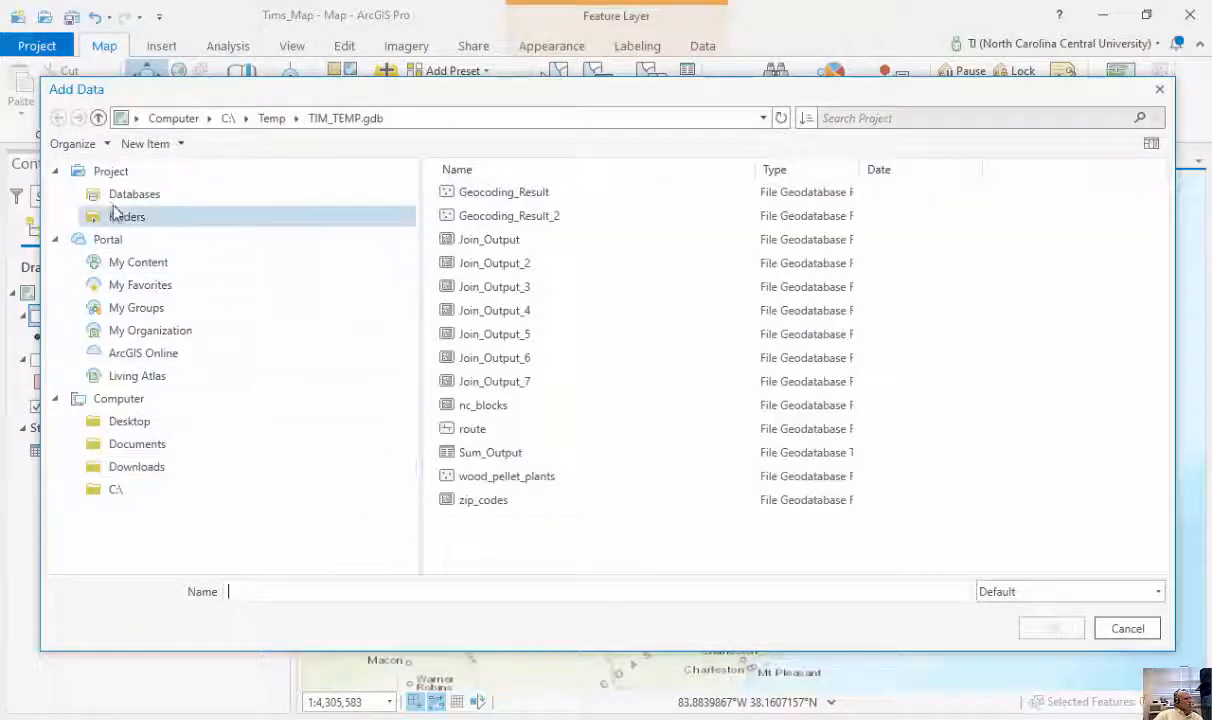
{"action": "left_click", "coordinate": [134, 193]}
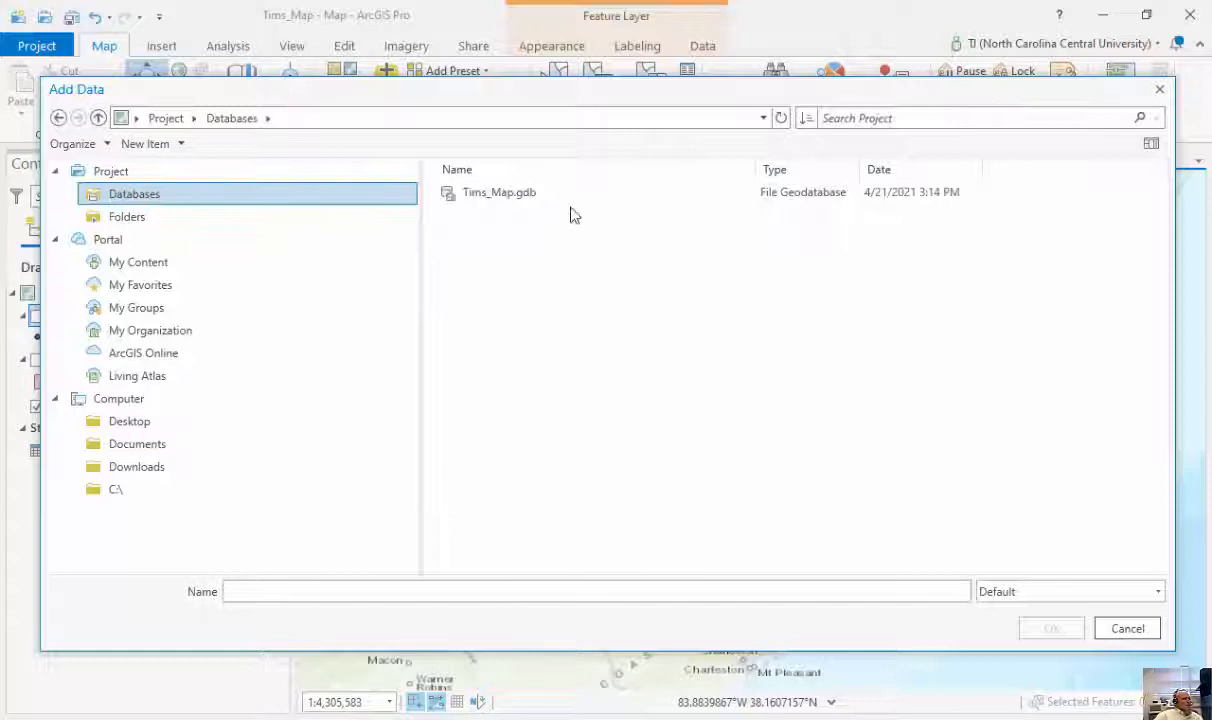
{"action": "left_click", "coordinate": [499, 192]}
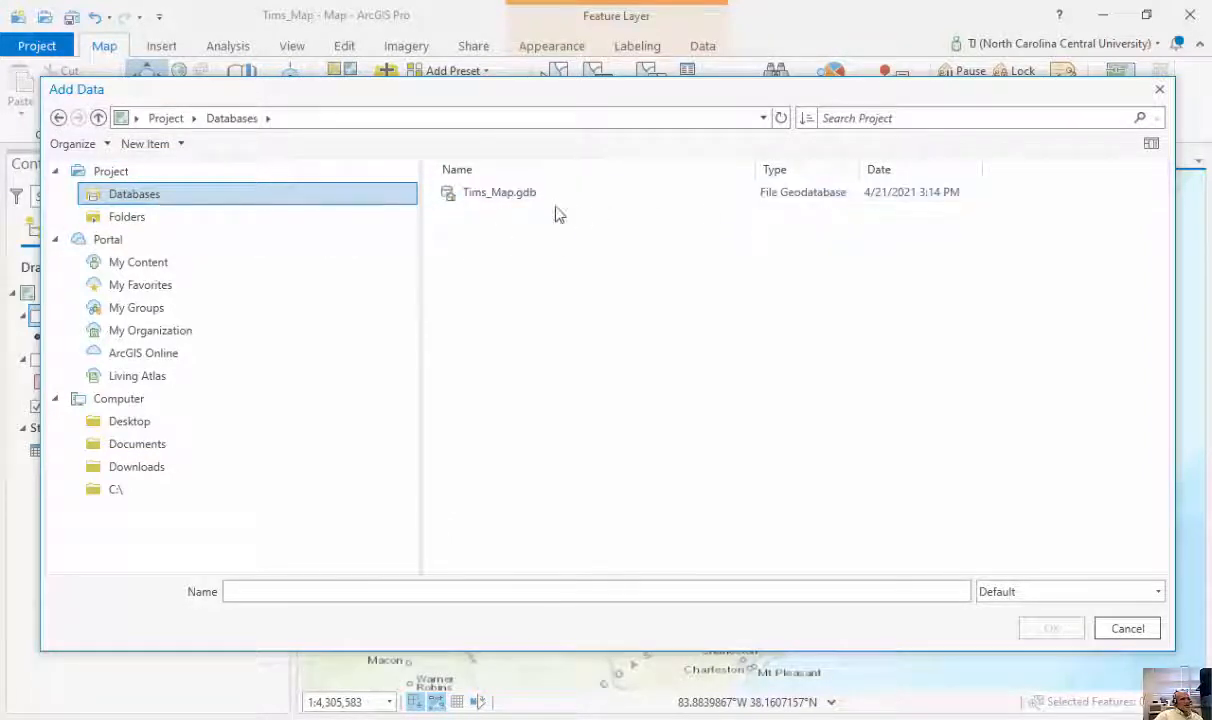
{"action": "left_click", "coordinate": [499, 192]}
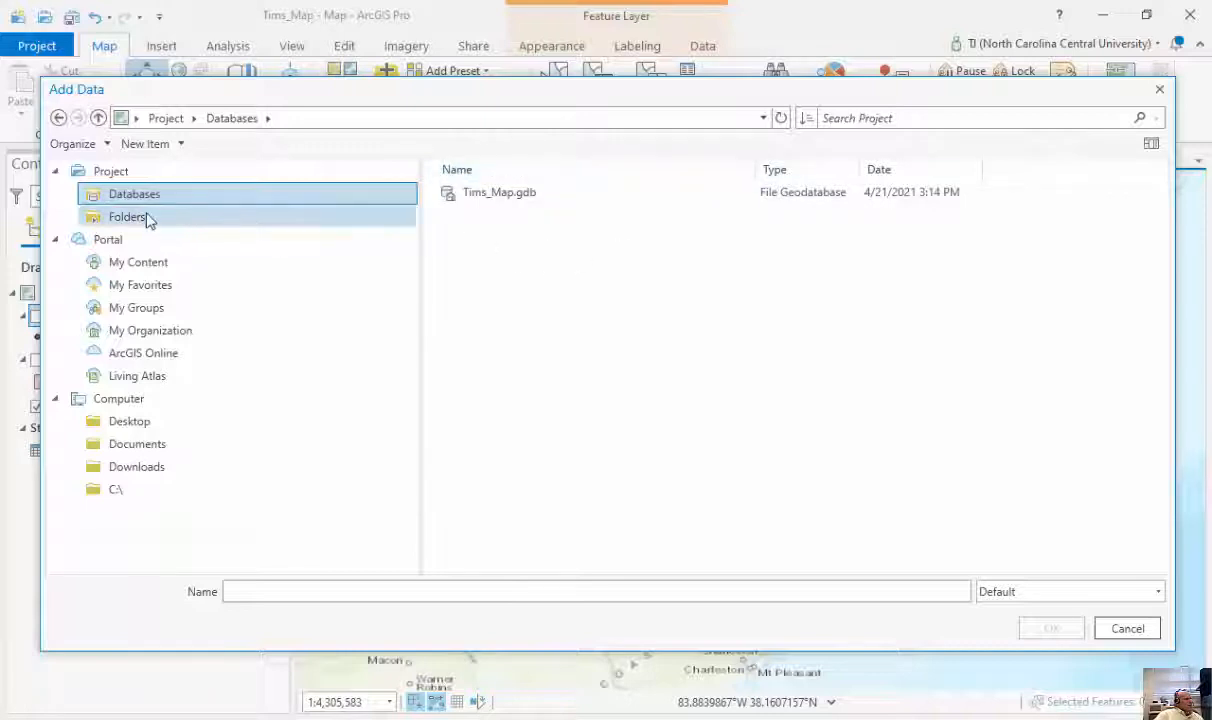
{"action": "left_click", "coordinate": [127, 217]}
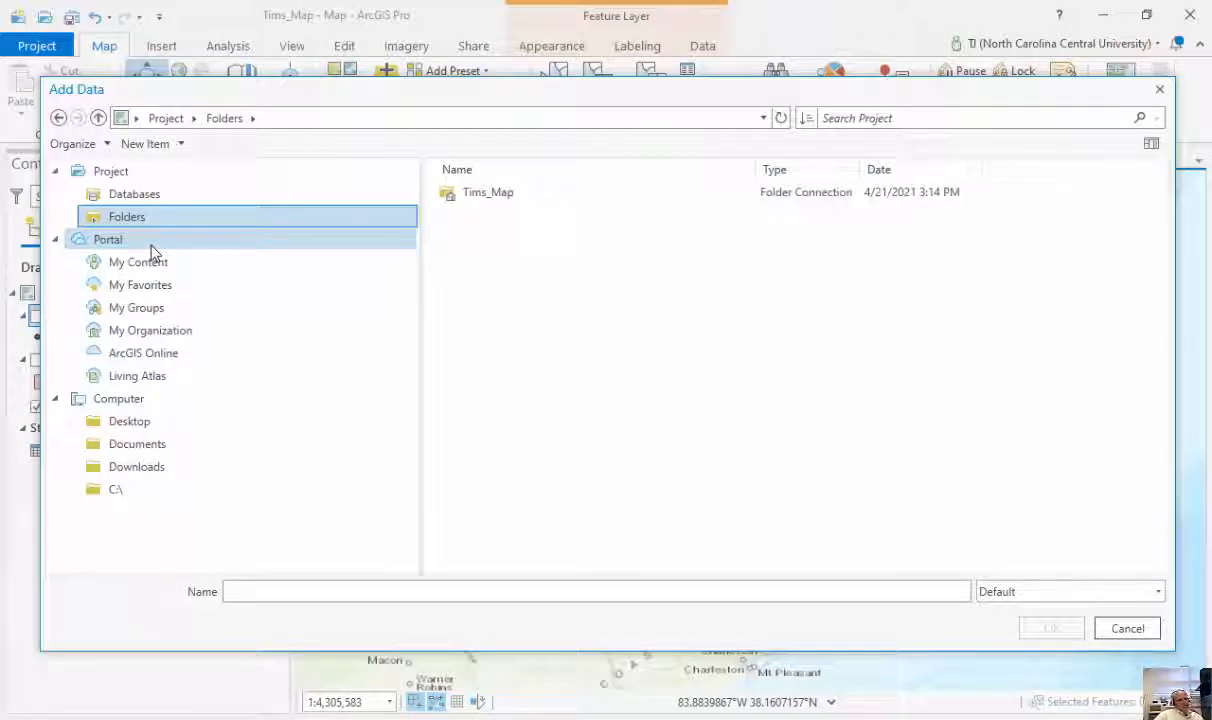
{"action": "left_click", "coordinate": [138, 261]}
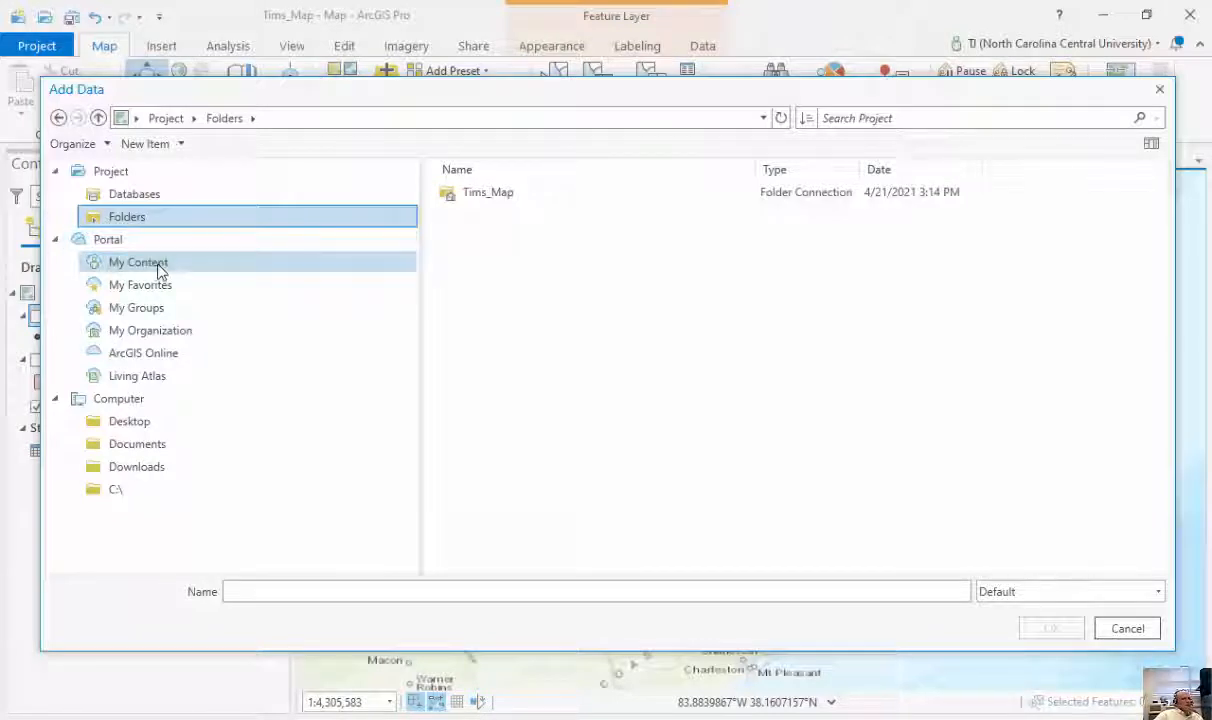
{"action": "left_click", "coordinate": [138, 262]}
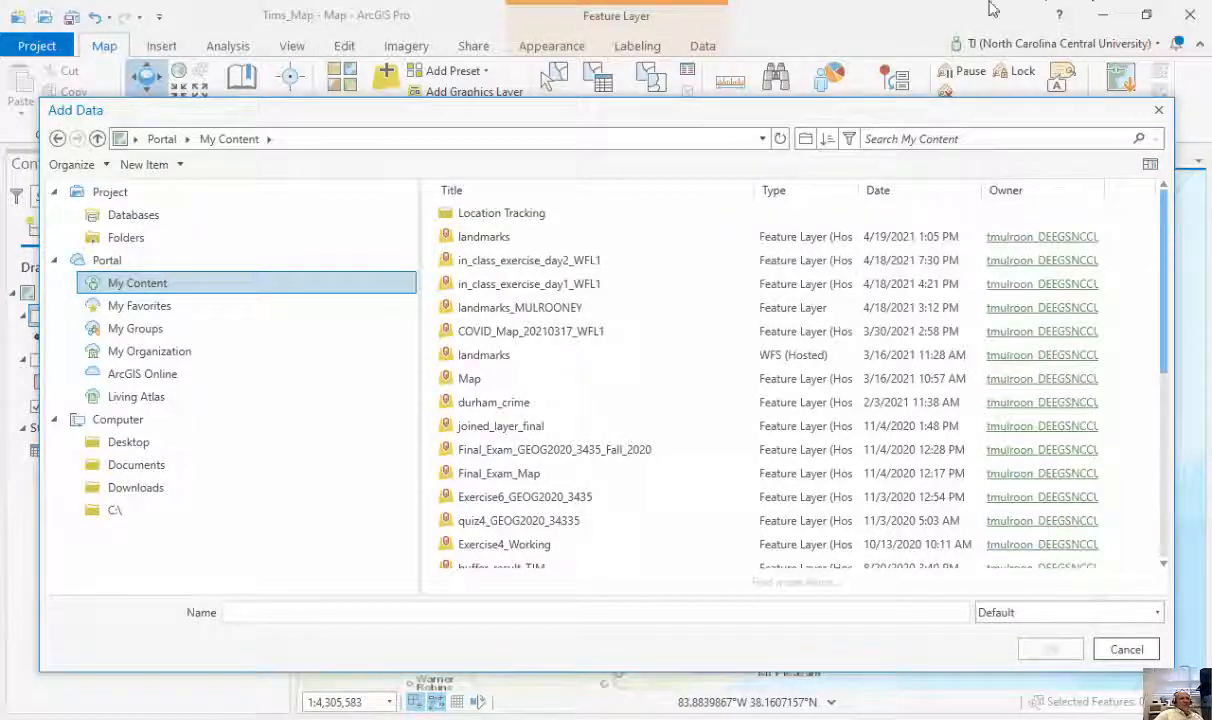
{"action": "left_click", "coordinate": [493, 402]}
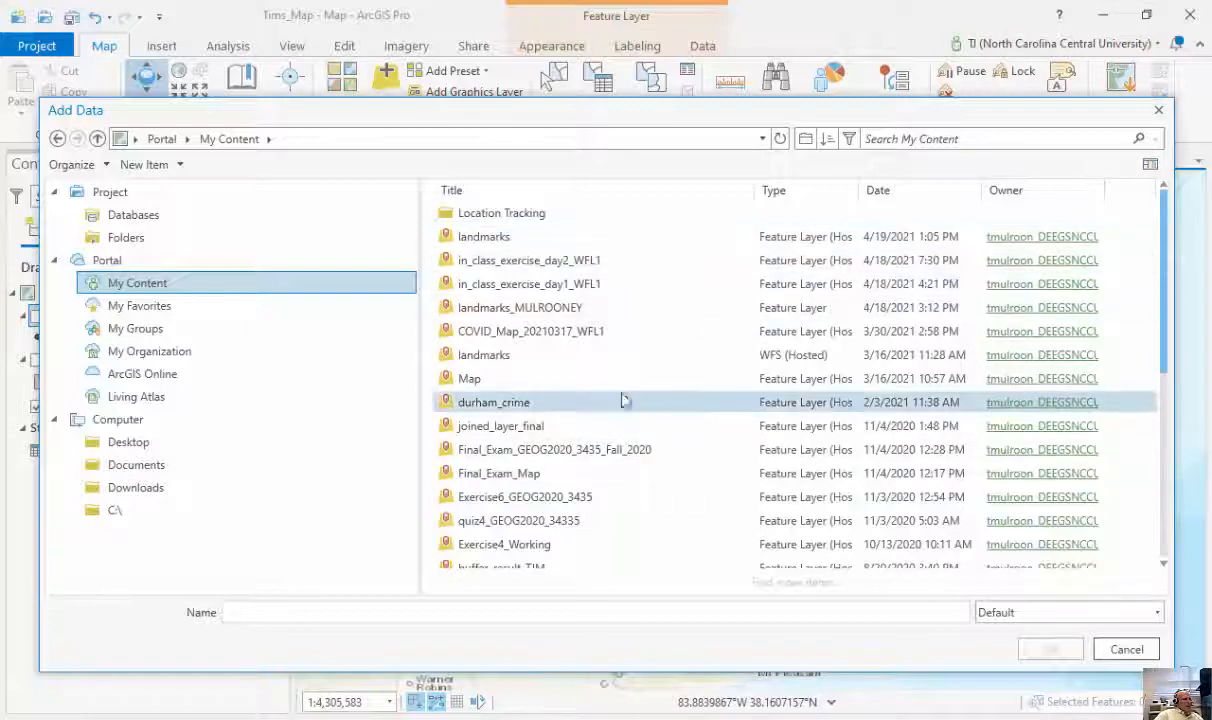
{"action": "left_click", "coordinate": [484, 236]}
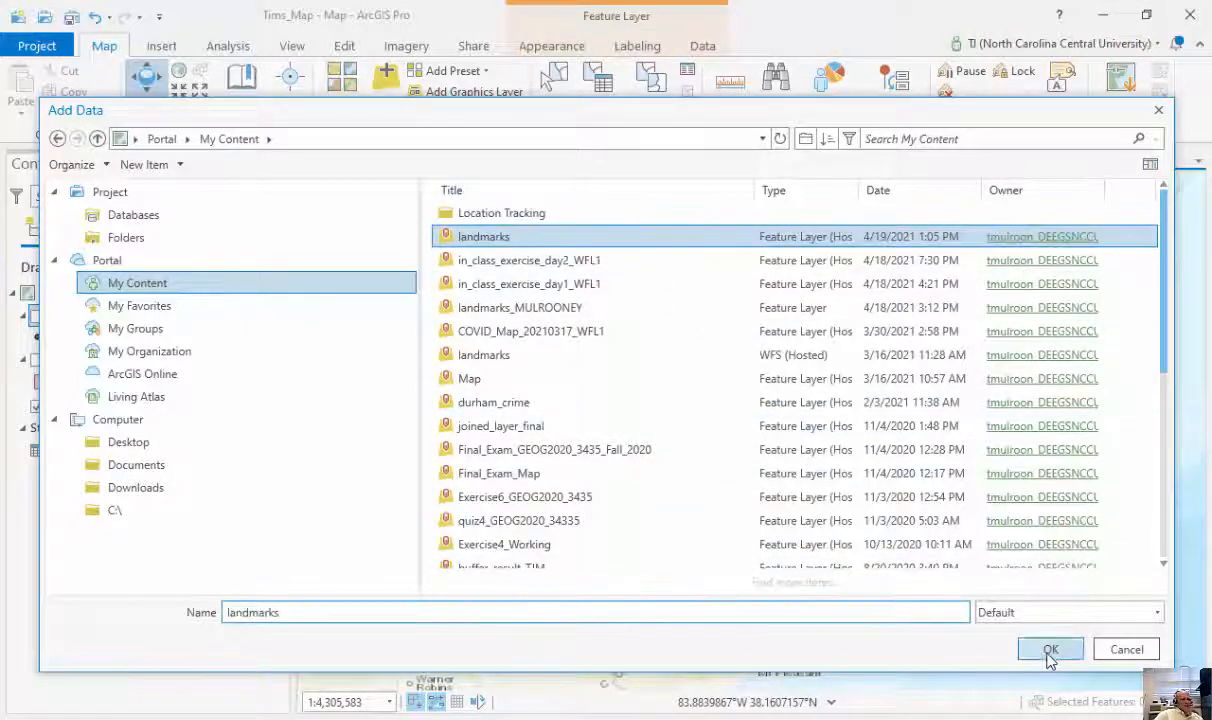
{"action": "left_click", "coordinate": [1050, 649]}
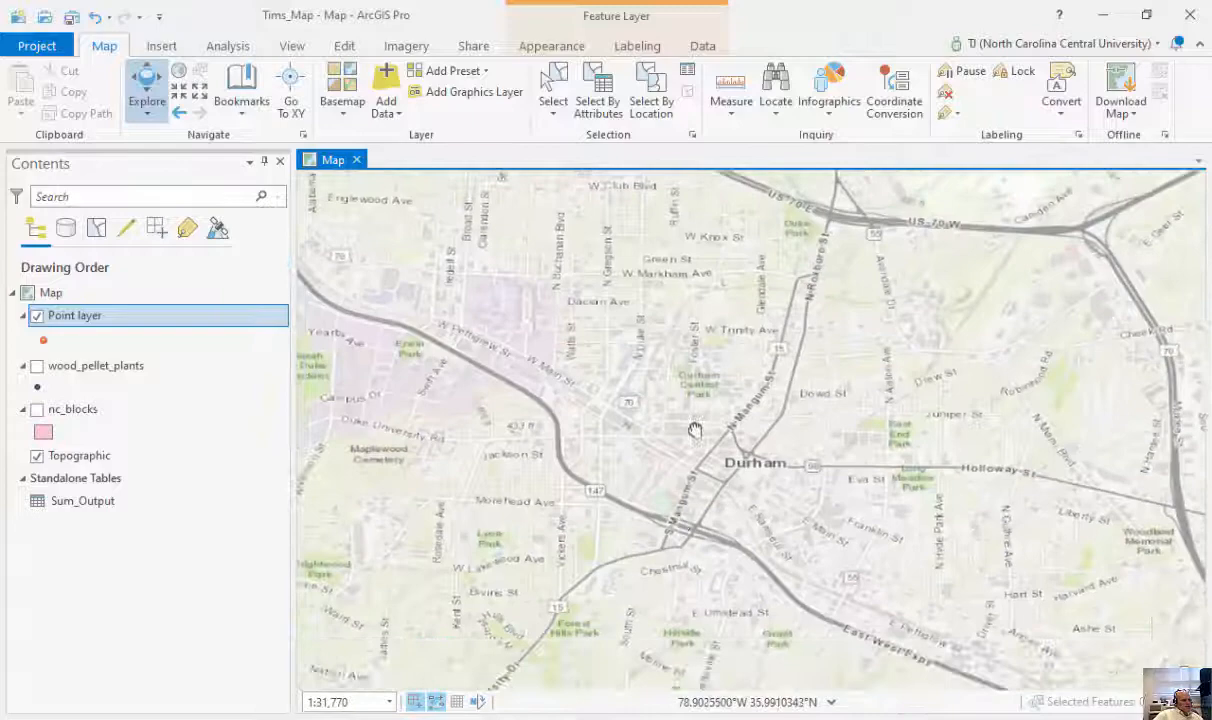
Step: View the office landmark point's attached photo, then close it
{"action": "scroll", "scroll_direction": "down", "scroll_amount": 3}
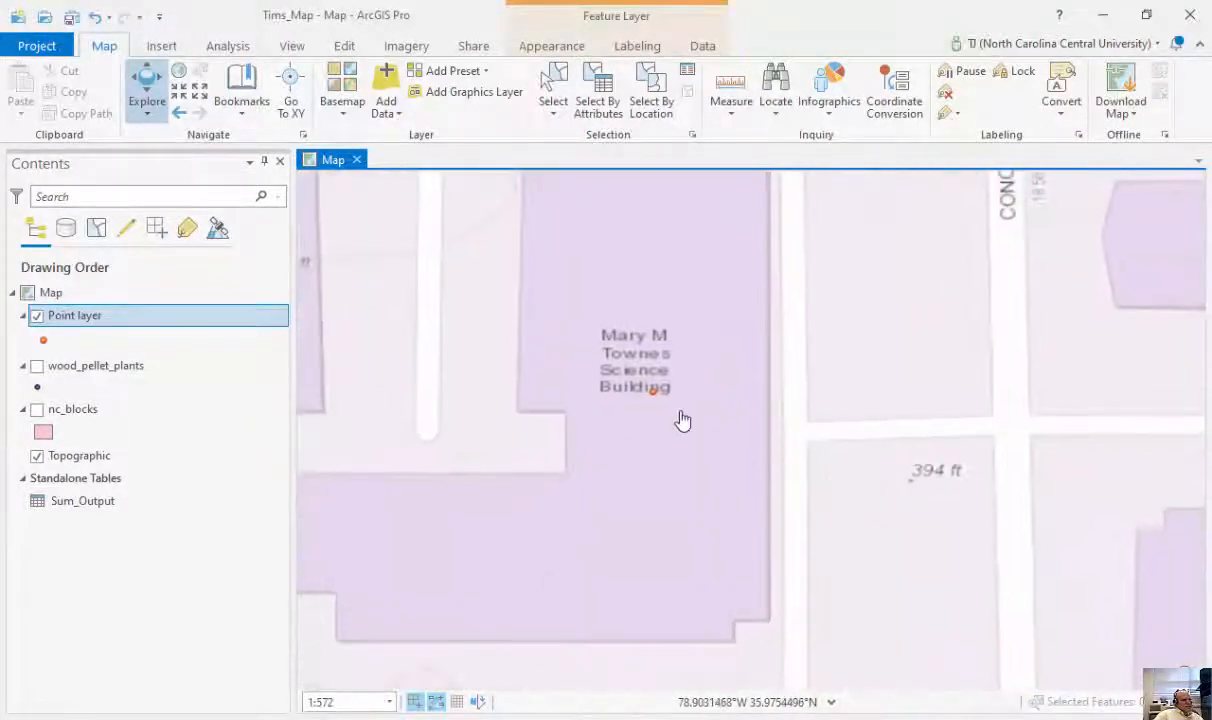
{"action": "left_click", "coordinate": [653, 392]}
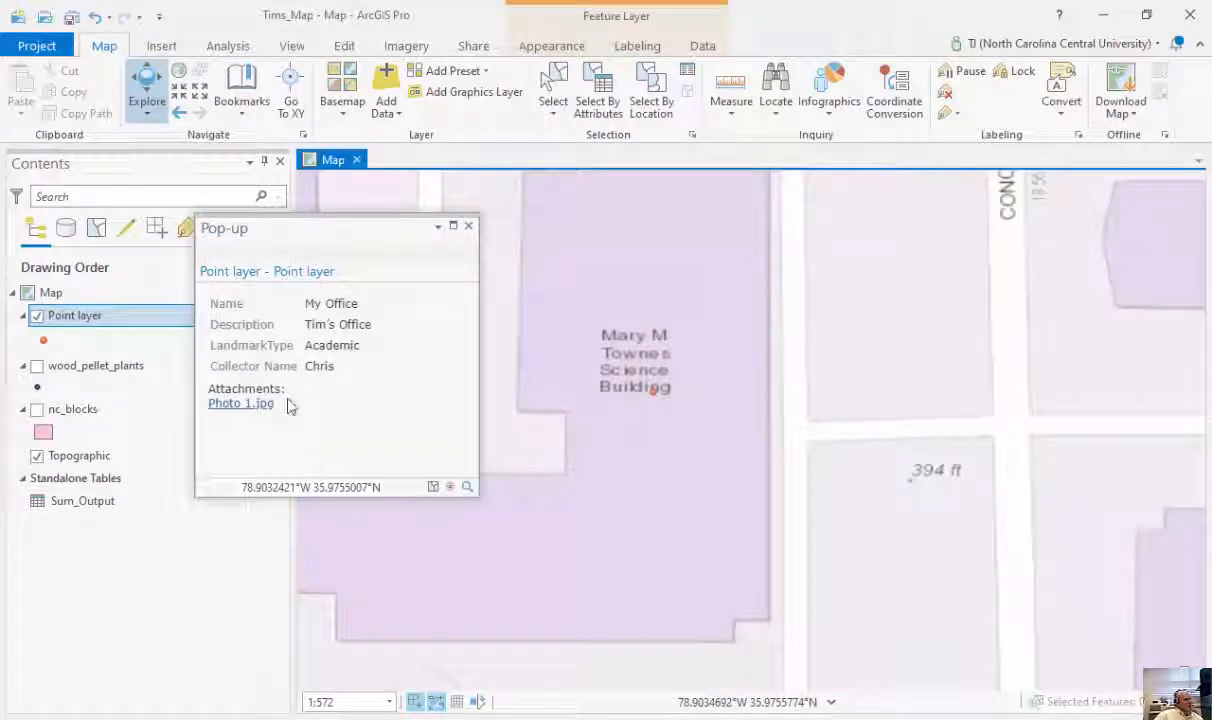
{"action": "left_click", "coordinate": [240, 403]}
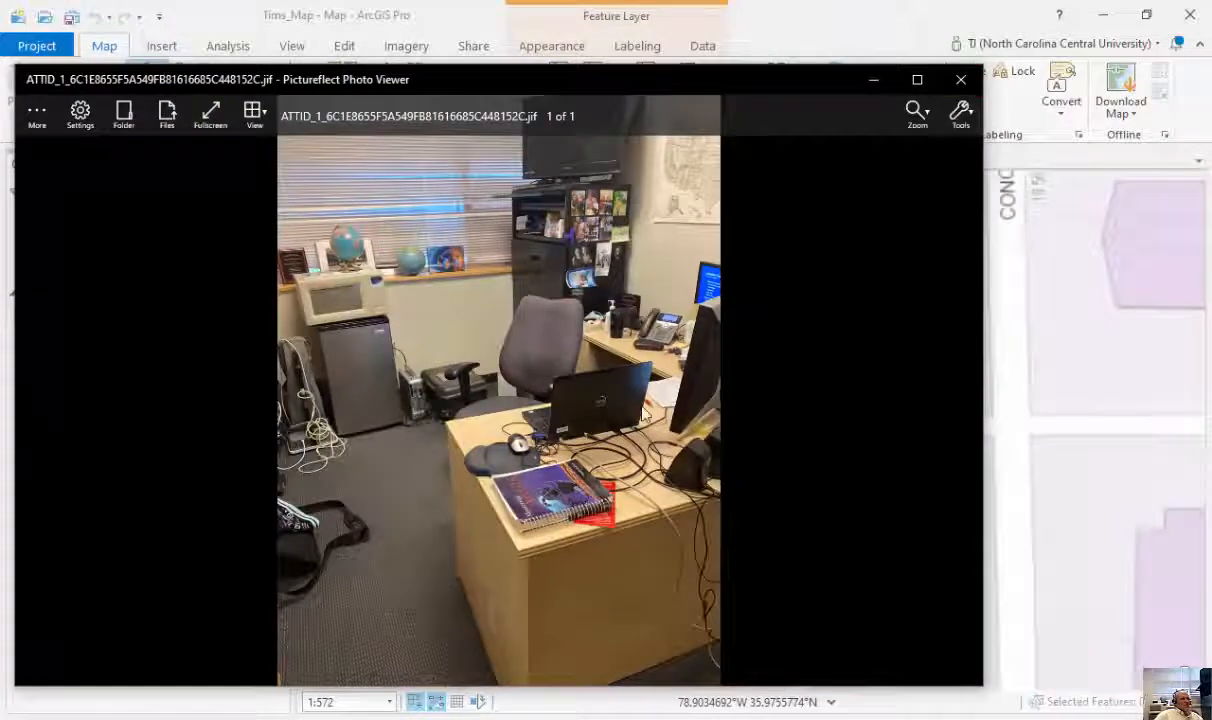
{"action": "left_click", "coordinate": [961, 80]}
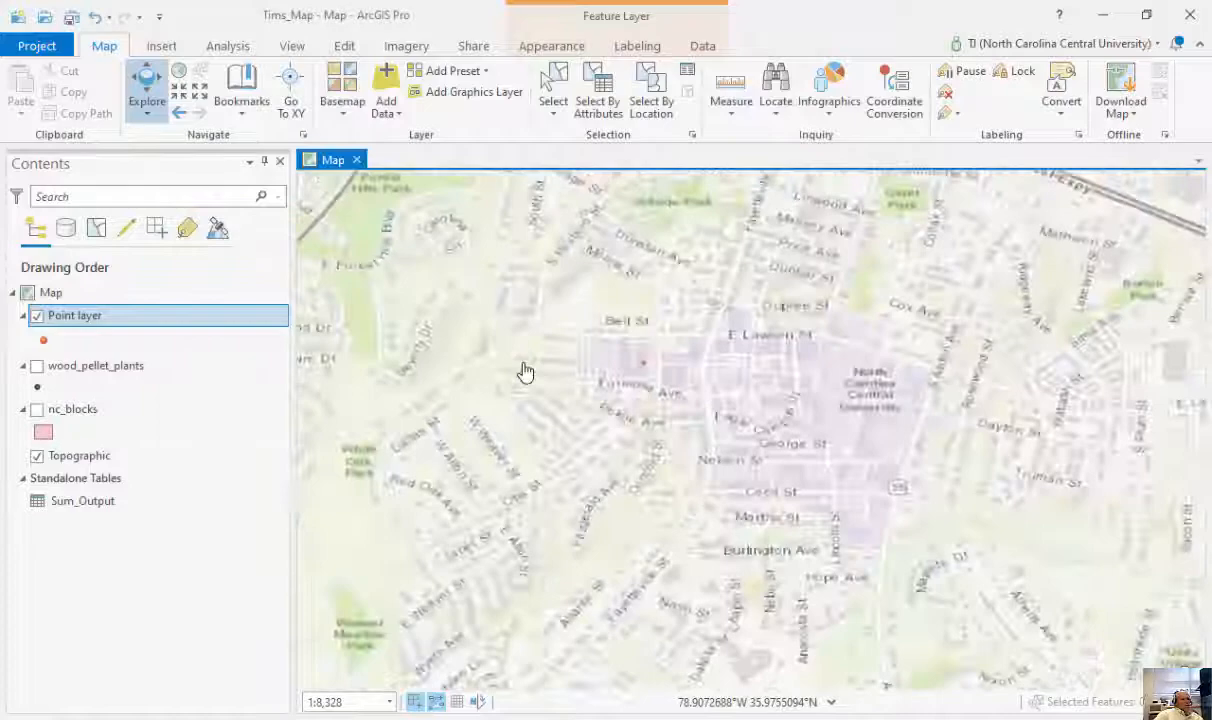
Step: Pan to the landmark points, view the Playground photo, then close viewer and pop-up
{"action": "scroll", "scroll_direction": "down", "scroll_amount": 3}
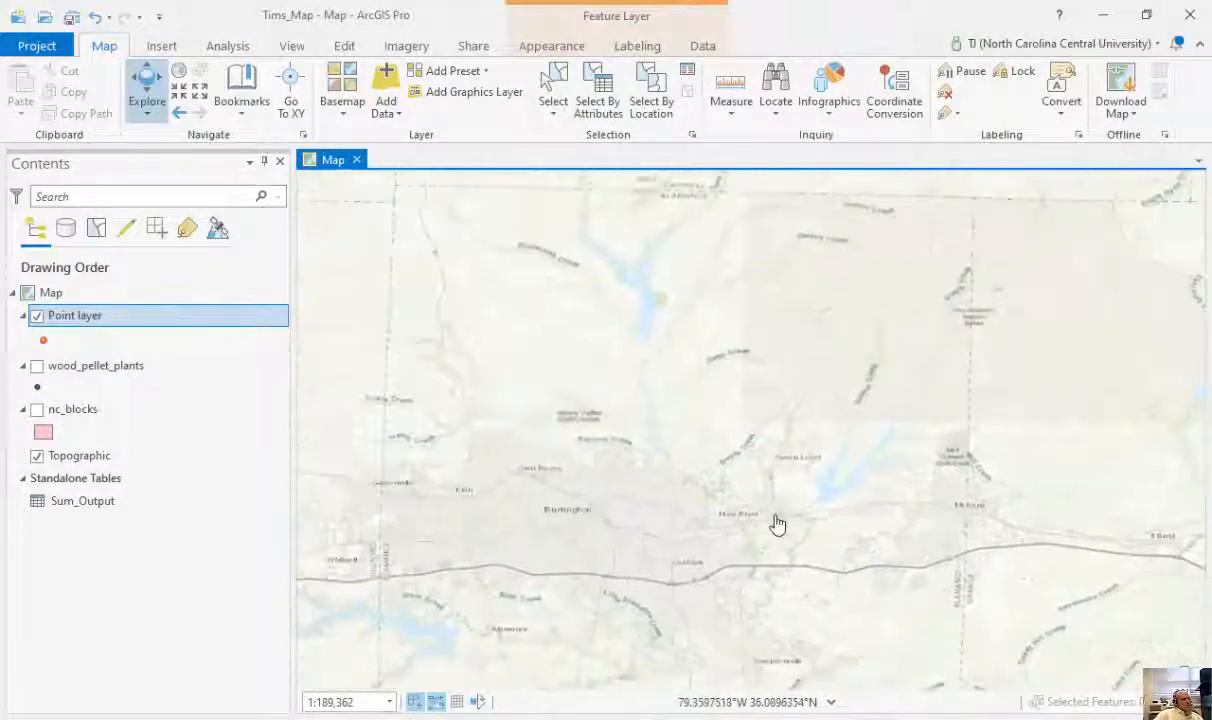
{"action": "left_click_drag", "start_coordinate": [778, 524], "coordinate": [470, 262]}
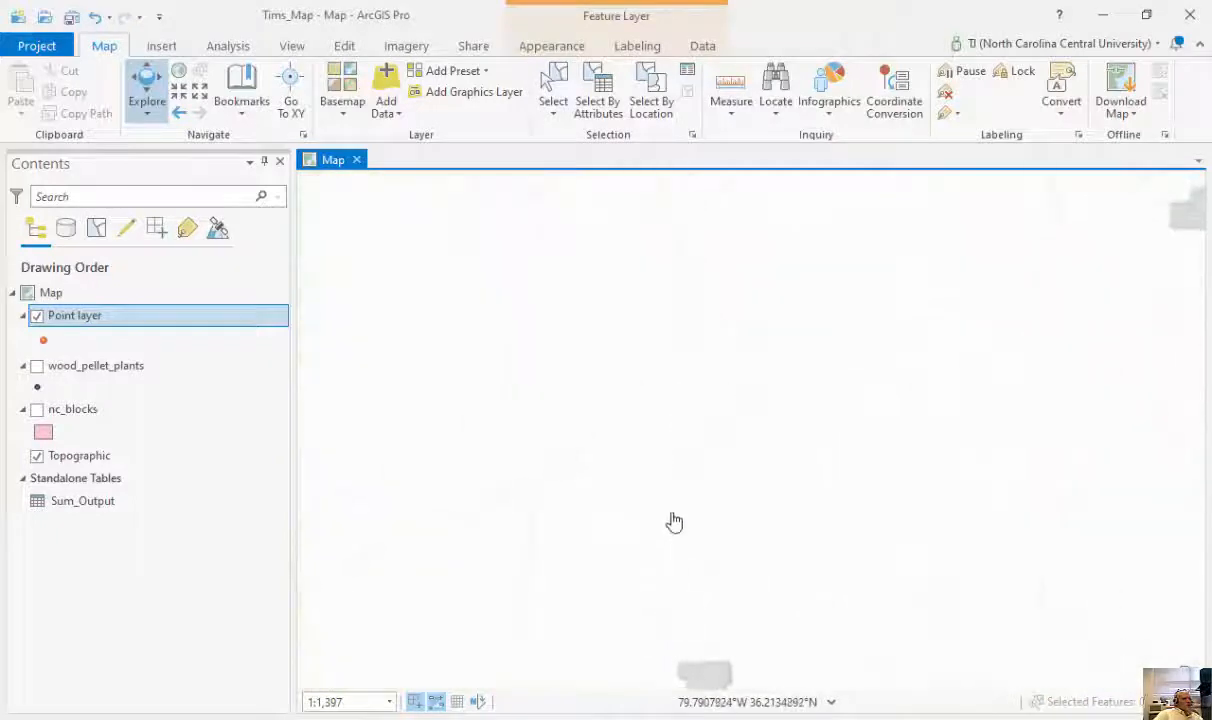
{"action": "scroll", "scroll_direction": "down", "scroll_amount": 3}
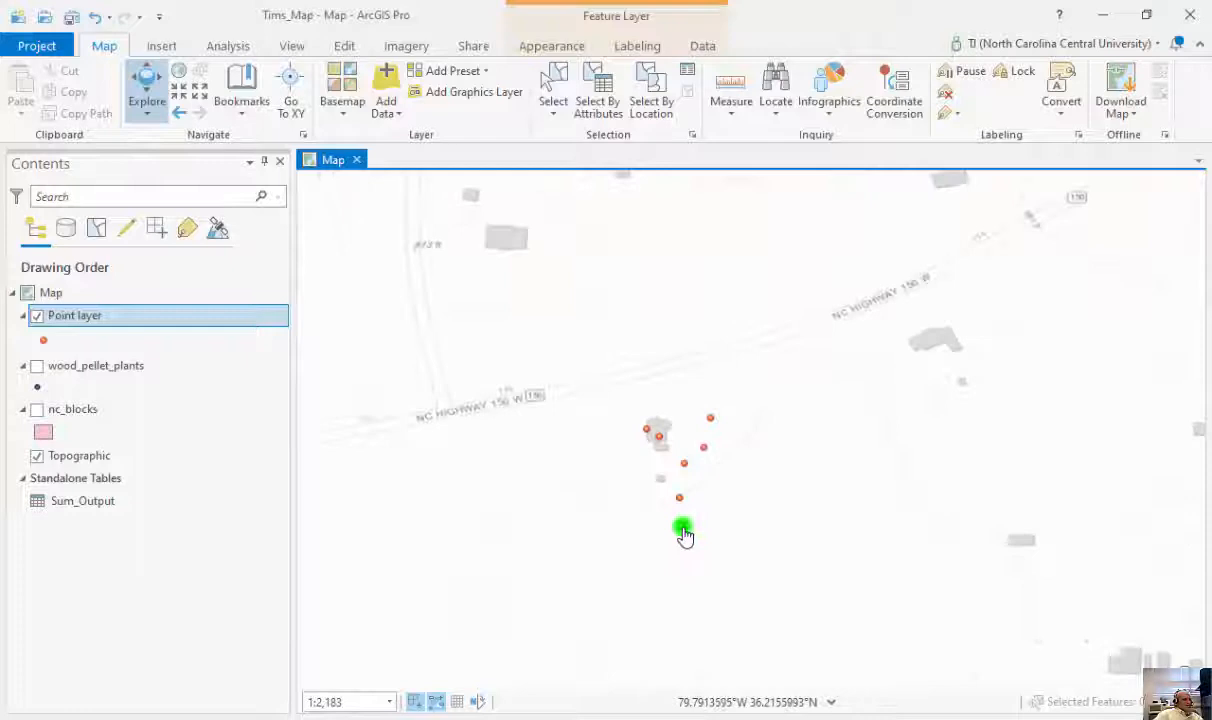
{"action": "left_click", "coordinate": [682, 527]}
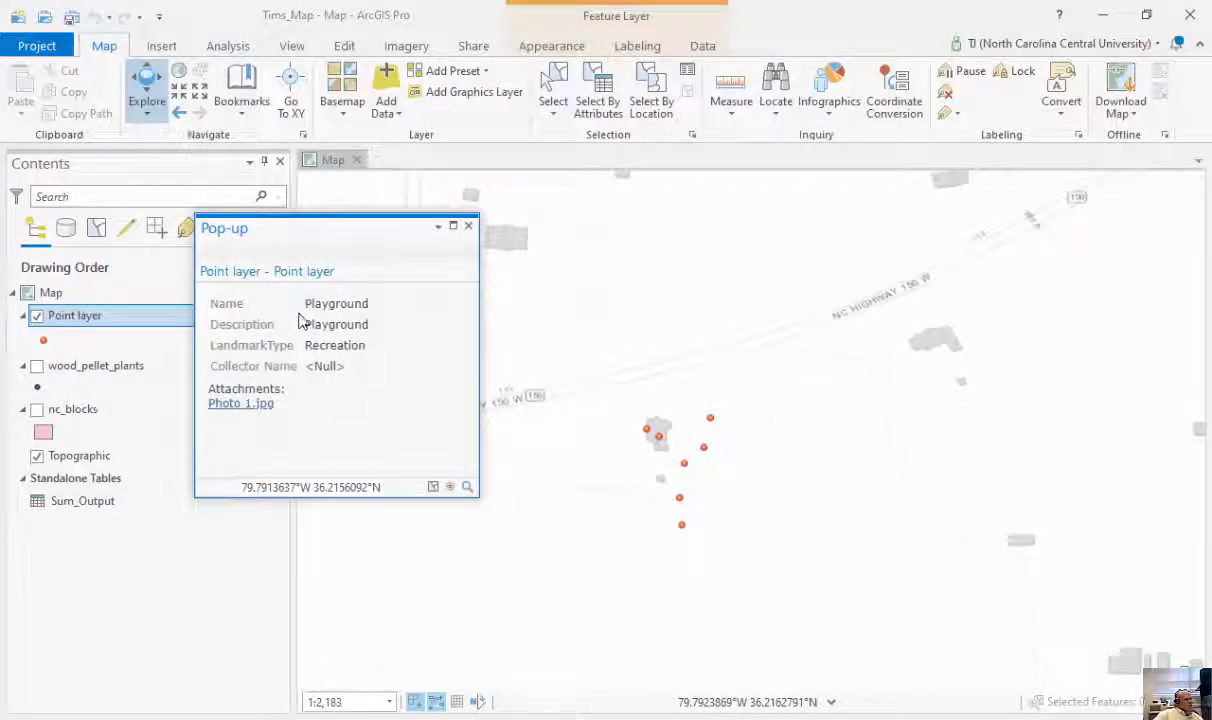
{"action": "left_click", "coordinate": [241, 403]}
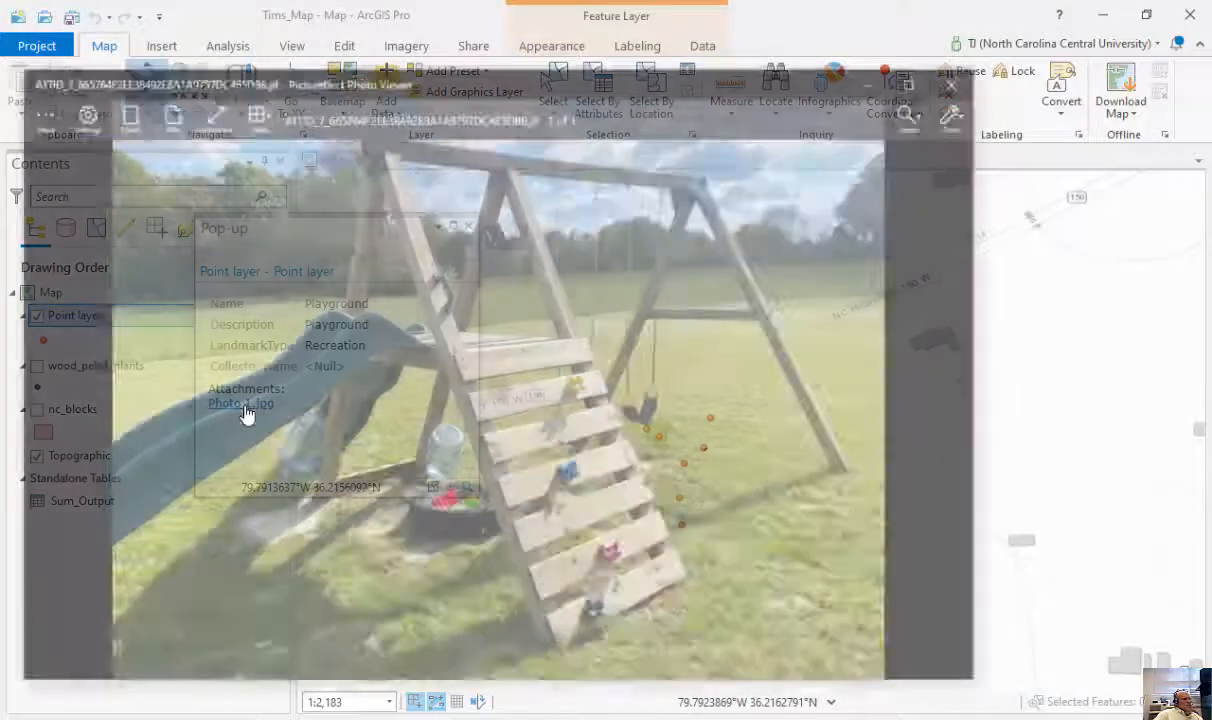
{"action": "left_click", "coordinate": [240, 403]}
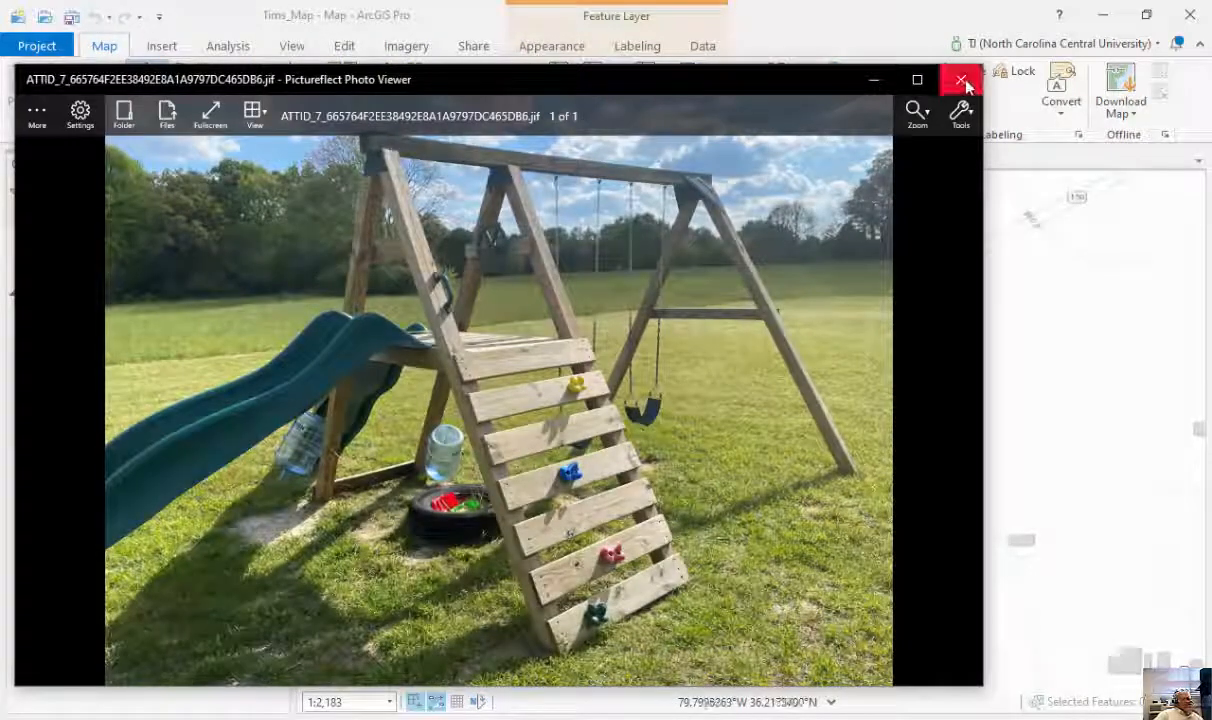
{"action": "left_click", "coordinate": [961, 80]}
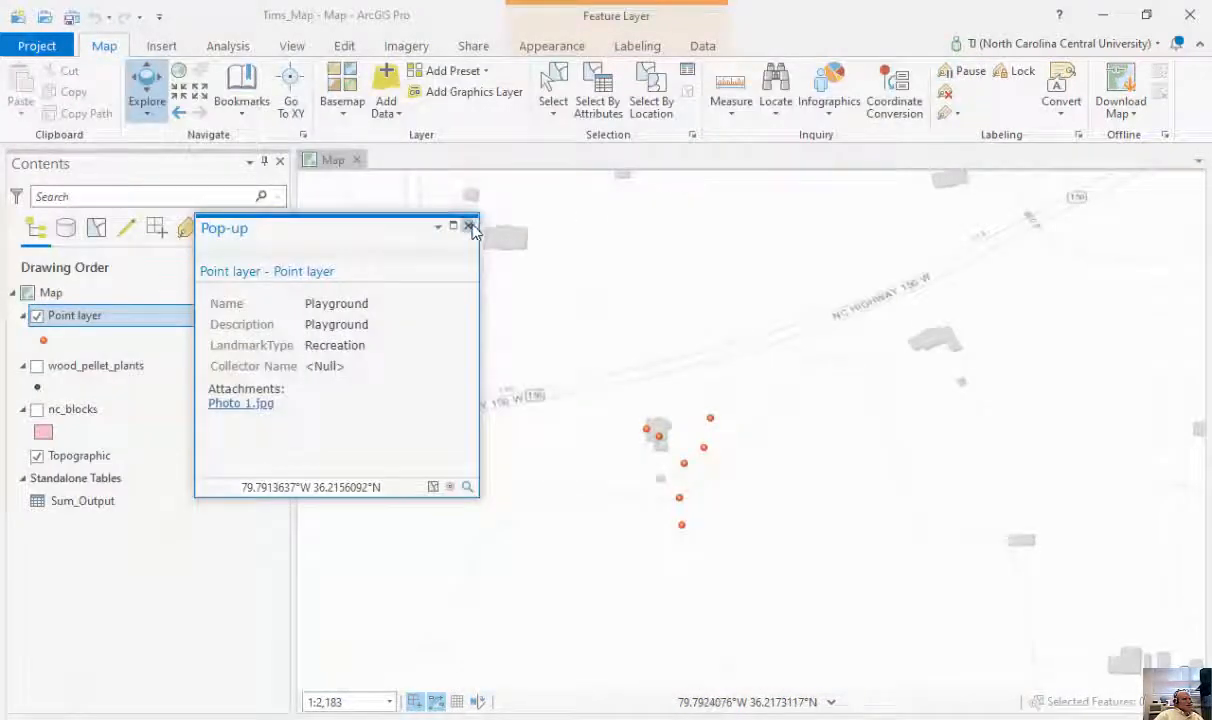
{"action": "left_click", "coordinate": [470, 226]}
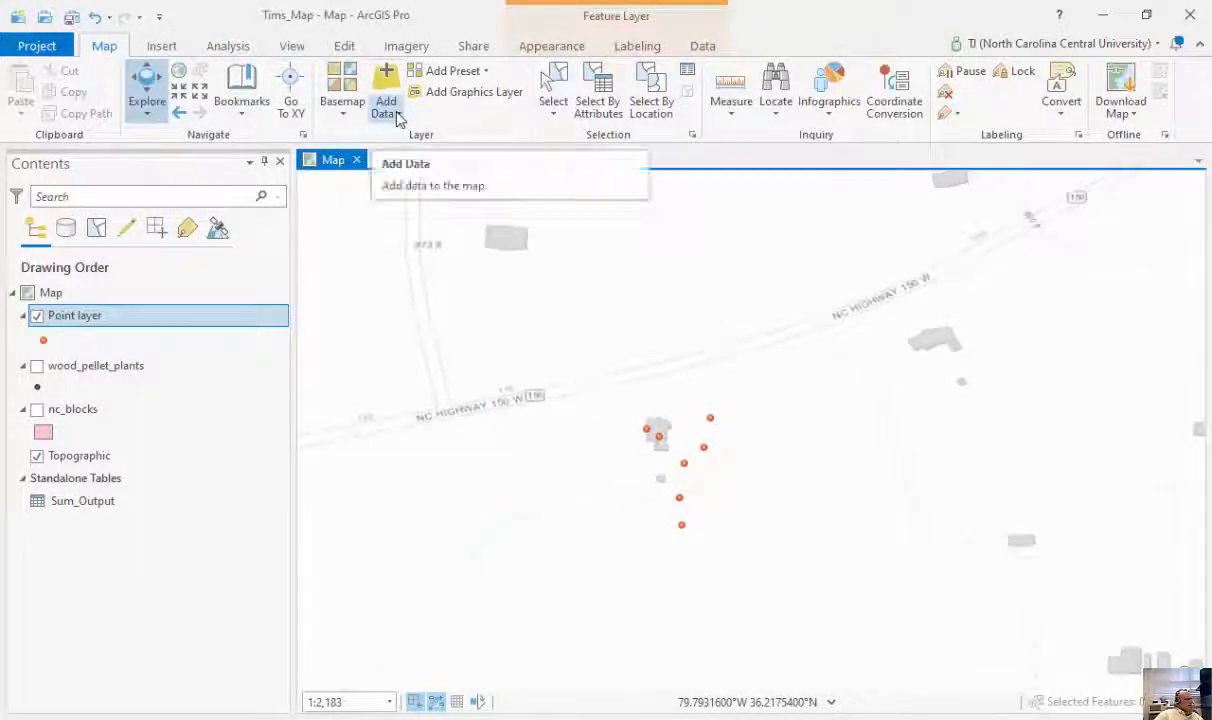
Step: Open Add Data and browse My Content, My Favorites and My Groups
{"action": "left_click", "coordinate": [386, 85]}
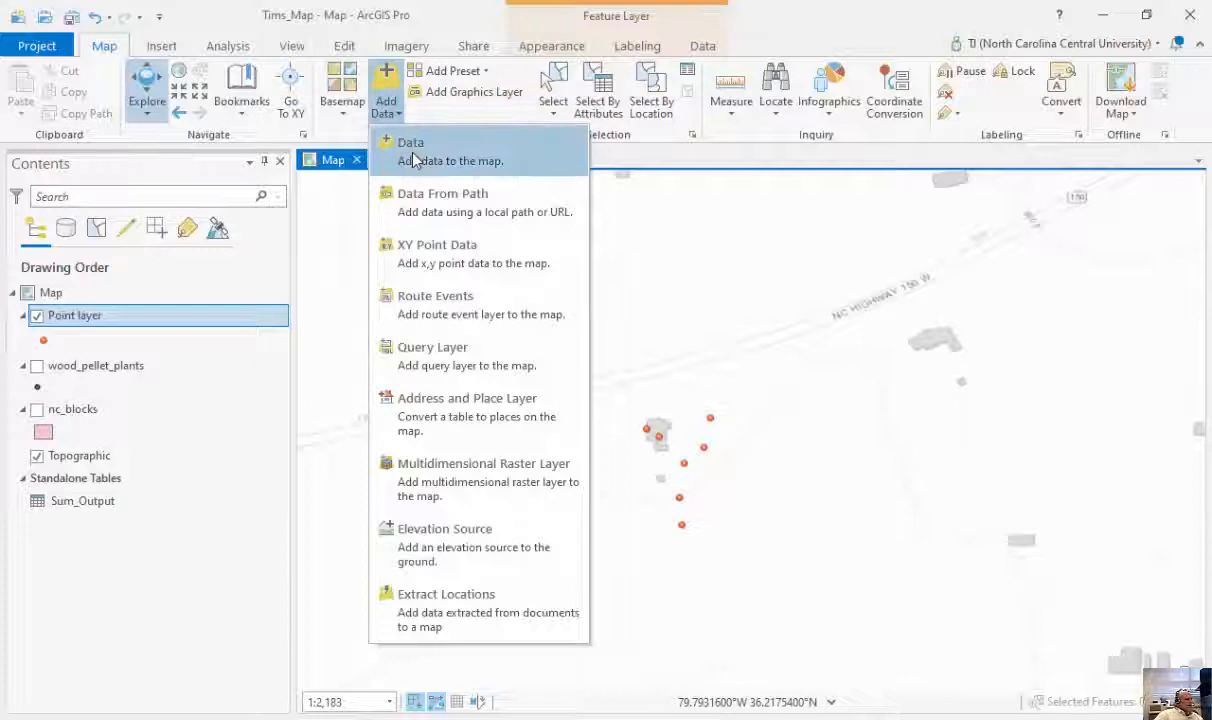
{"action": "left_click", "coordinate": [410, 142]}
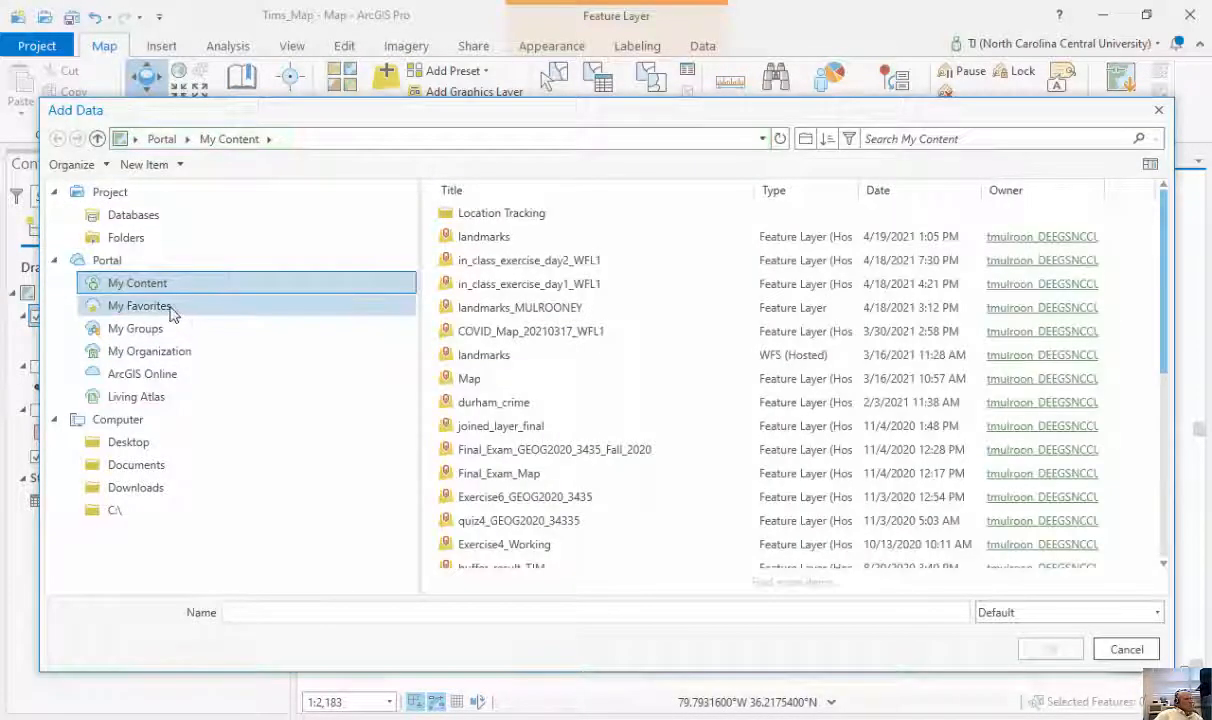
{"action": "left_click", "coordinate": [525, 497]}
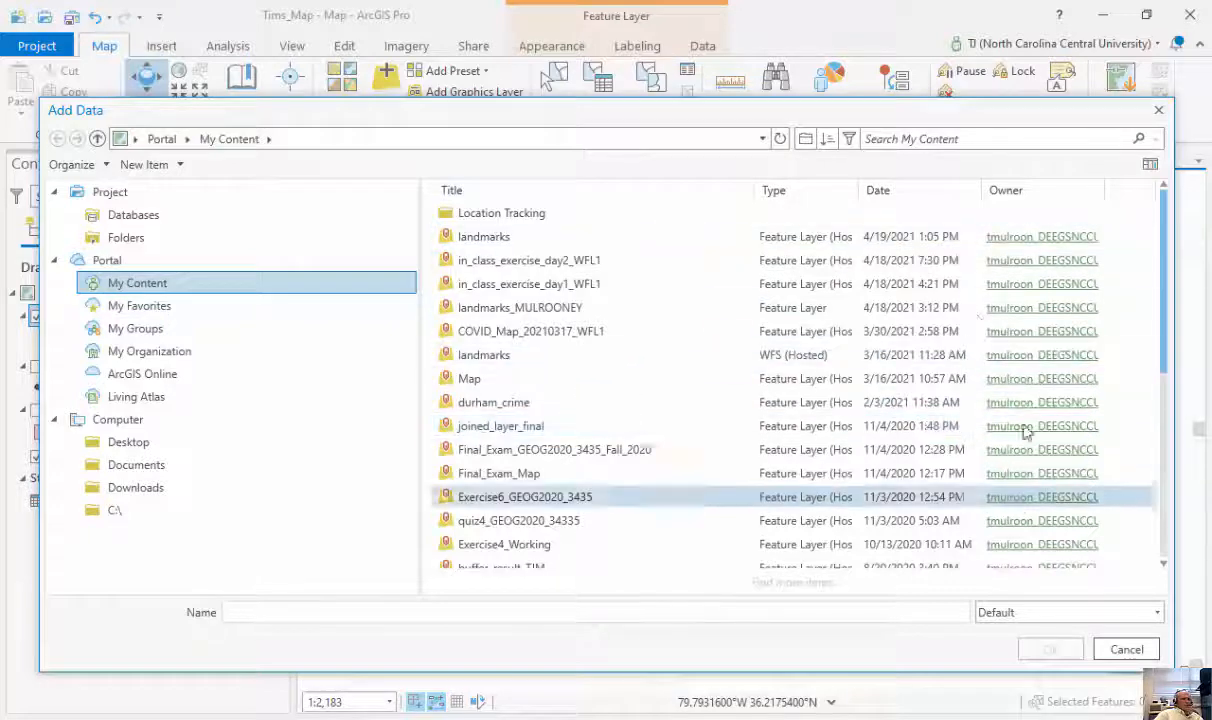
{"action": "scroll", "scroll_direction": "down", "scroll_amount": 3}
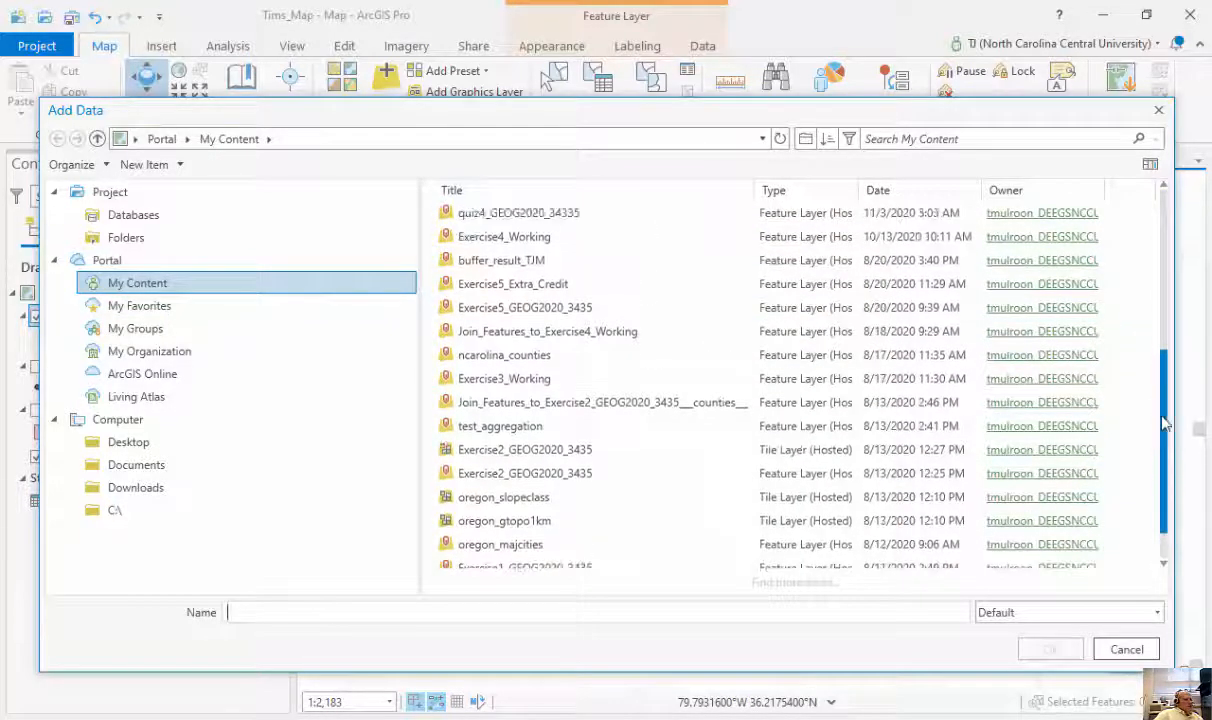
{"action": "scroll", "scroll_direction": "down", "scroll_amount": 3}
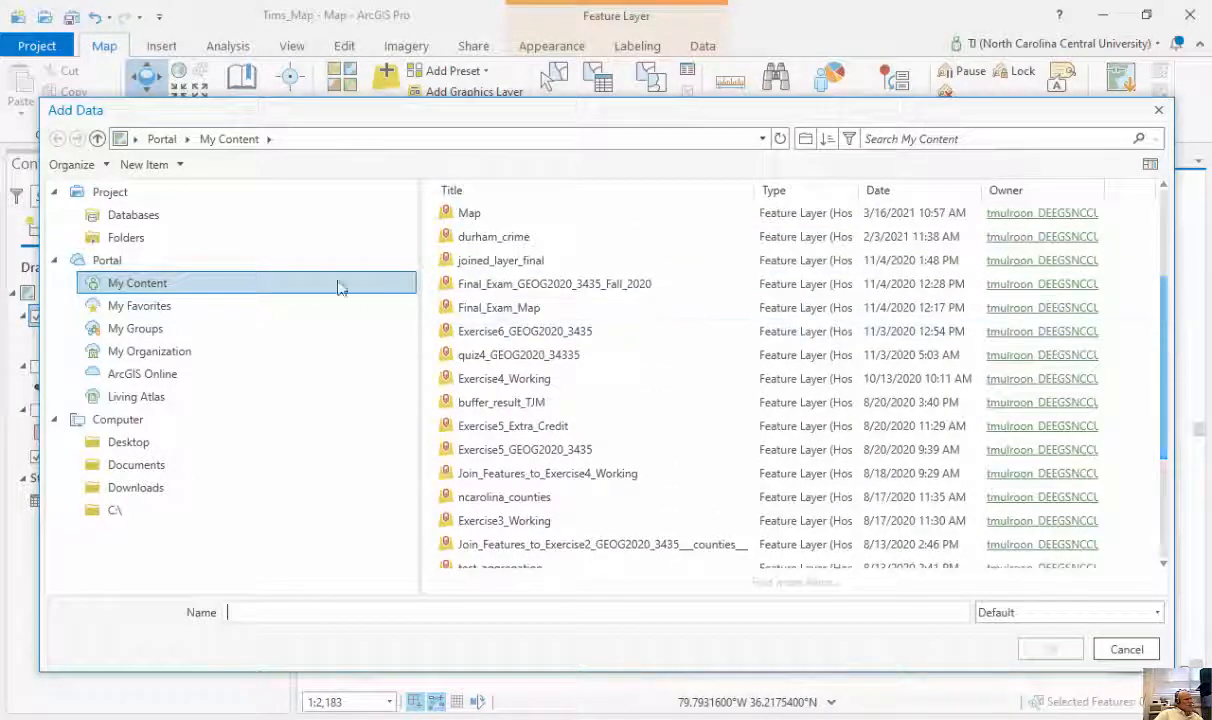
{"action": "left_click", "coordinate": [139, 305]}
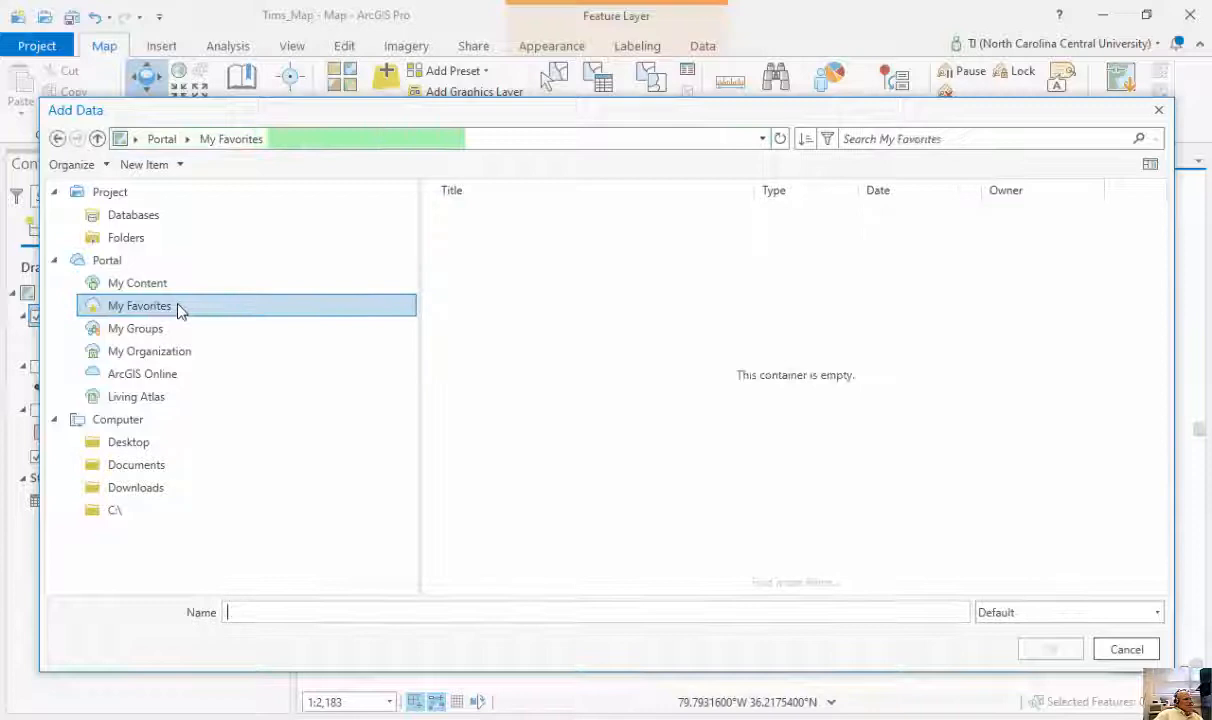
{"action": "left_click", "coordinate": [135, 328]}
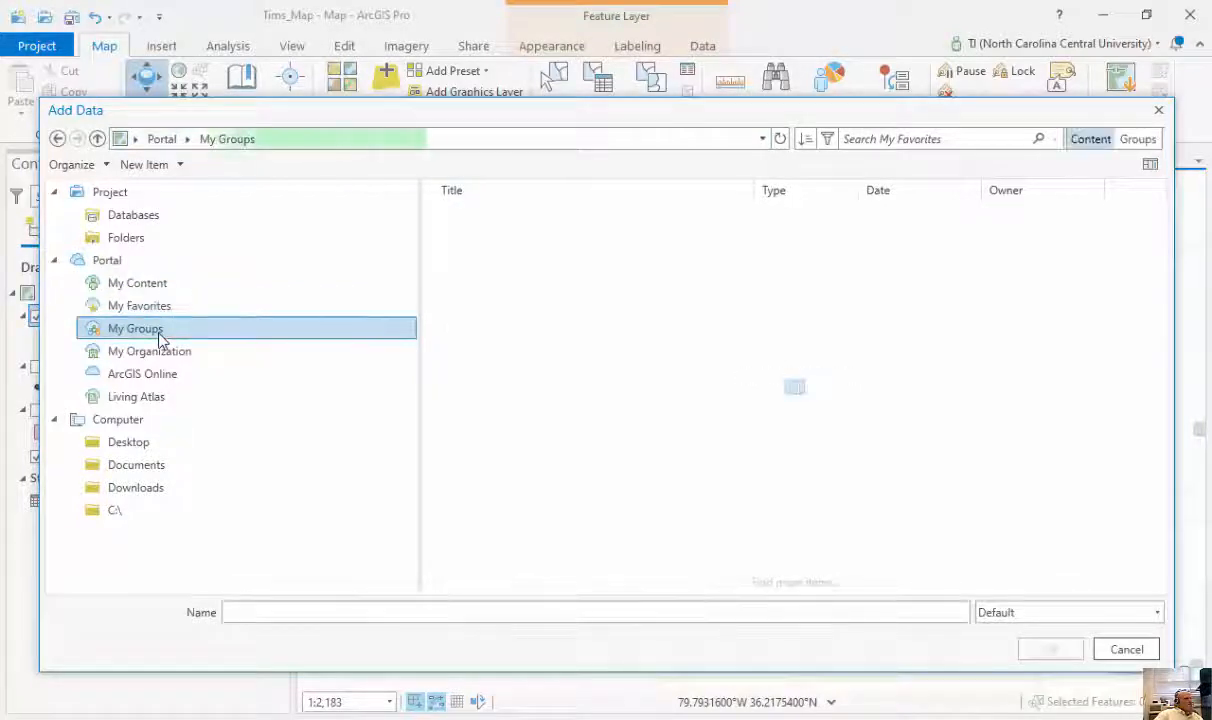
{"action": "left_click", "coordinate": [135, 328]}
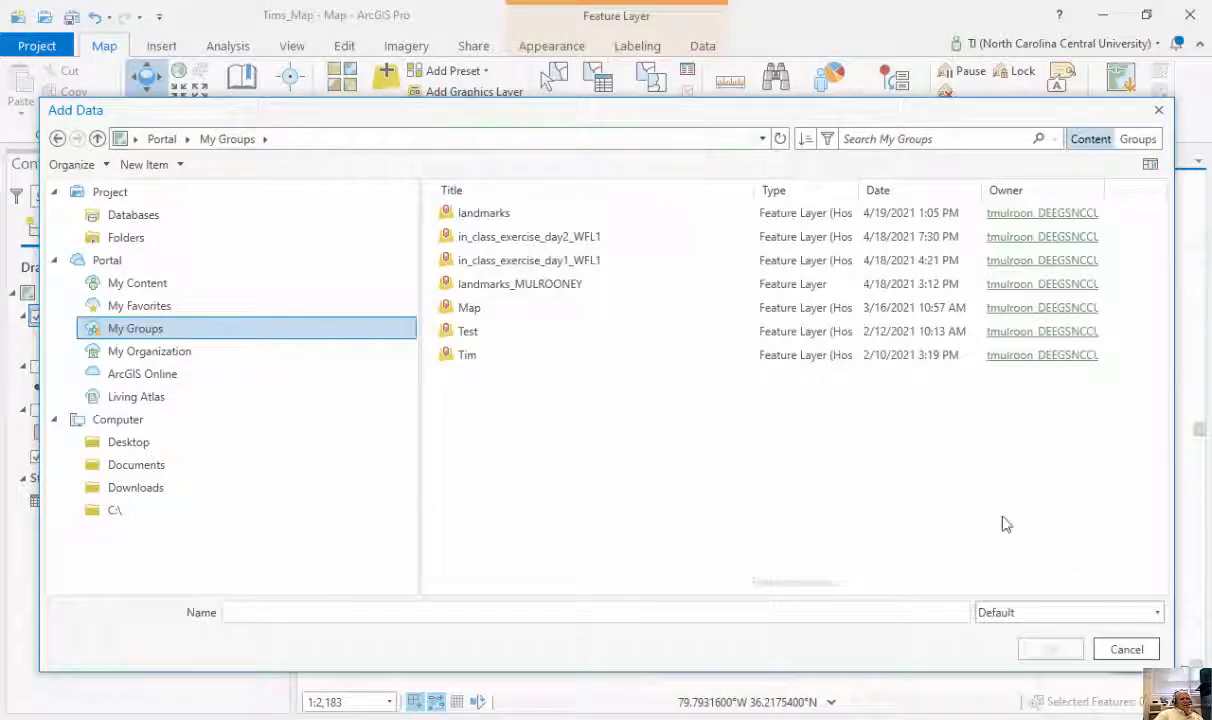
{"action": "left_click", "coordinate": [483, 212]}
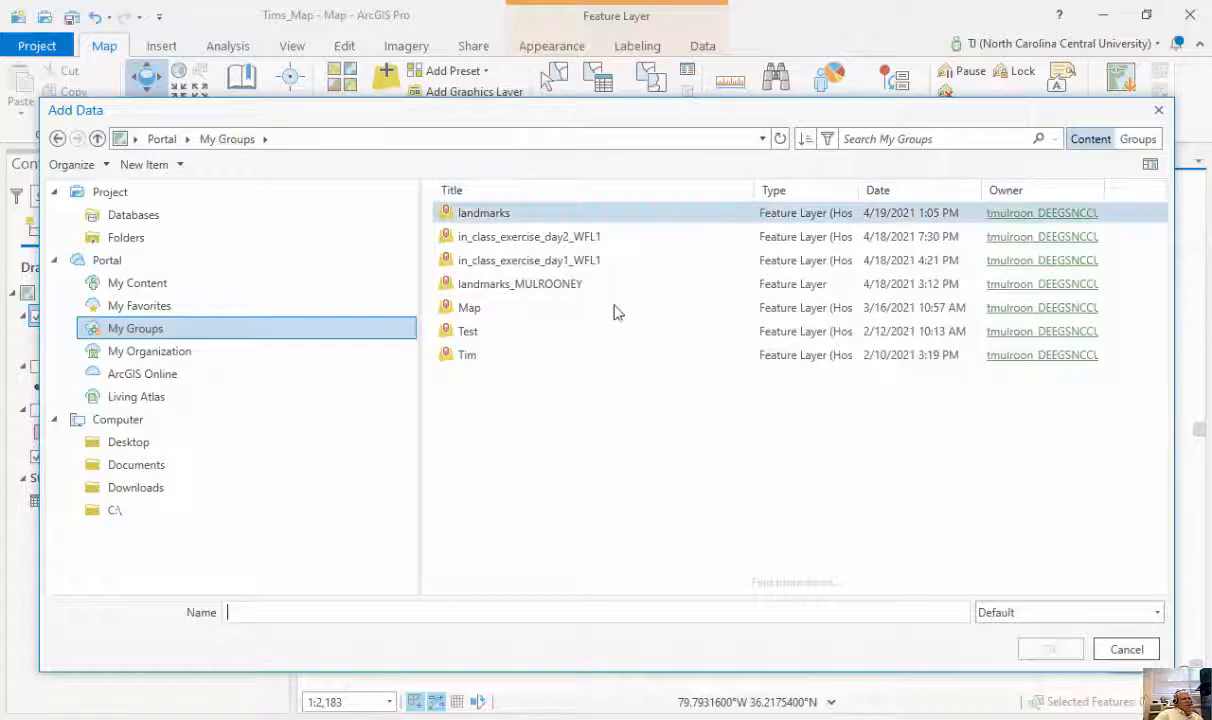
{"action": "left_click", "coordinate": [467, 354]}
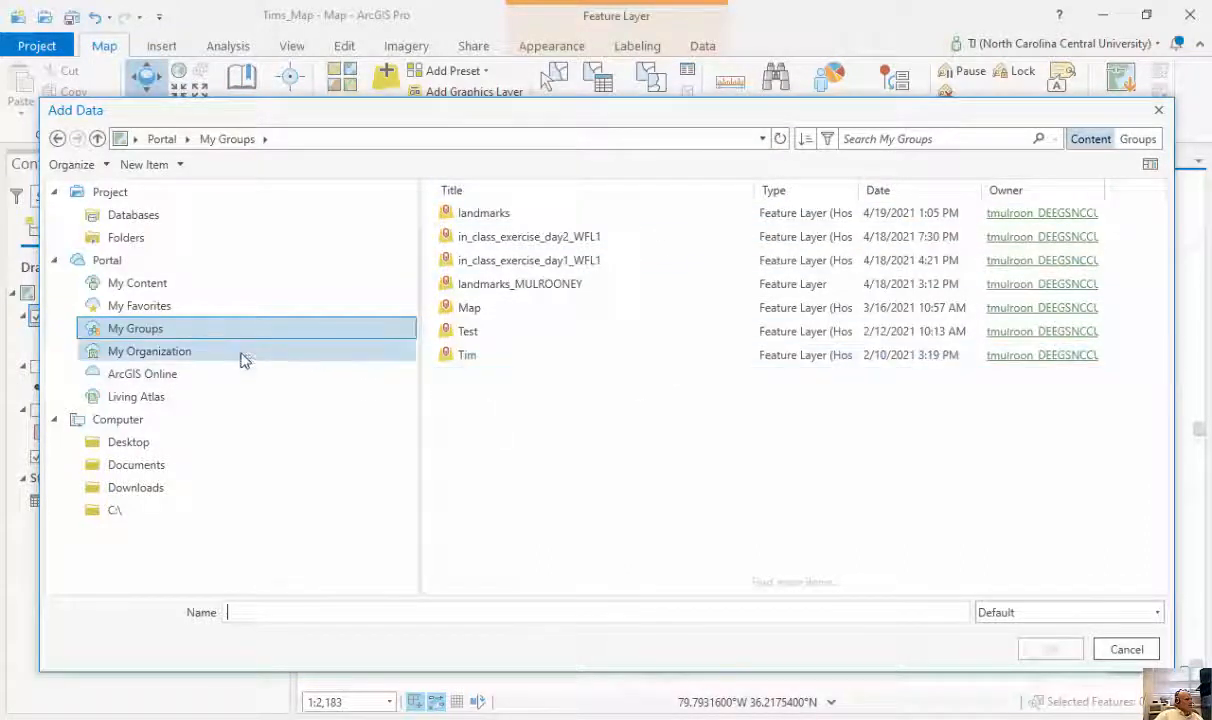
Step: Browse My Organization content, ending on the public ArcGIS Online items
{"action": "left_click", "coordinate": [149, 351]}
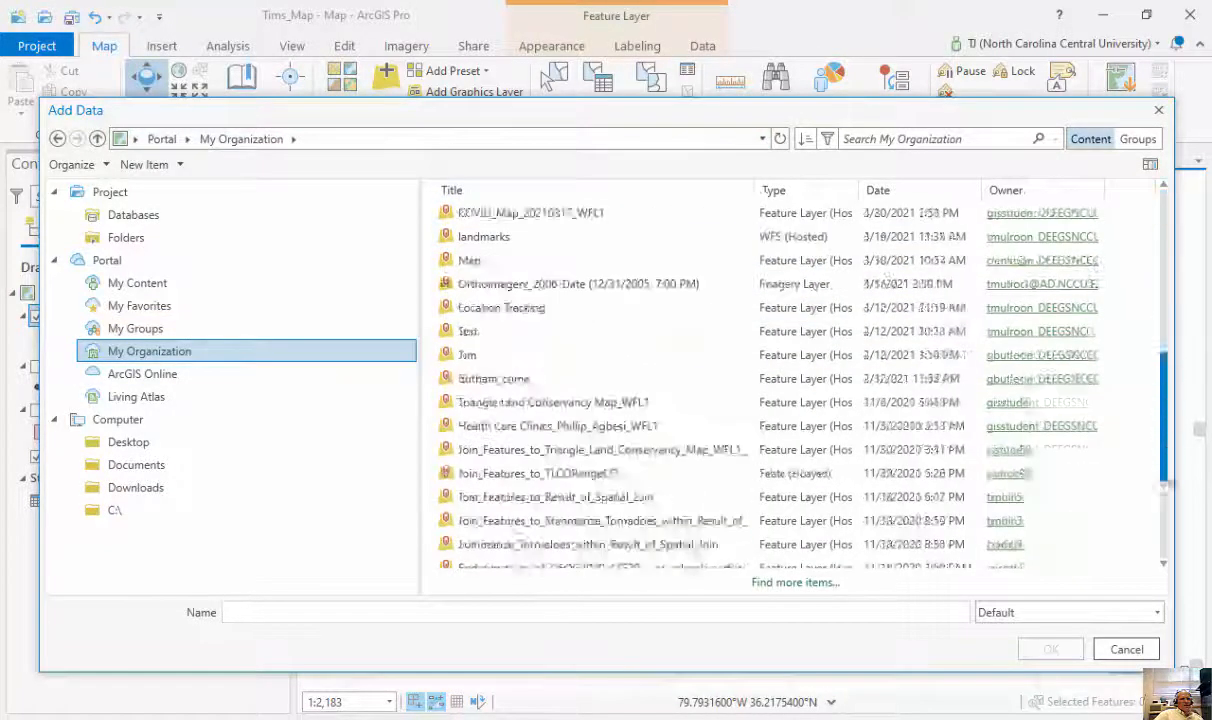
{"action": "scroll", "scroll_direction": "down", "scroll_amount": 3}
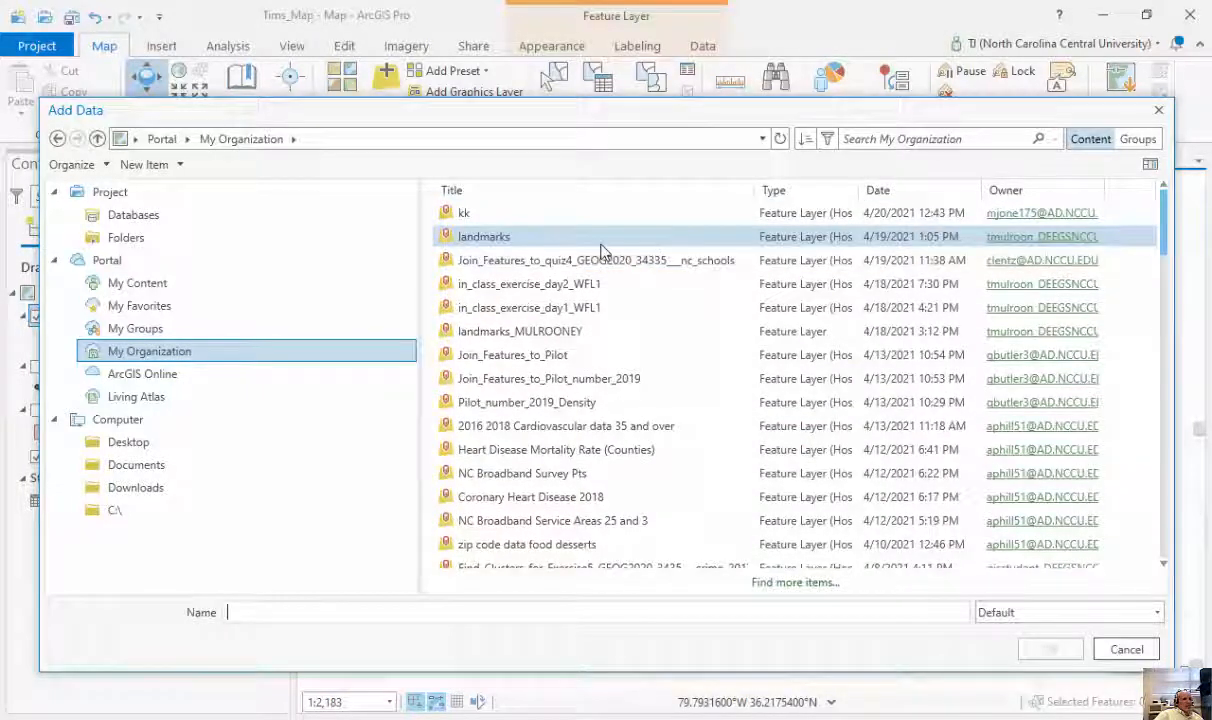
{"action": "left_click", "coordinate": [528, 283]}
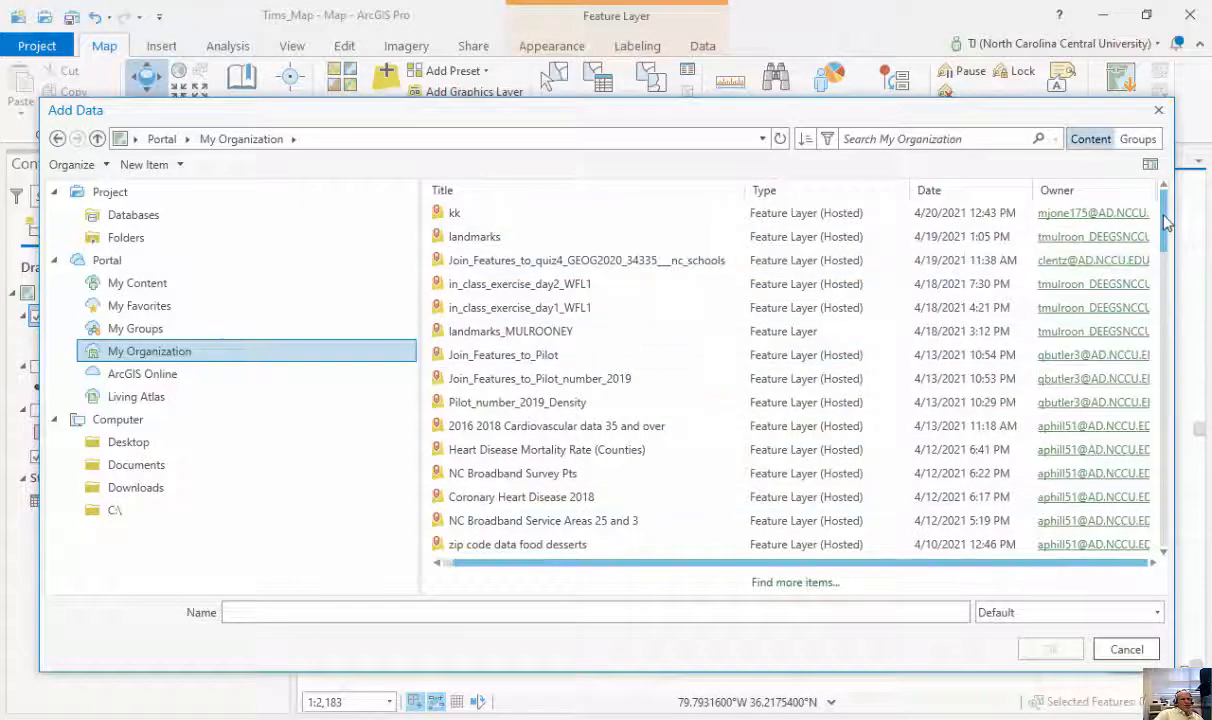
{"action": "scroll", "scroll_direction": "down", "scroll_amount": 3}
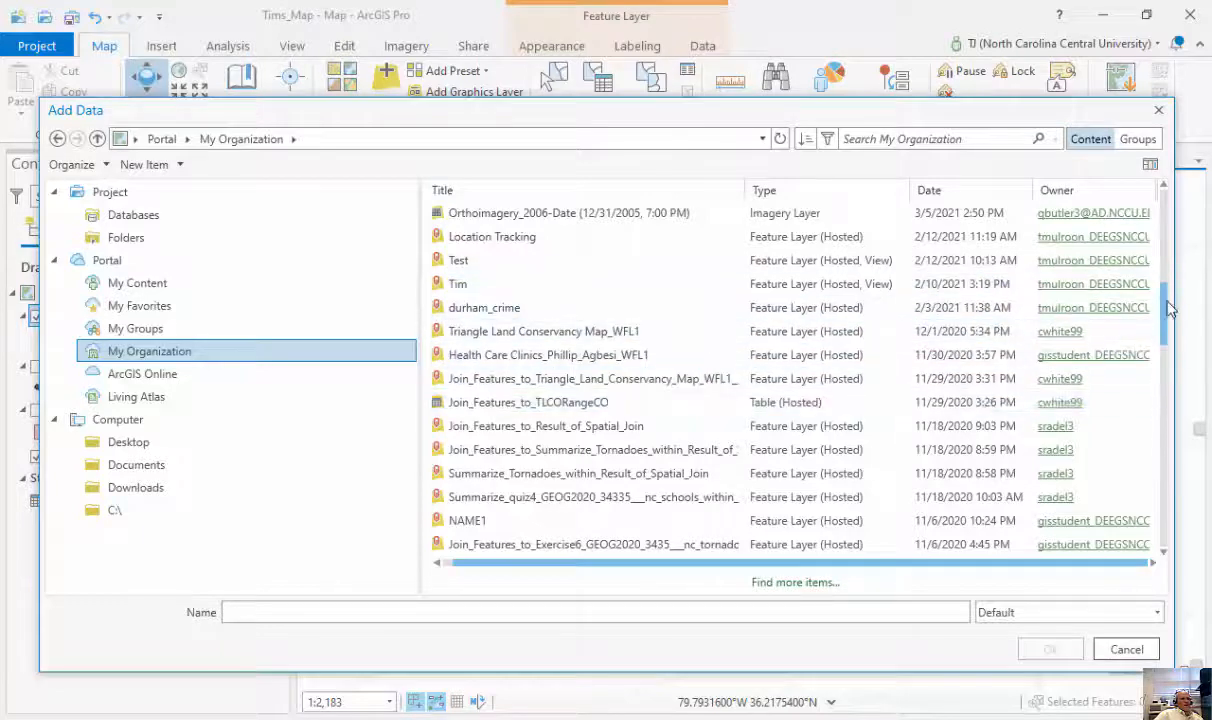
{"action": "scroll", "scroll_direction": "down", "scroll_amount": 3}
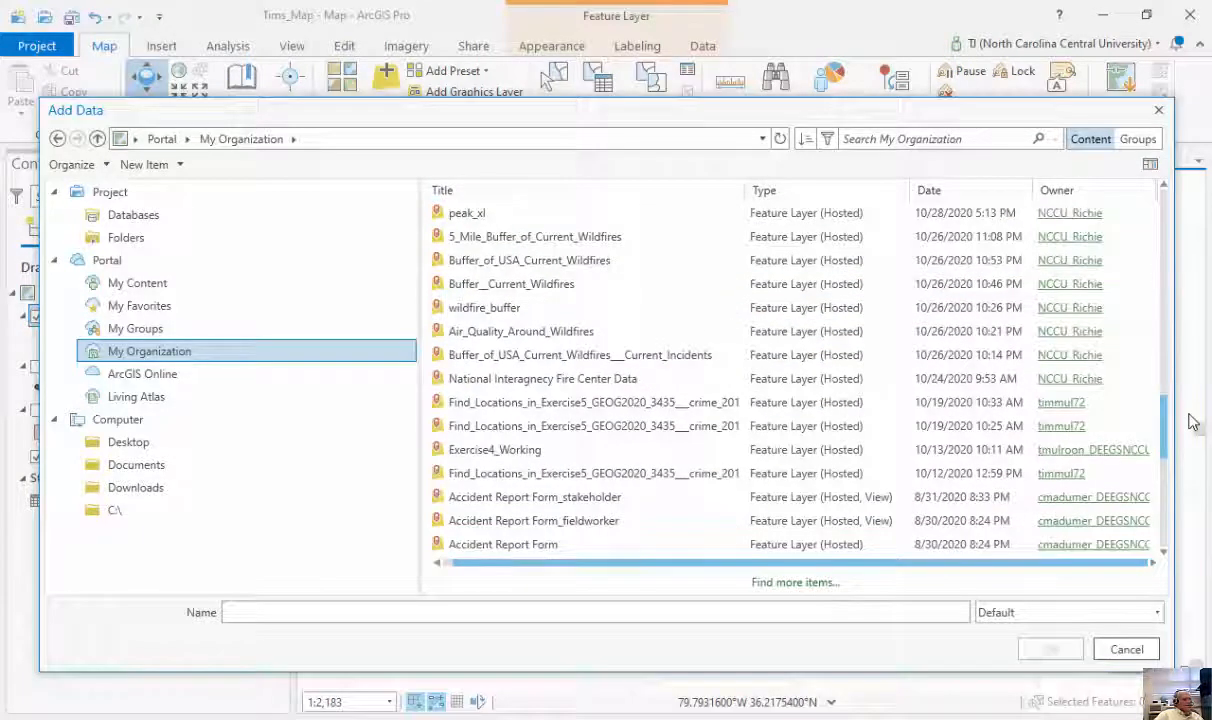
{"action": "left_click", "coordinate": [542, 378]}
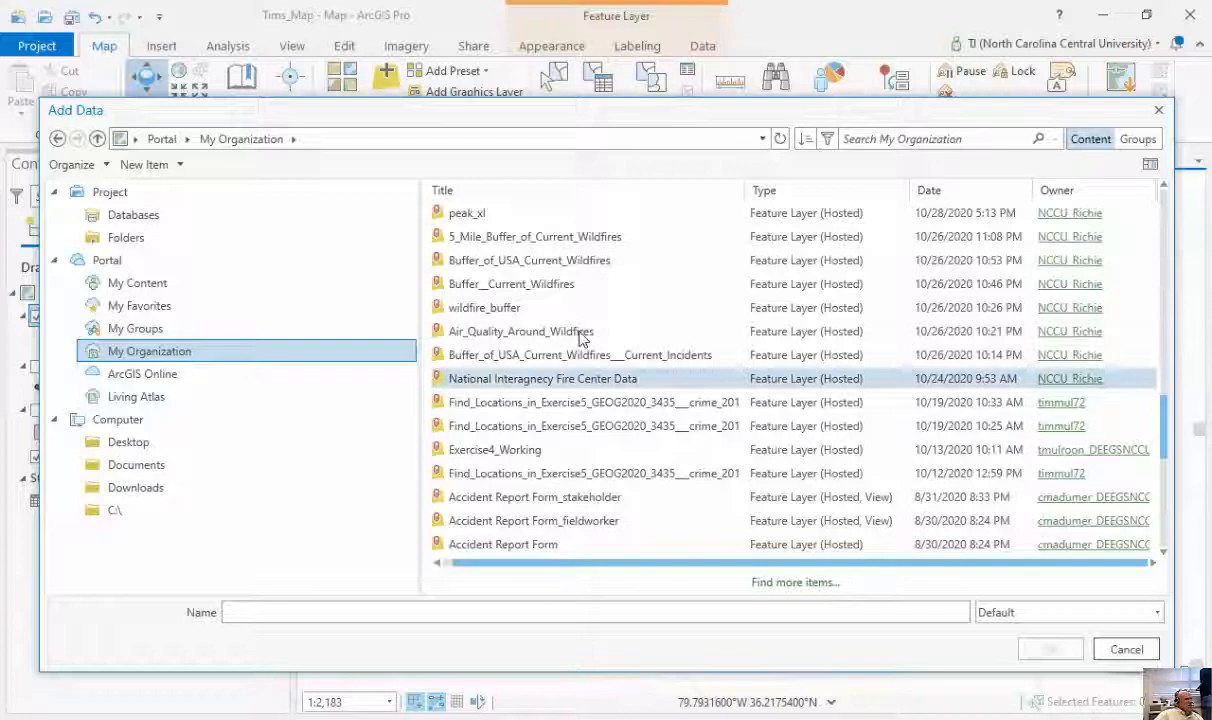
{"action": "left_click", "coordinate": [142, 373]}
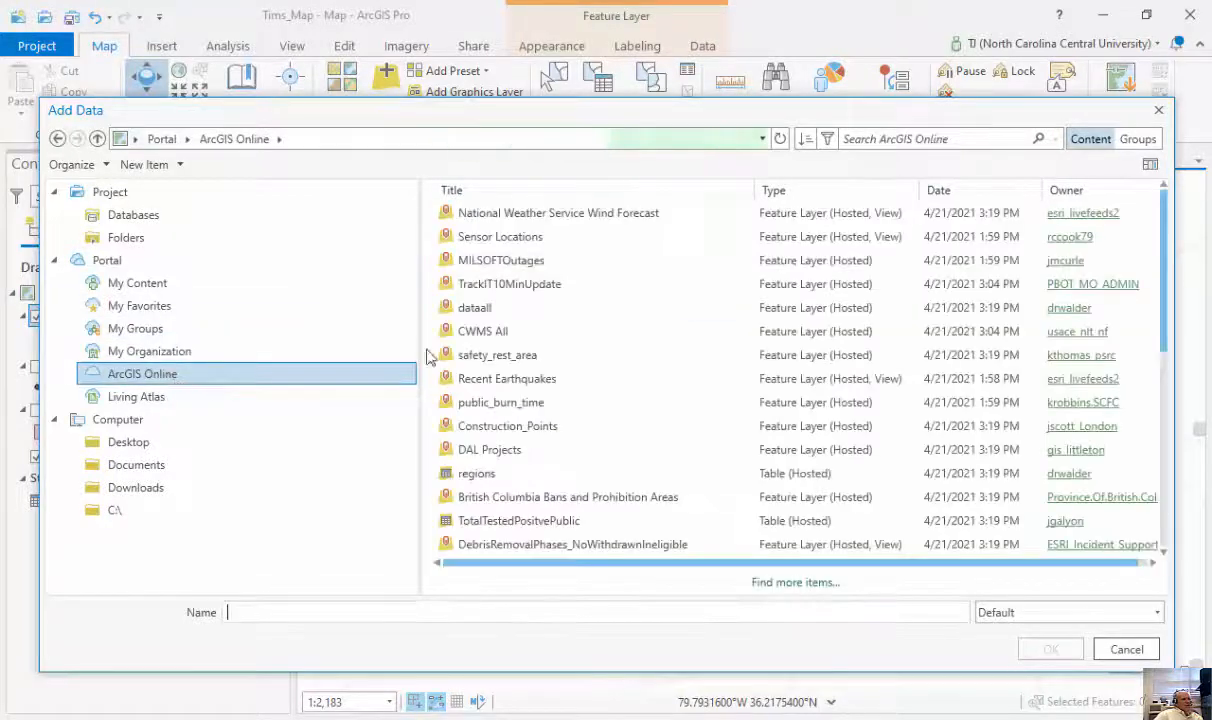
Step: Add Recent Earthquakes from ArcGIS Online, expand its legend and zoom out to the Americas
{"action": "scroll", "scroll_direction": "down", "scroll_amount": 3}
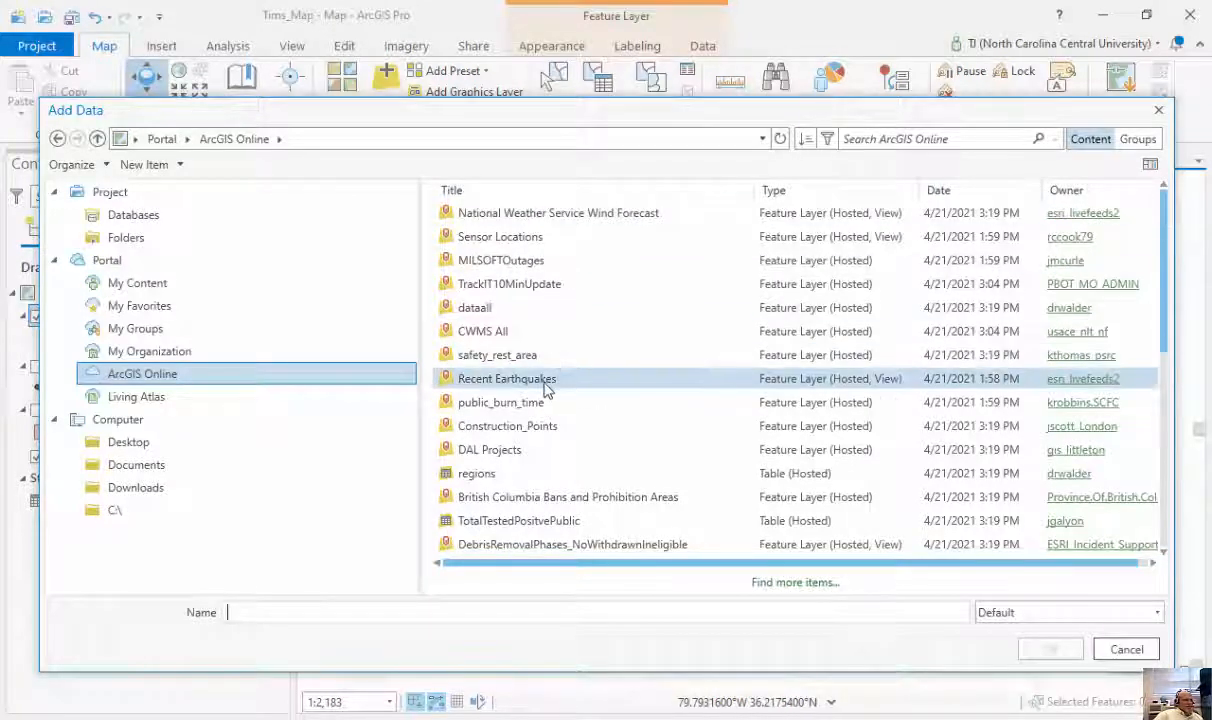
{"action": "mouse_move", "coordinate": [565, 378]}
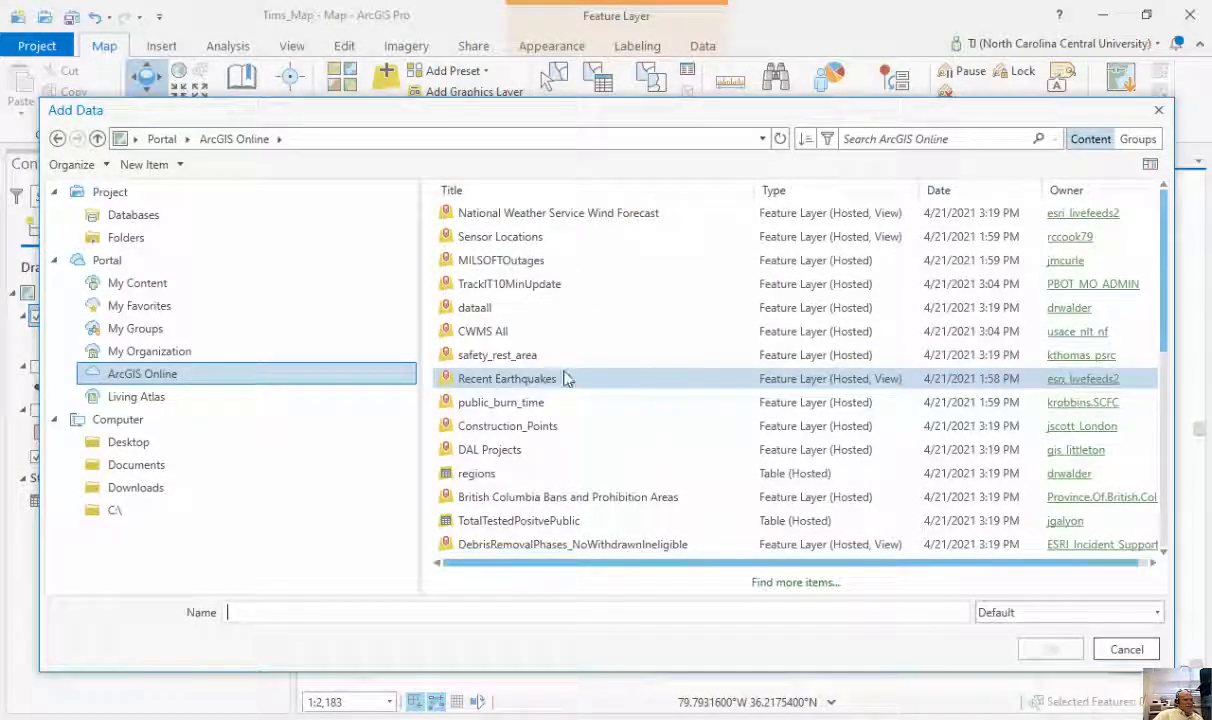
{"action": "left_click", "coordinate": [507, 378]}
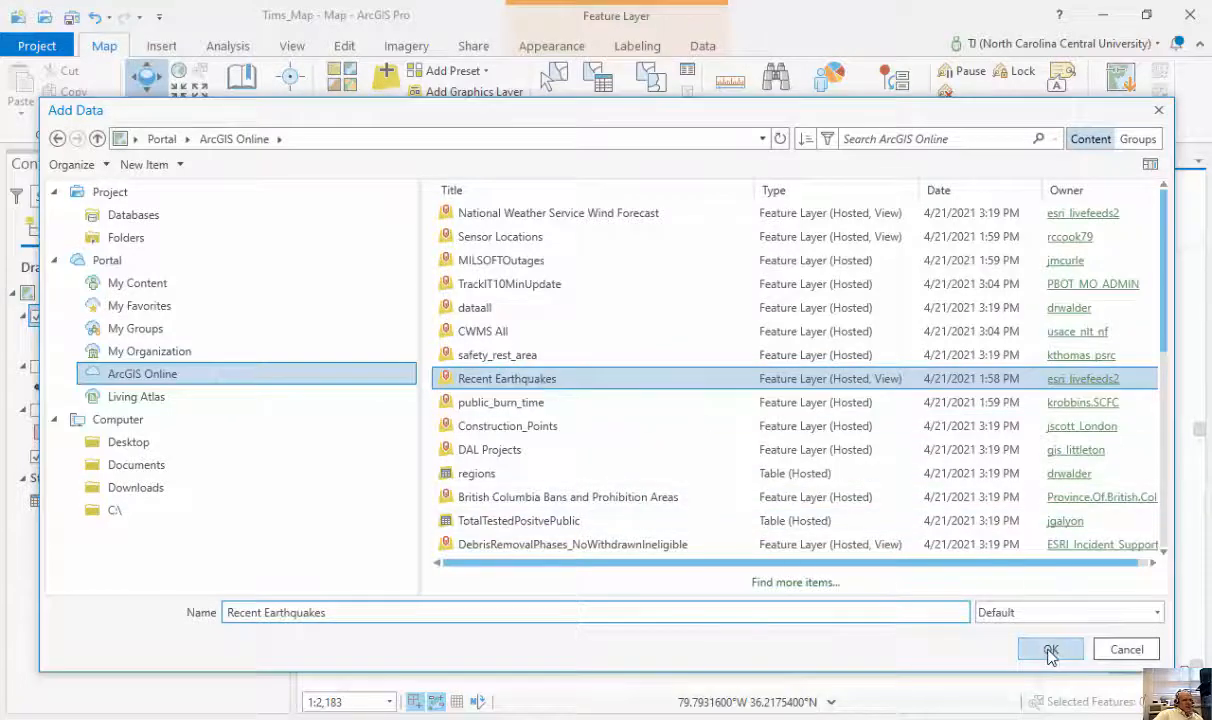
{"action": "left_click", "coordinate": [1050, 649]}
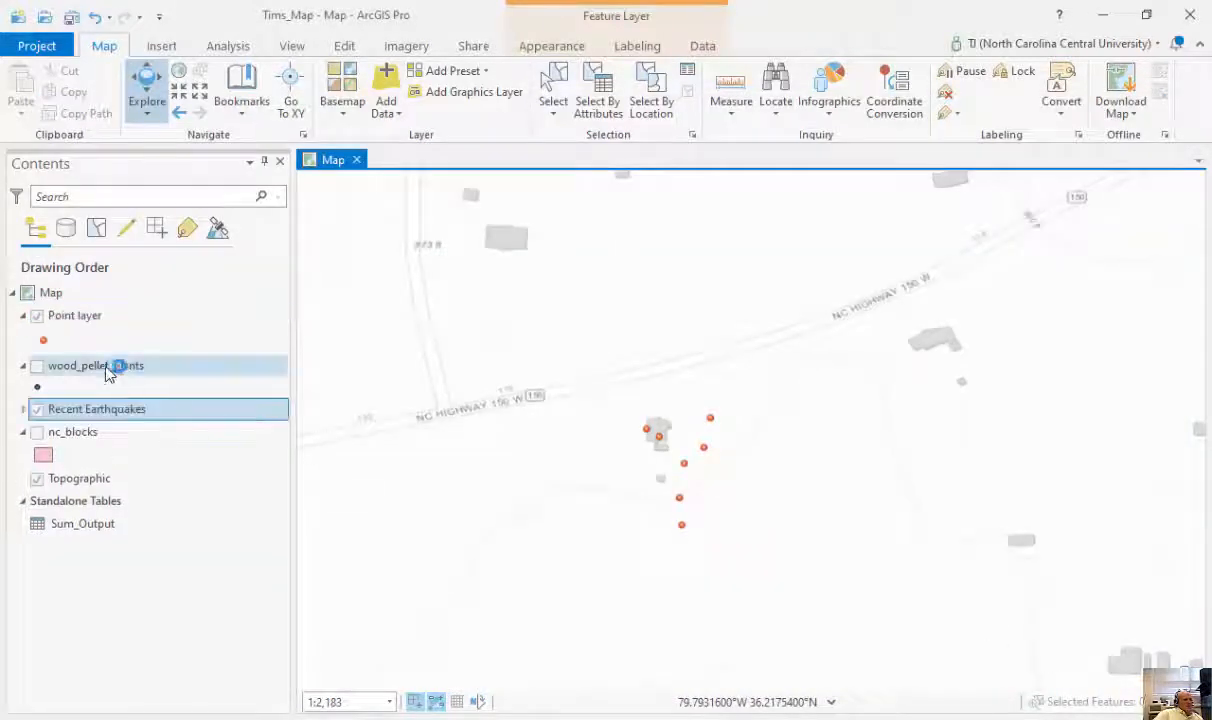
{"action": "left_click", "coordinate": [96, 408]}
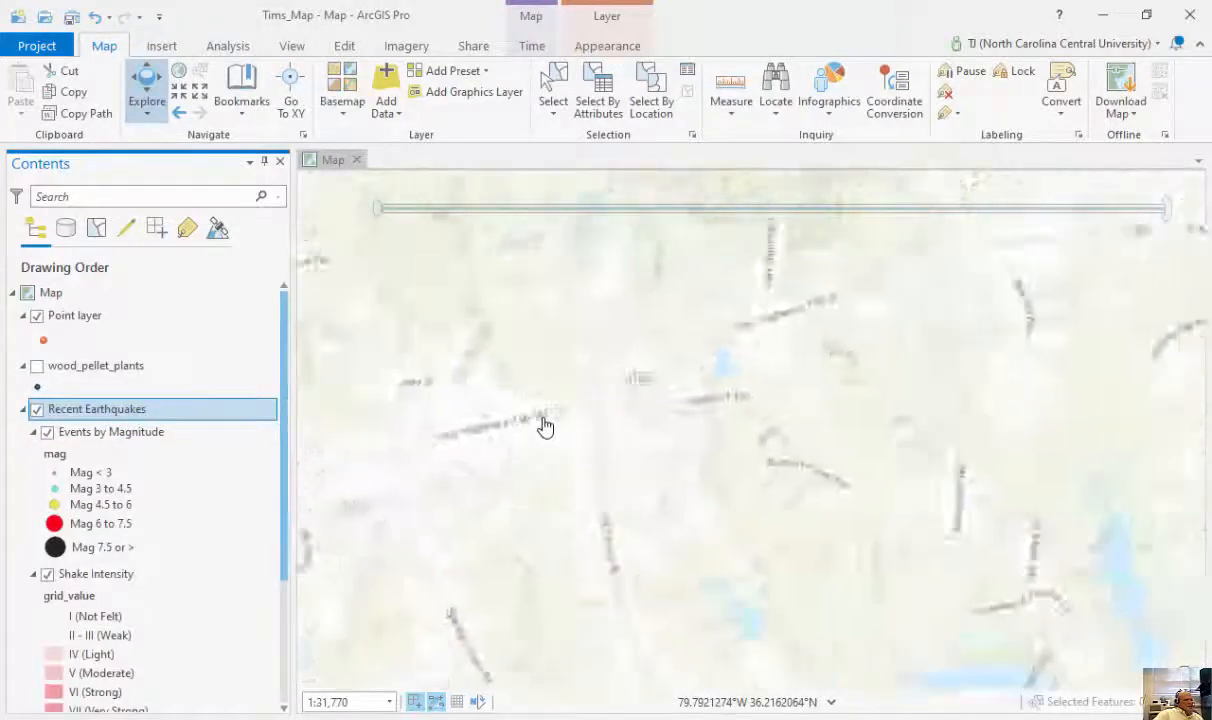
{"action": "scroll", "scroll_direction": "down", "scroll_amount": 3}
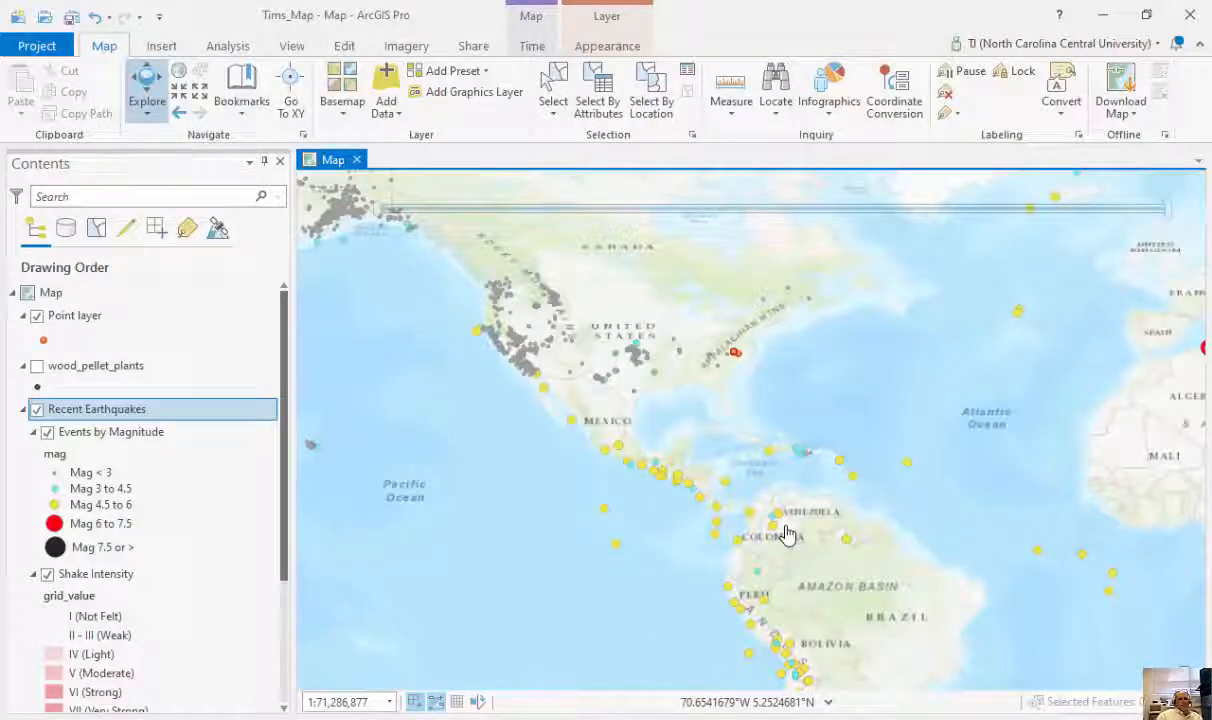
{"action": "right_click", "coordinate": [96, 408]}
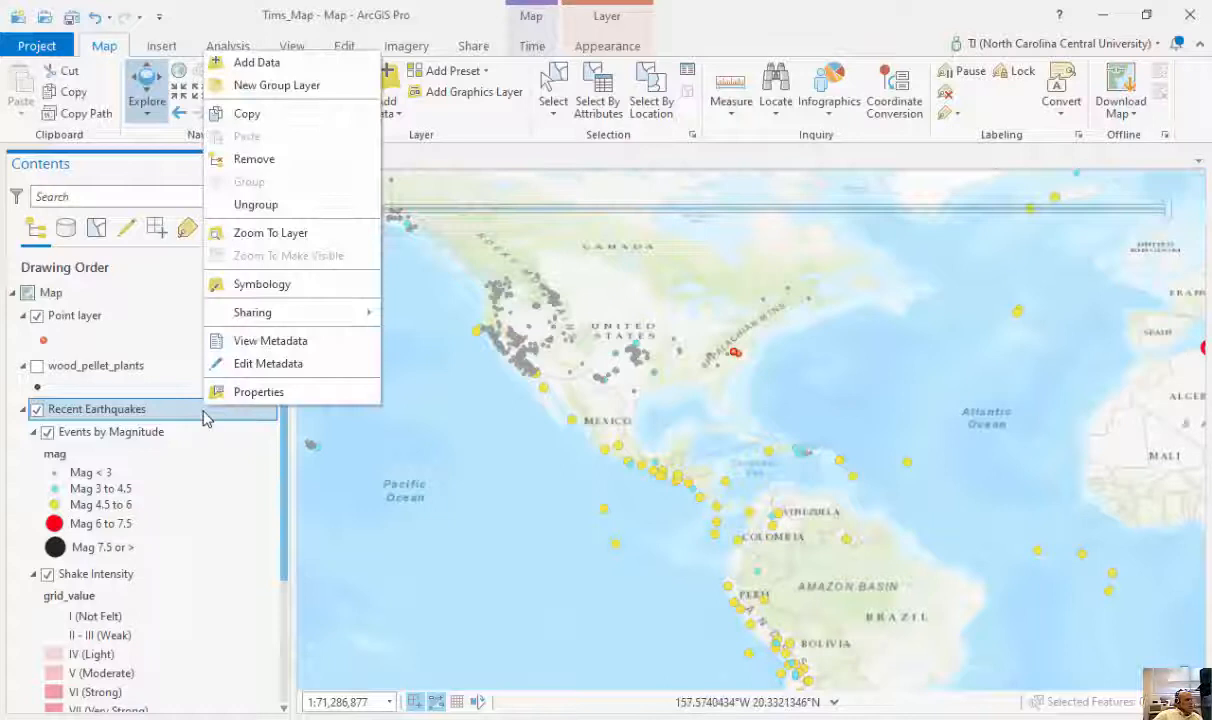
{"action": "mouse_move", "coordinate": [252, 312]}
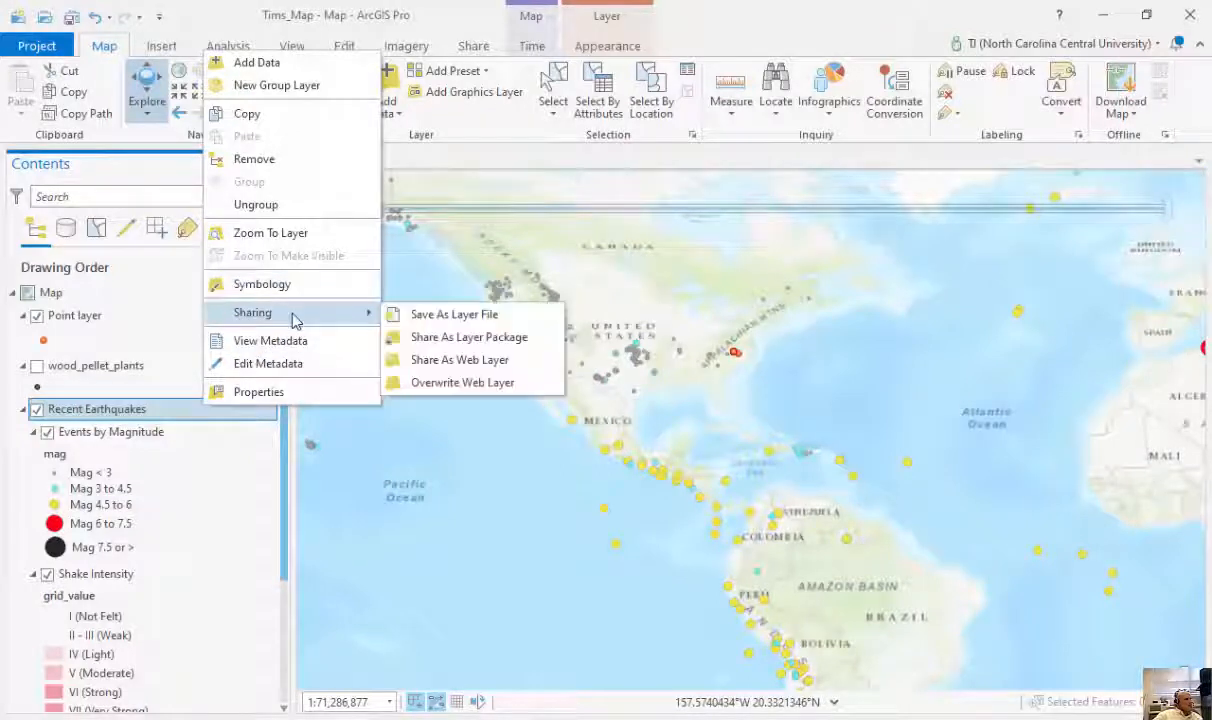
{"action": "mouse_move", "coordinate": [262, 284]}
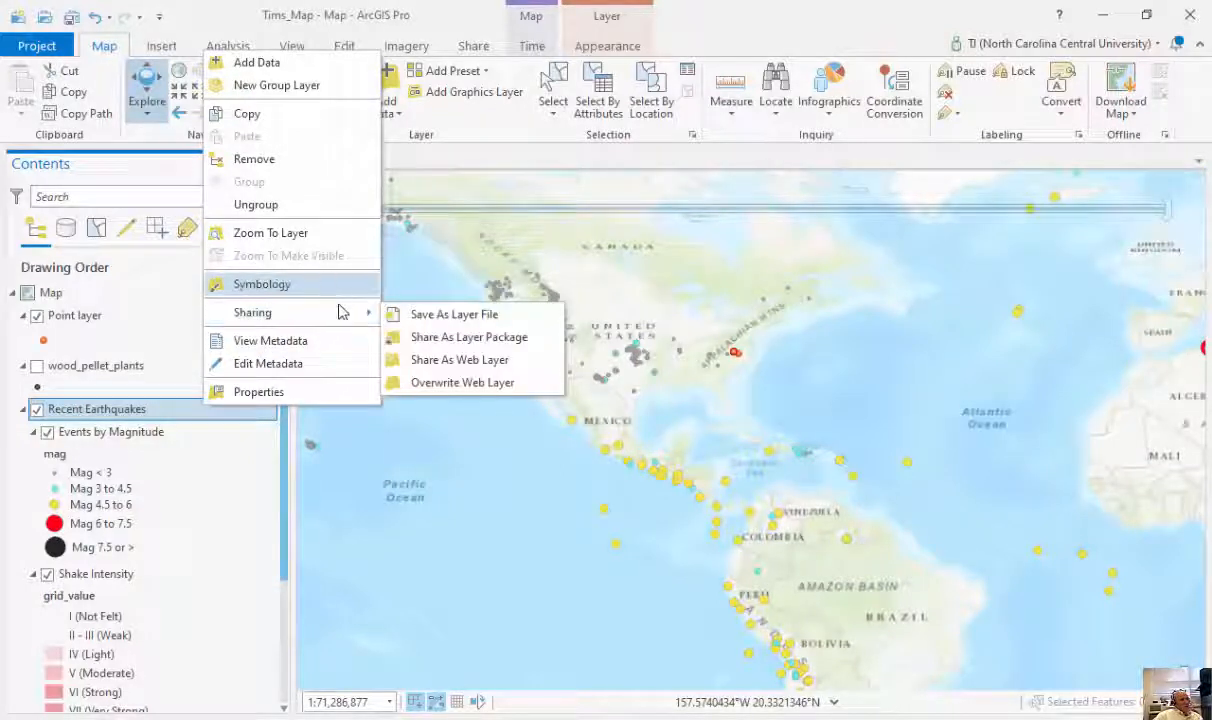
{"action": "mouse_move", "coordinate": [455, 314]}
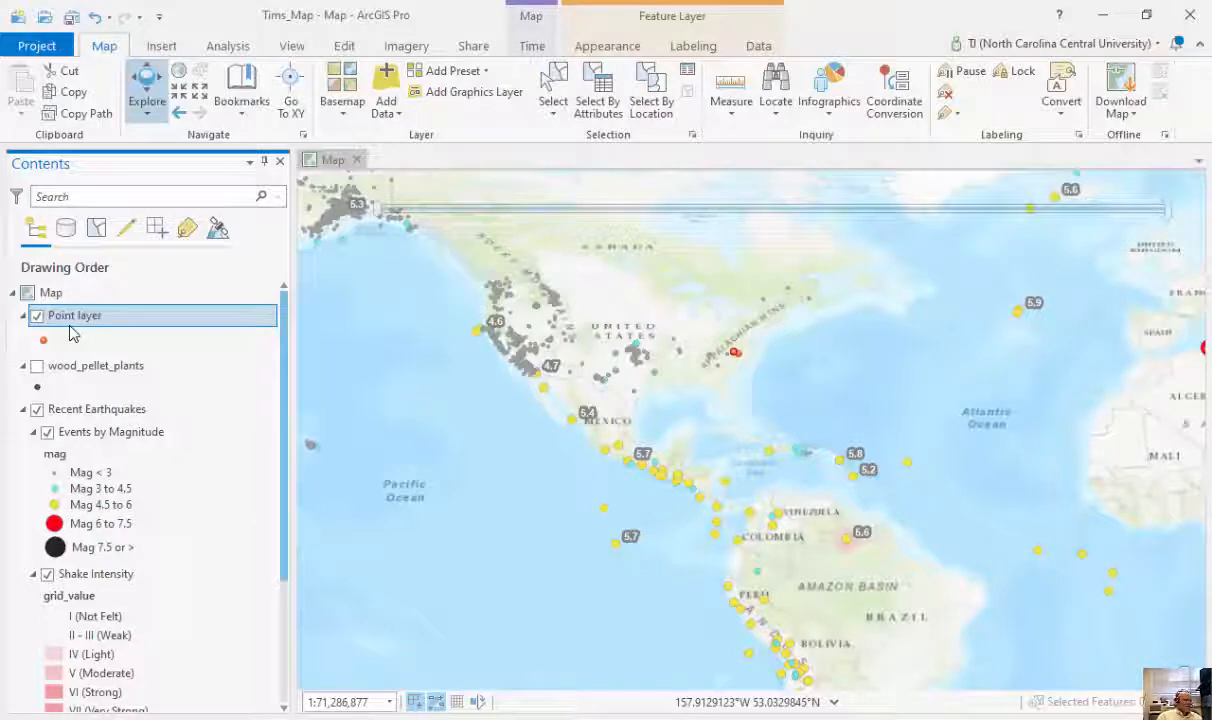
Step: Open the Add Data dropdown on the Map tab
{"action": "left_click", "coordinate": [386, 90]}
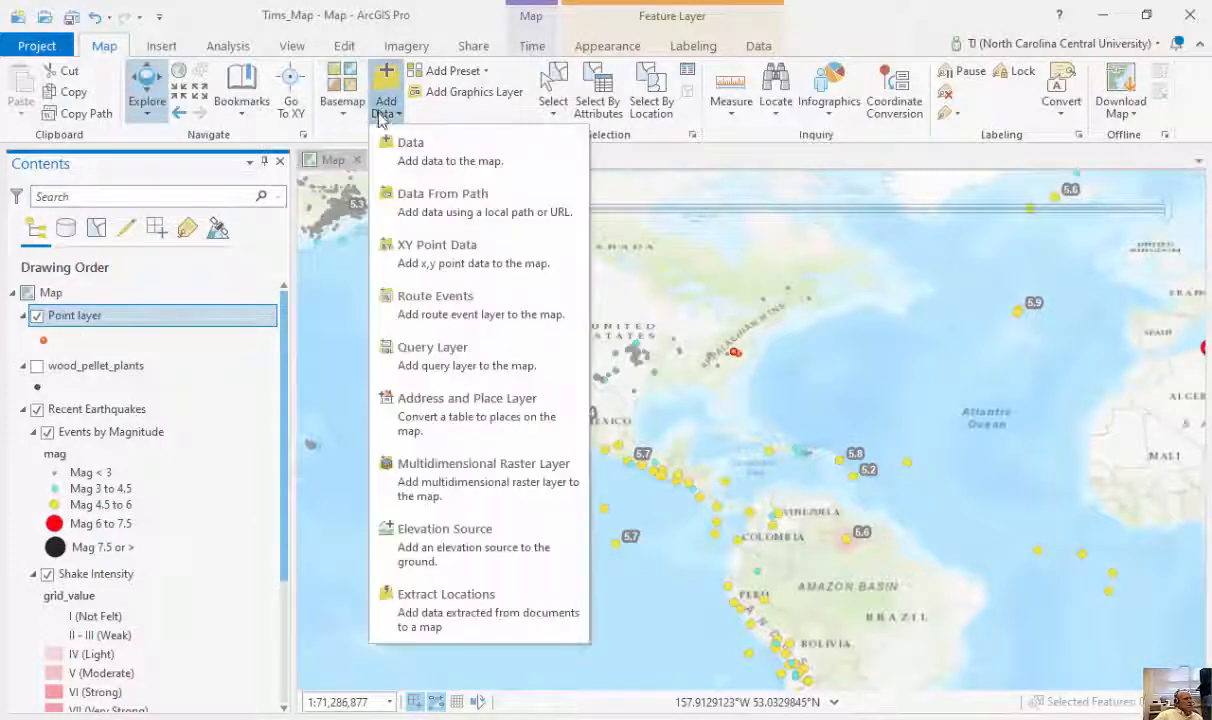
Step: Search Living Atlas for 'poverty' and add ACS Poverty Status Variables - Boundaries
{"action": "left_click", "coordinate": [410, 142]}
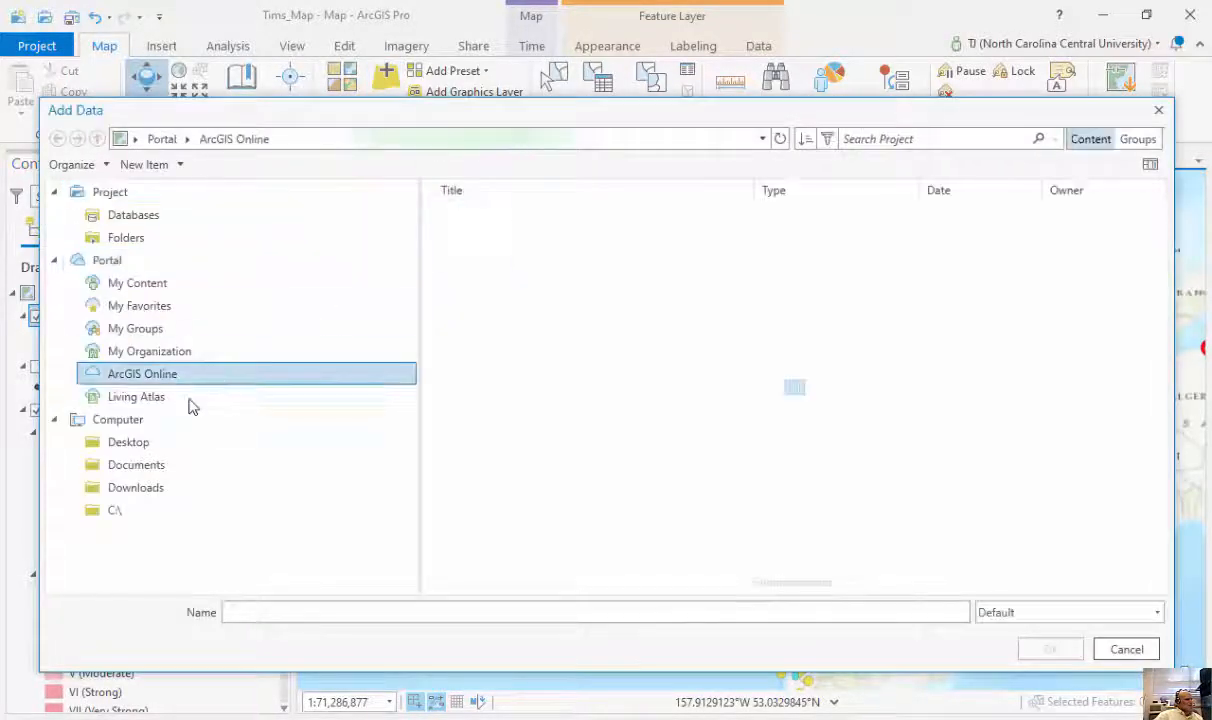
{"action": "left_click", "coordinate": [136, 396]}
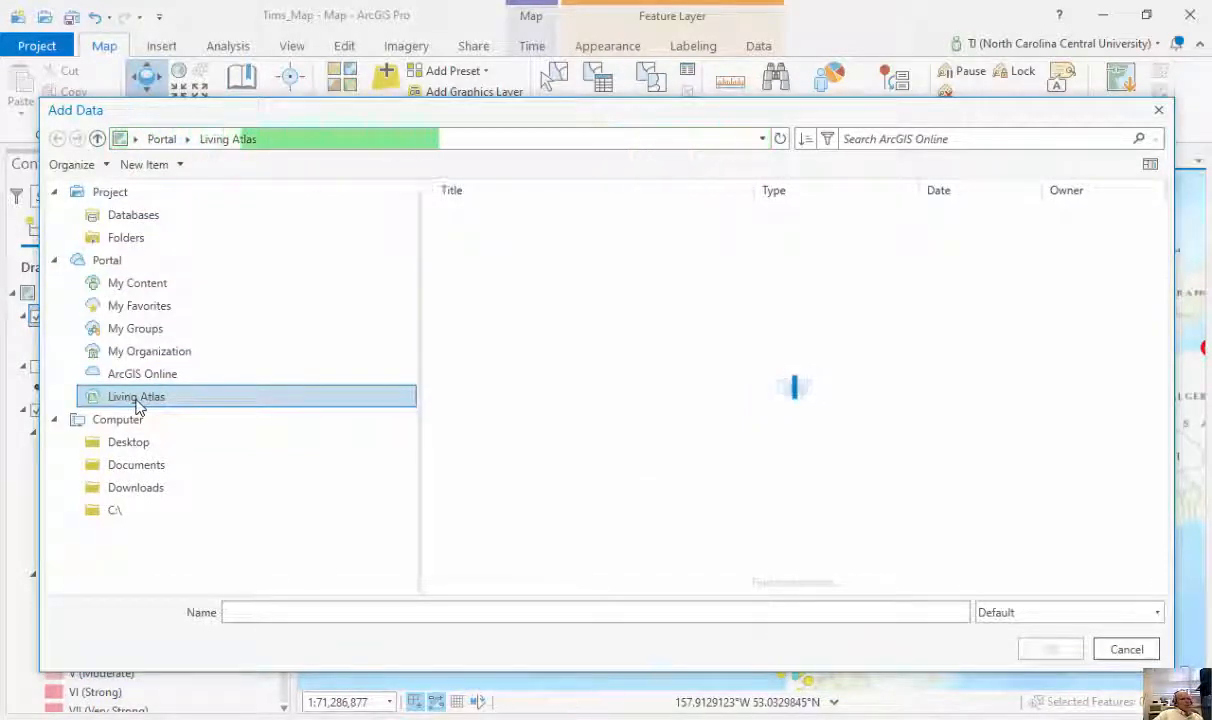
{"action": "left_click", "coordinate": [136, 396]}
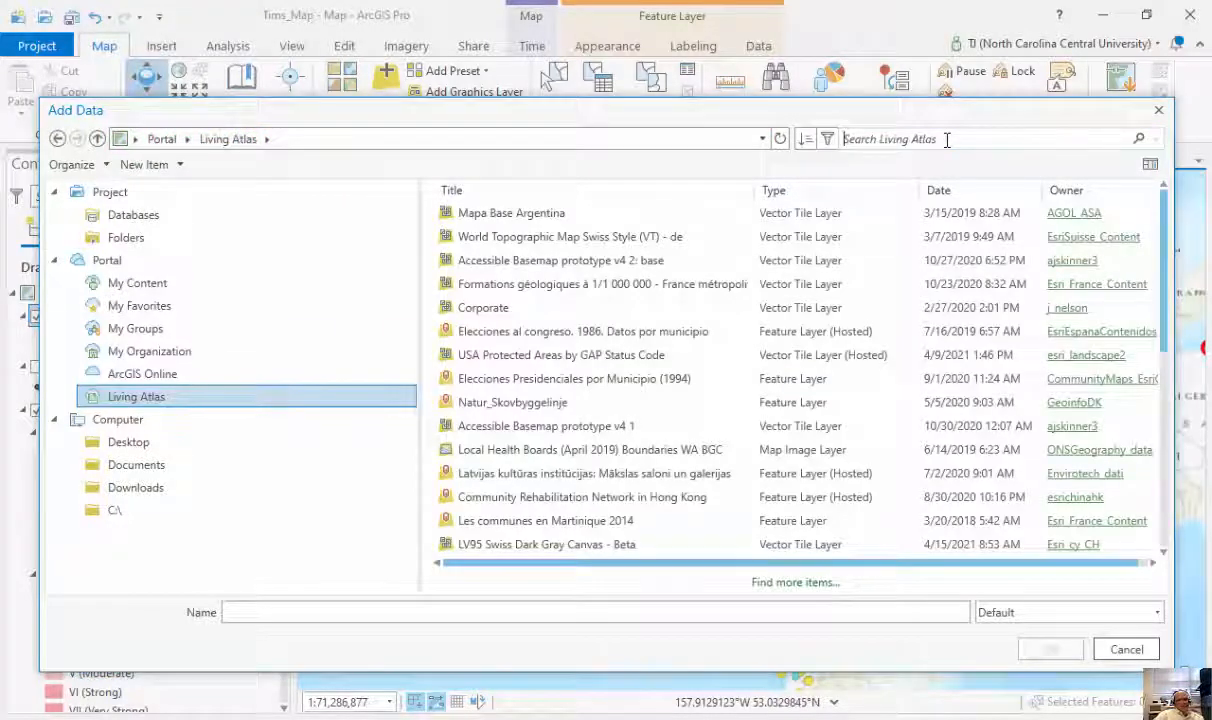
{"action": "type", "text": "pov"}
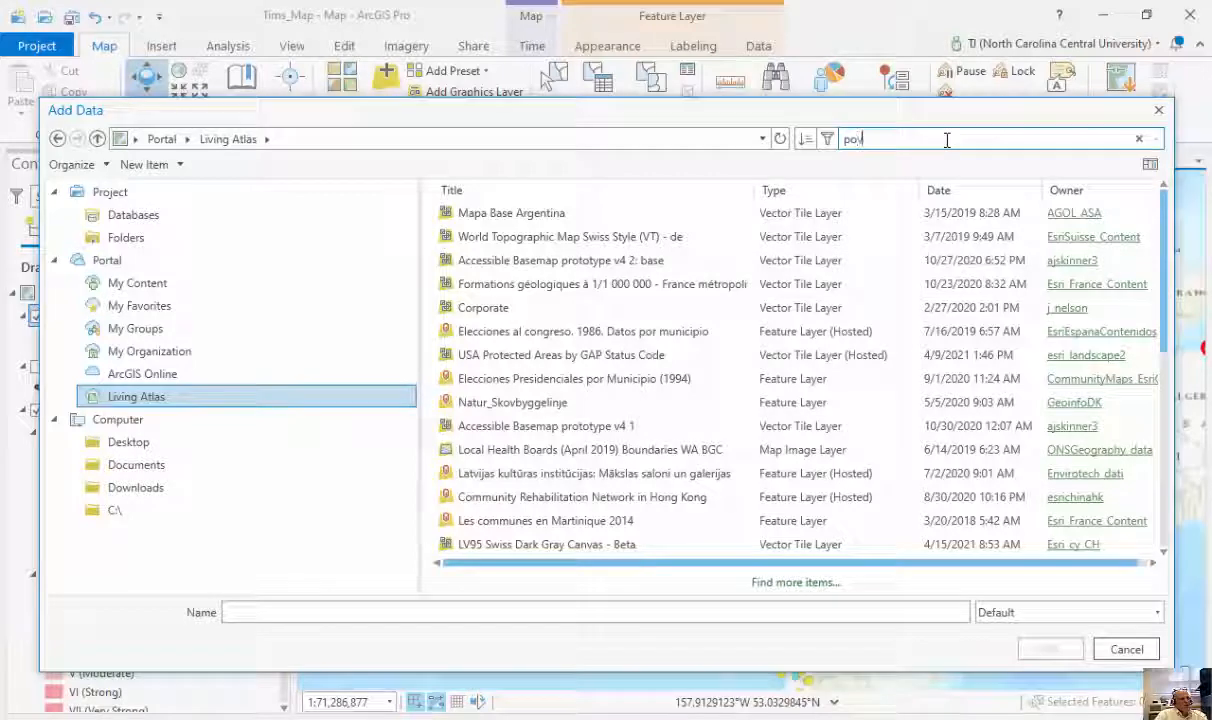
{"action": "type", "text": "poverty"}
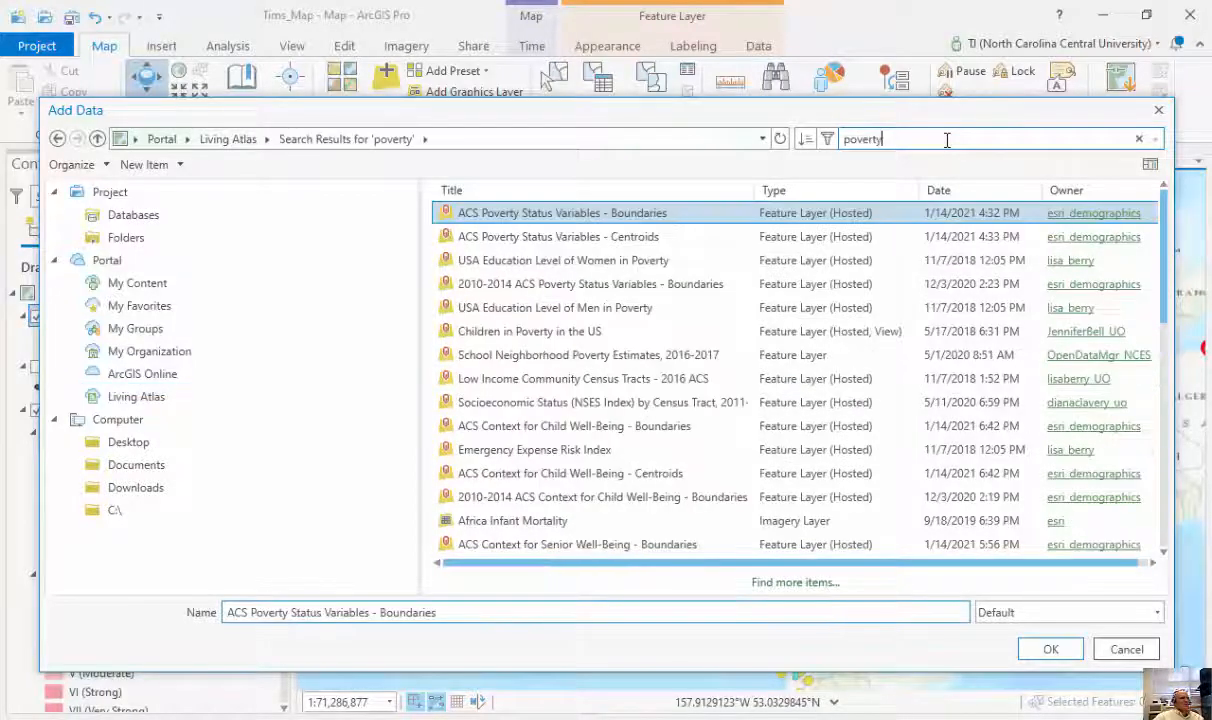
{"action": "left_click", "coordinate": [558, 236]}
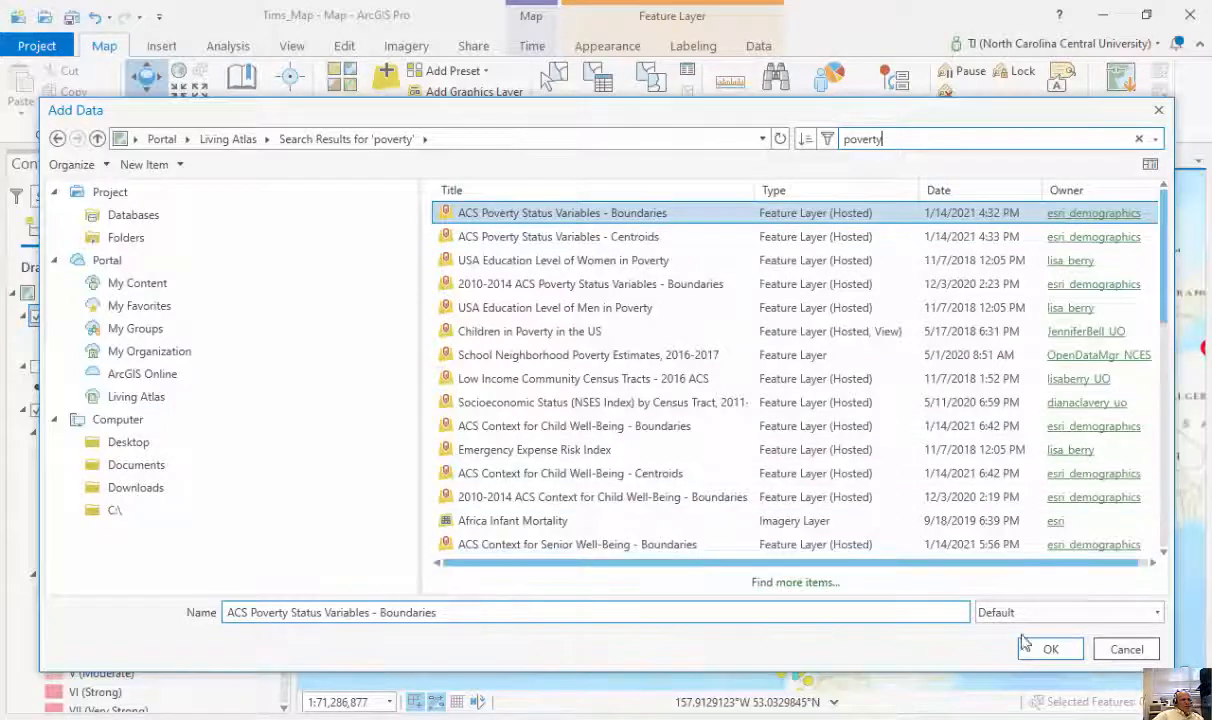
{"action": "left_click", "coordinate": [1050, 648]}
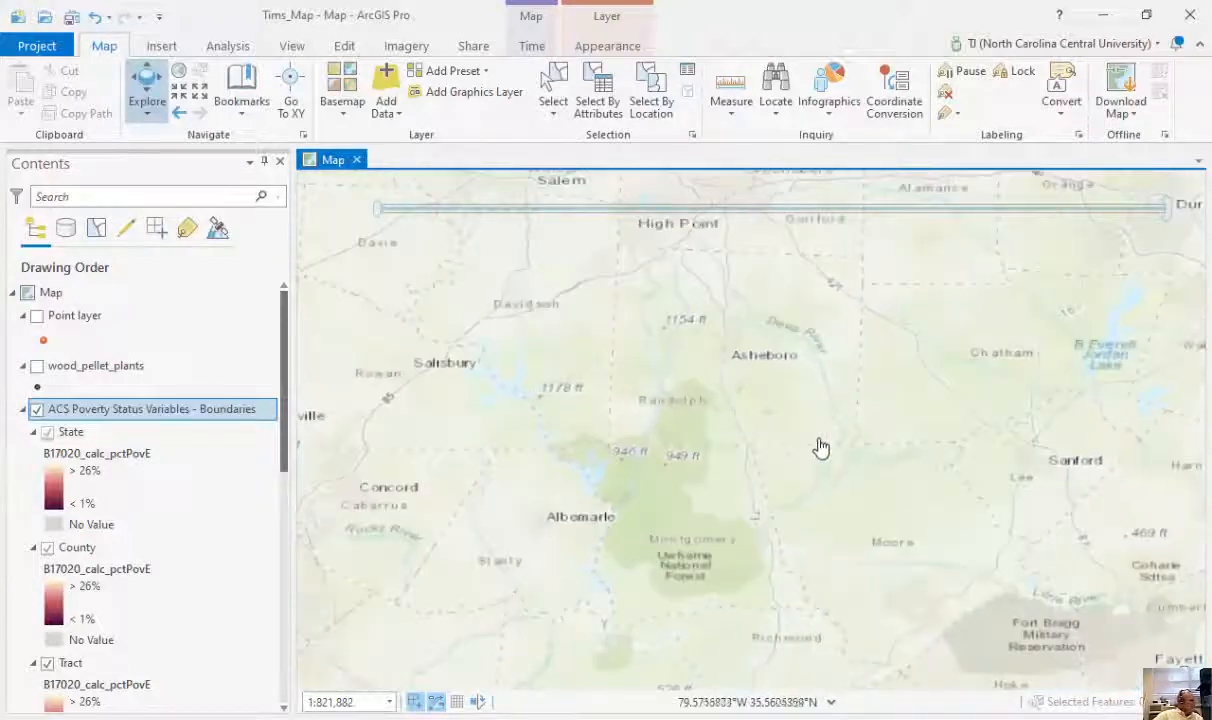
Step: Pan over central North Carolina and check Tract 416.01's pop-up (7.8% below poverty)
{"action": "left_click_drag", "start_coordinate": [820, 446], "coordinate": [305, 390]}
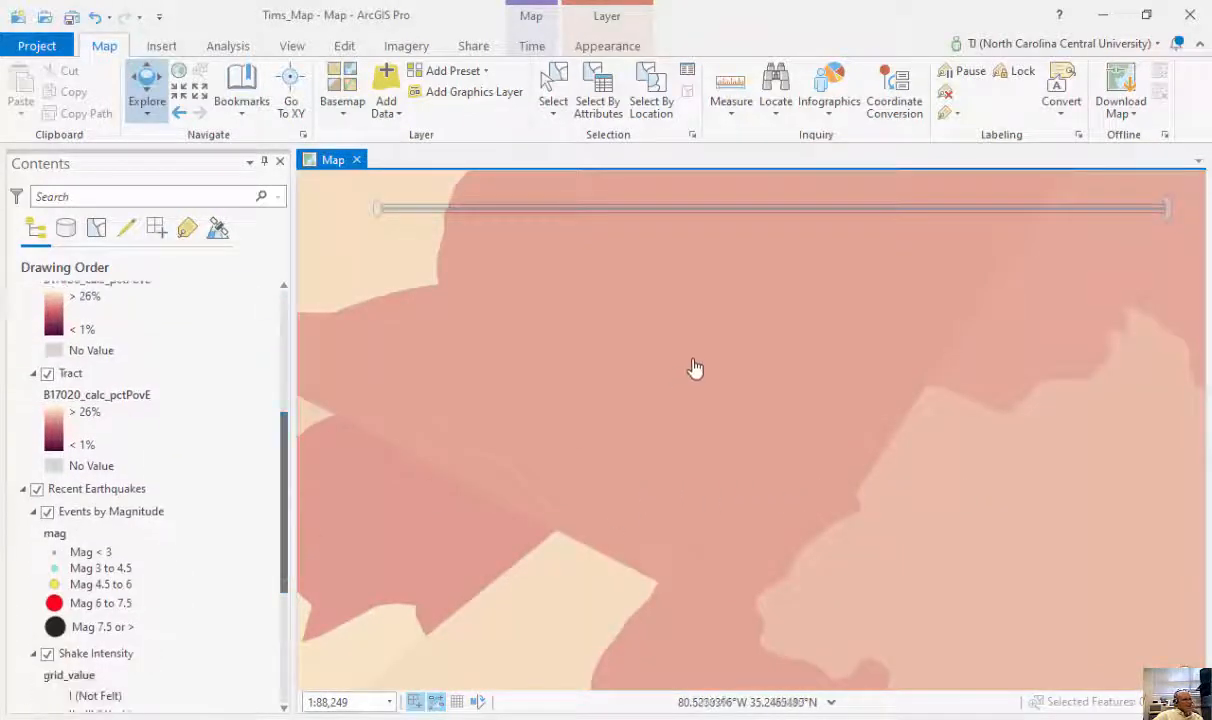
{"action": "left_click", "coordinate": [695, 368]}
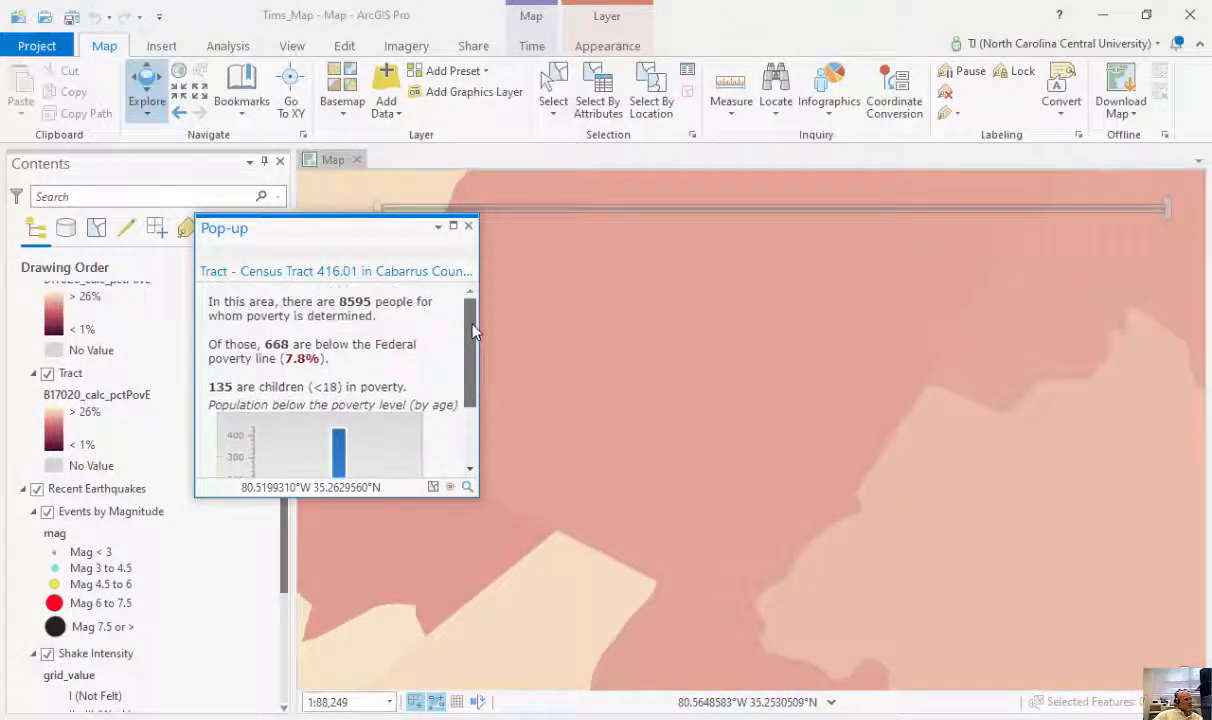
{"action": "left_click", "coordinate": [467, 226]}
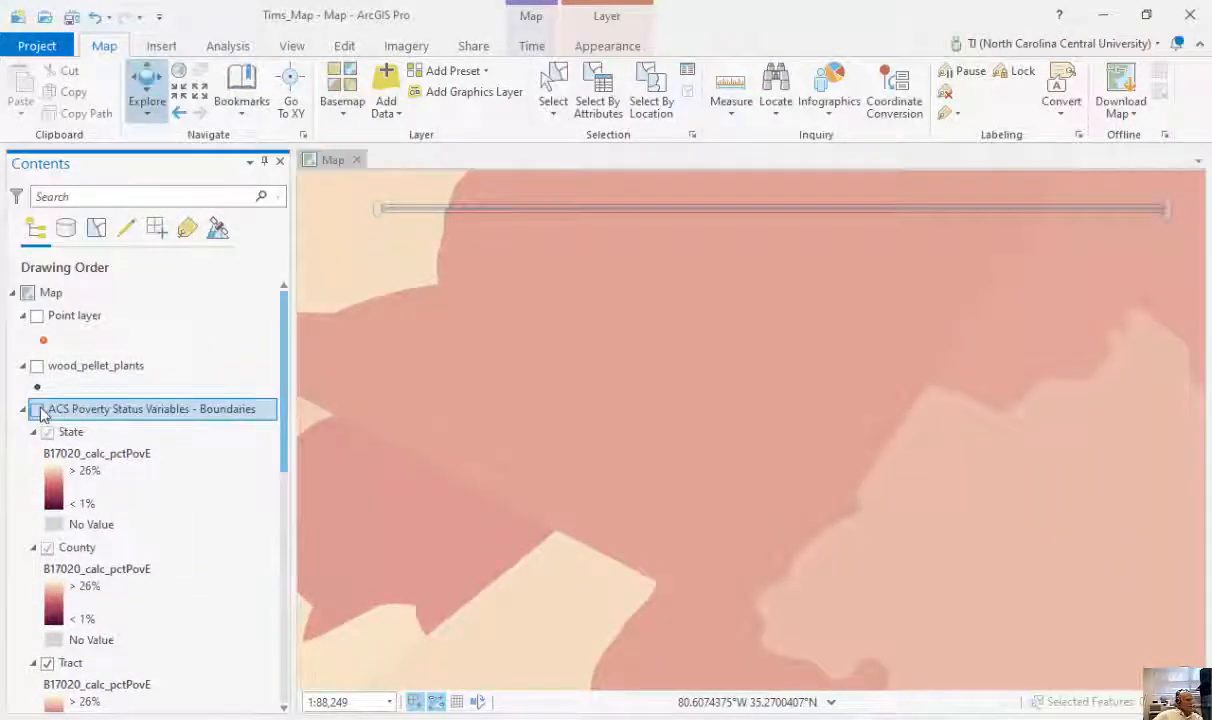
Step: Hide the poverty boundaries layer, open its context menu, and drag-select a group of tracts
{"action": "left_click", "coordinate": [37, 409]}
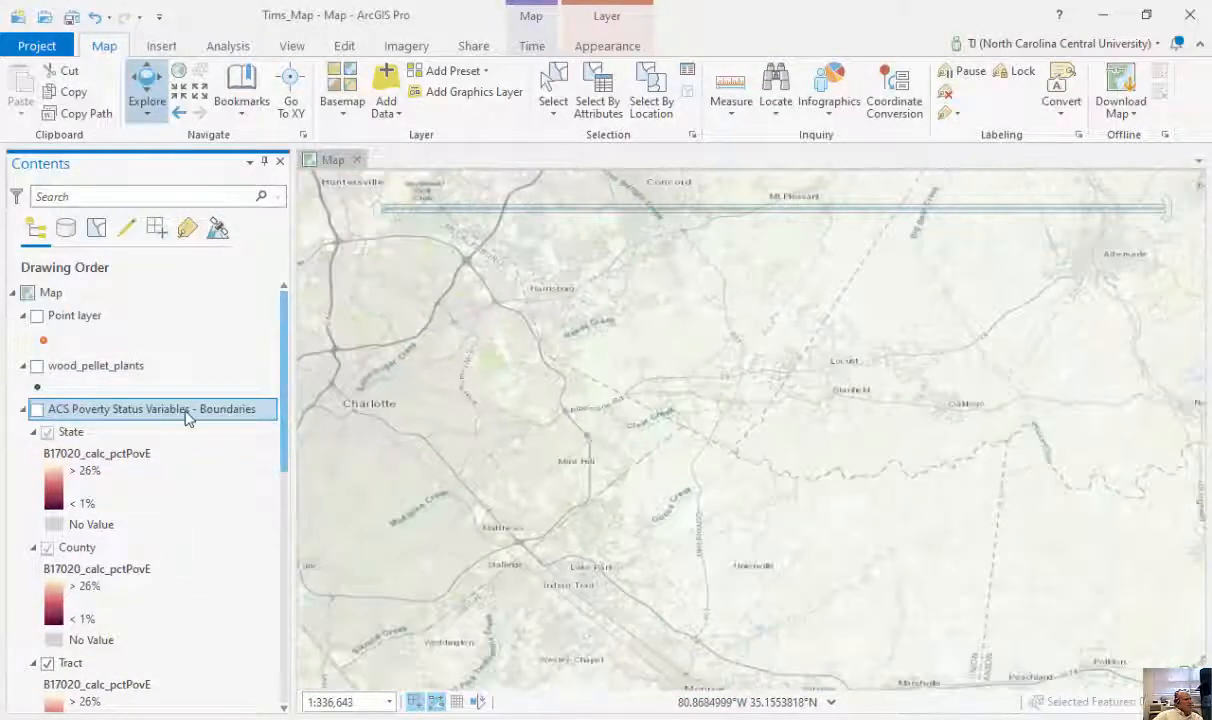
{"action": "right_click", "coordinate": [150, 409]}
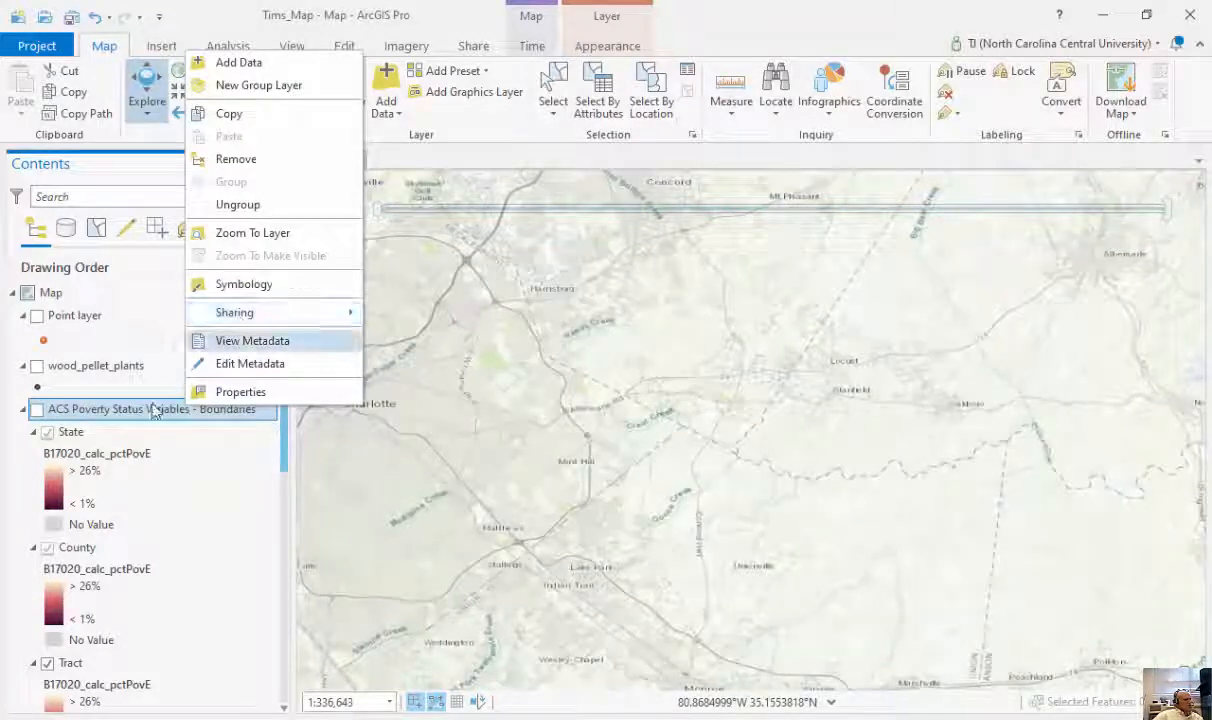
{"action": "left_click", "coordinate": [72, 663]}
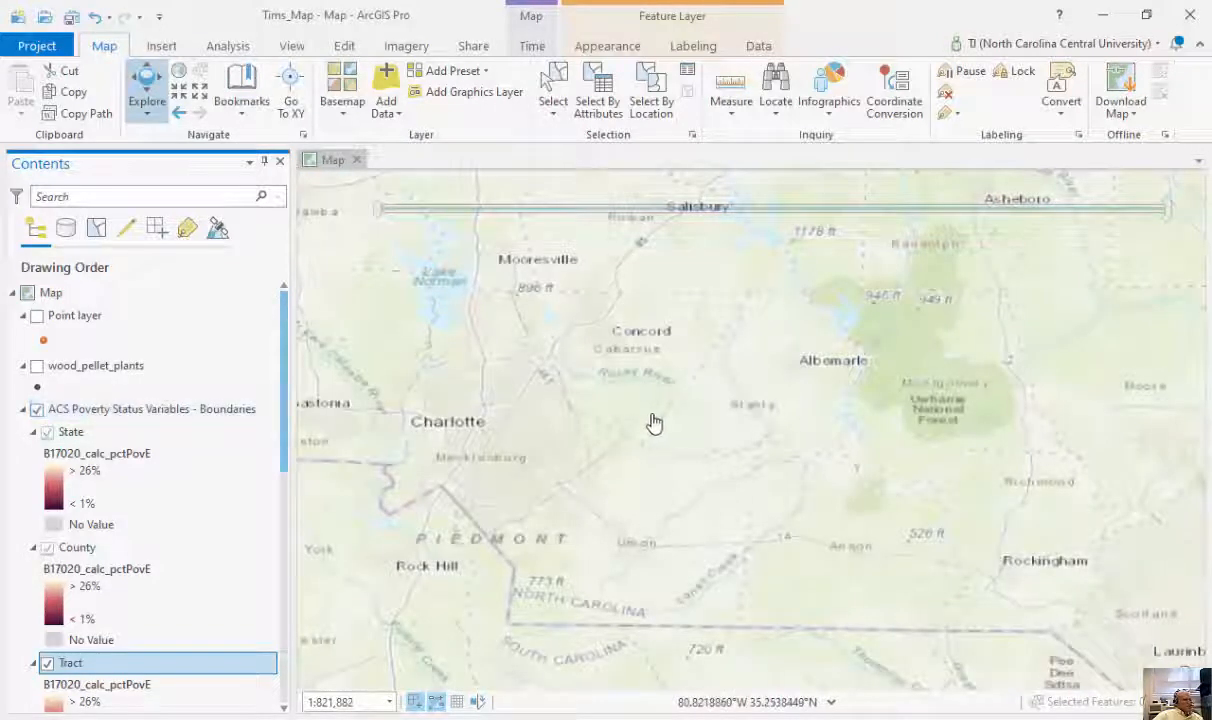
{"action": "left_click_drag", "start_coordinate": [654, 420], "coordinate": [744, 427]}
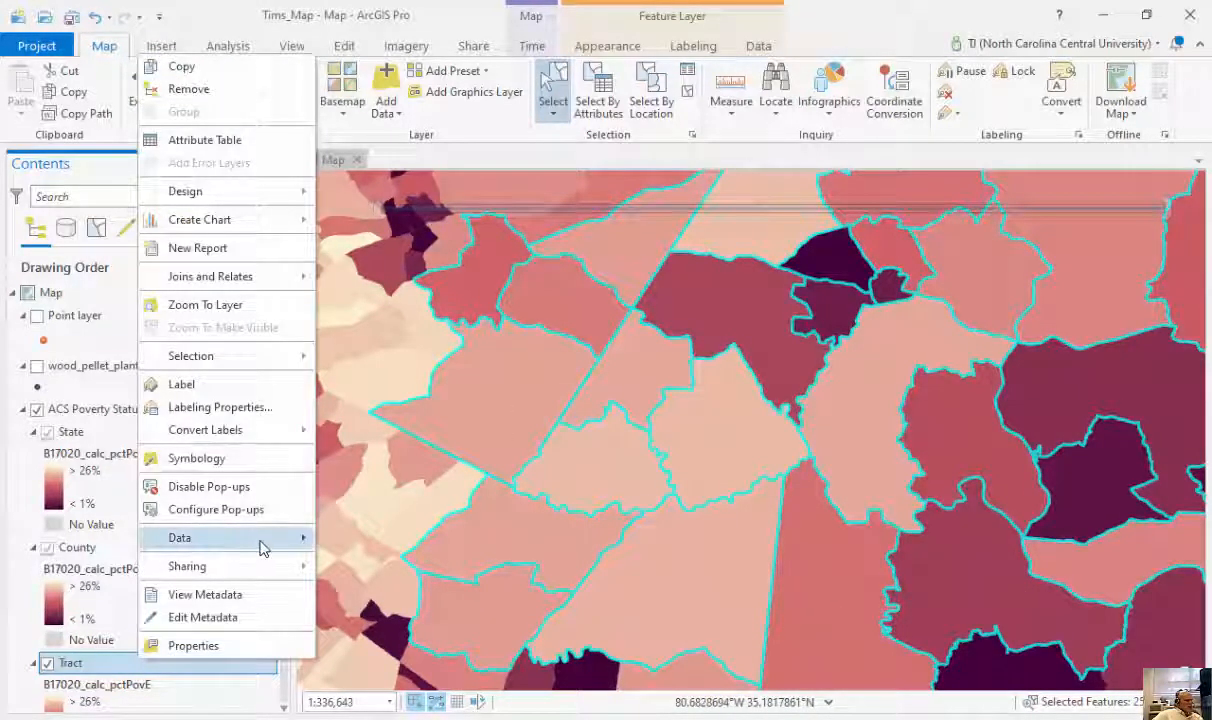
{"action": "mouse_move", "coordinate": [179, 538]}
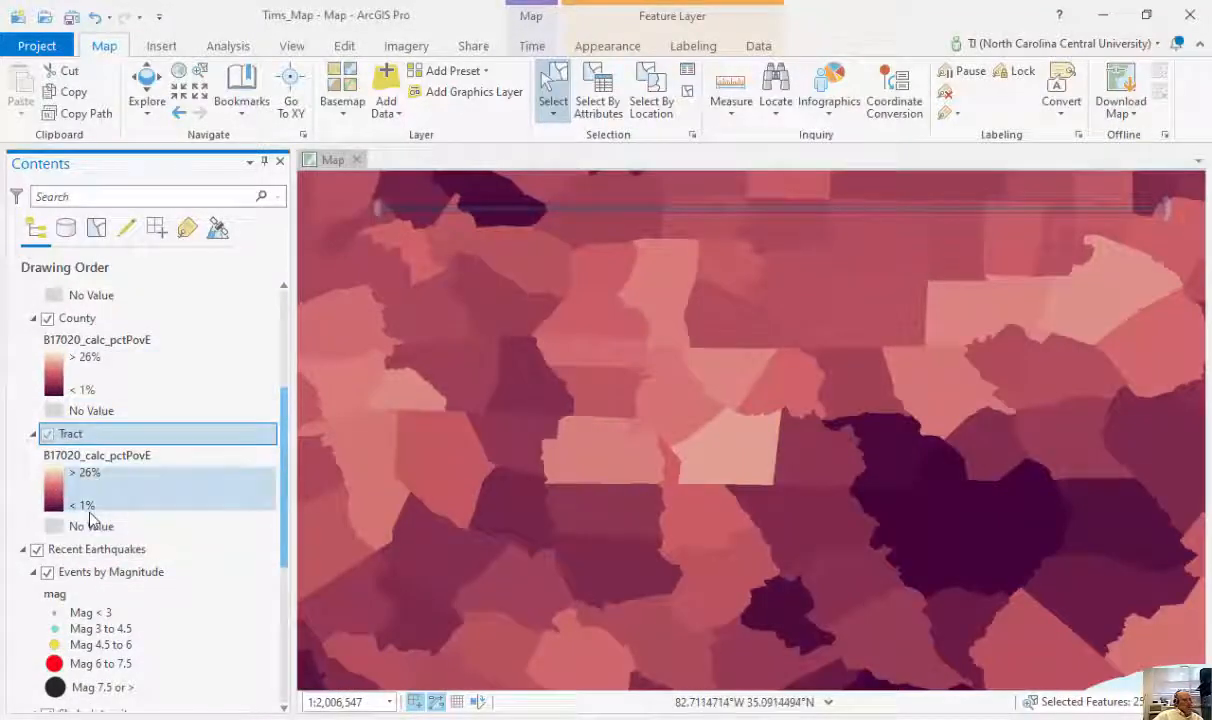
Step: Browse ArcGIS Online in the Add Data window, then cancel without adding anything
{"action": "left_click", "coordinate": [386, 88]}
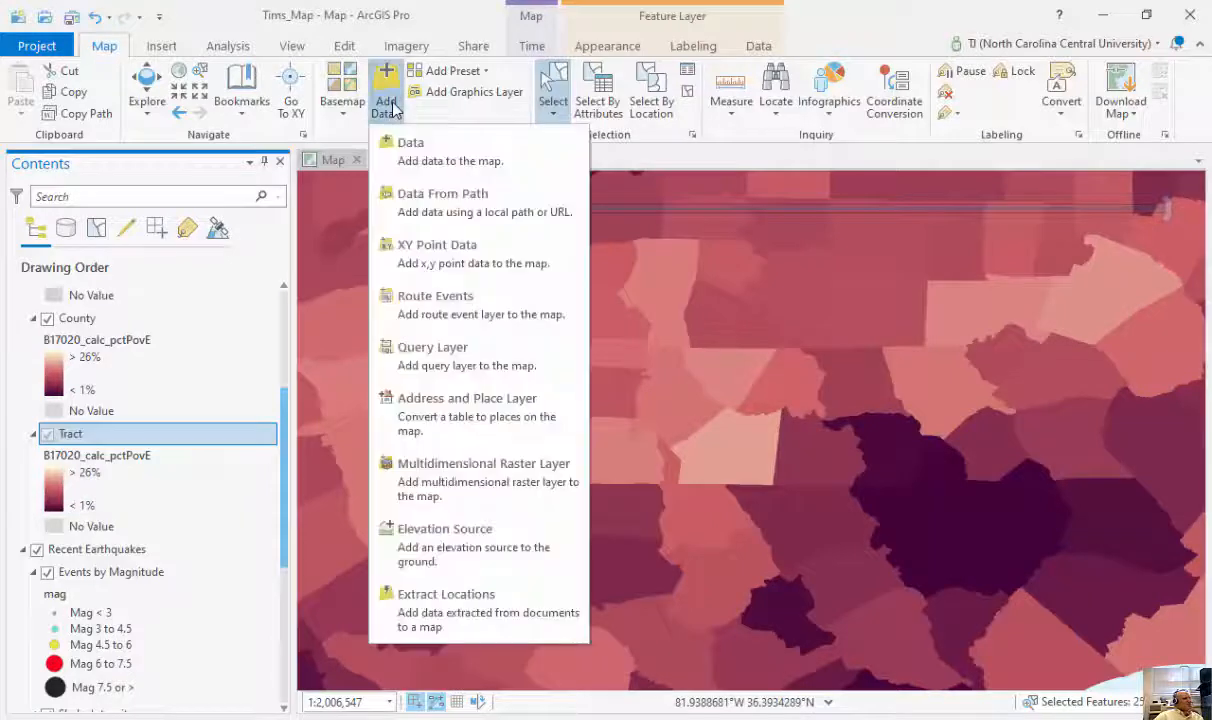
{"action": "left_click", "coordinate": [410, 142]}
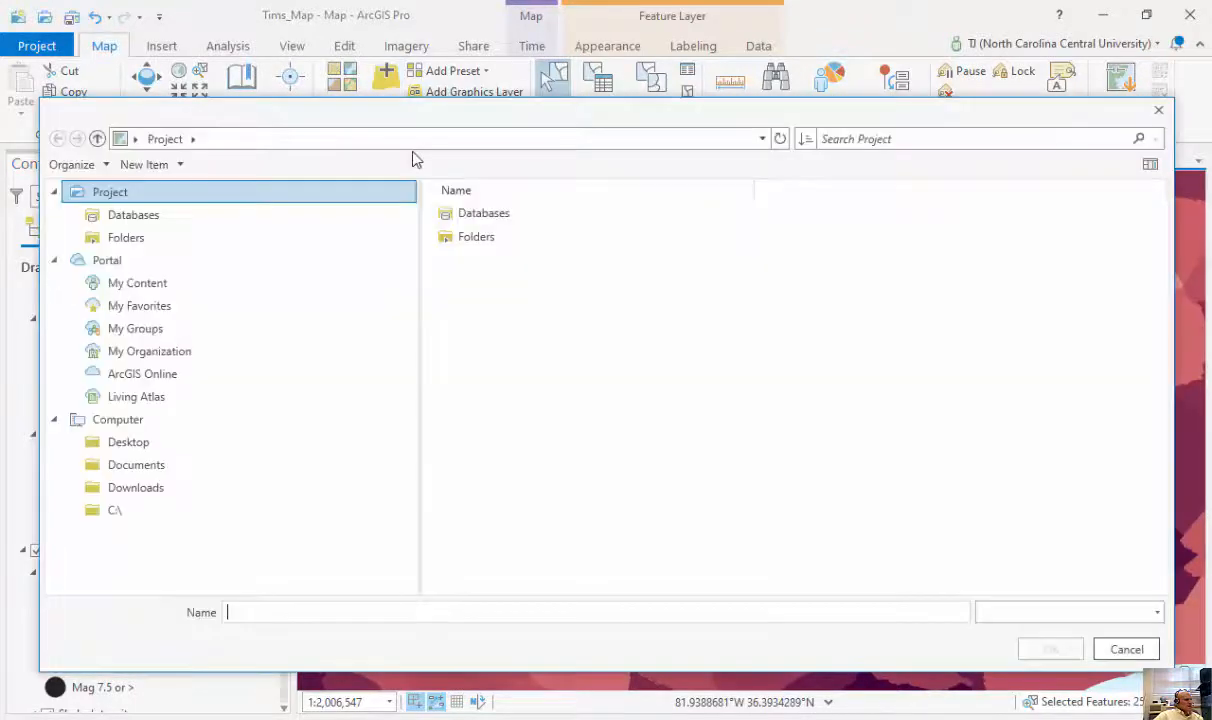
{"action": "left_click", "coordinate": [142, 373]}
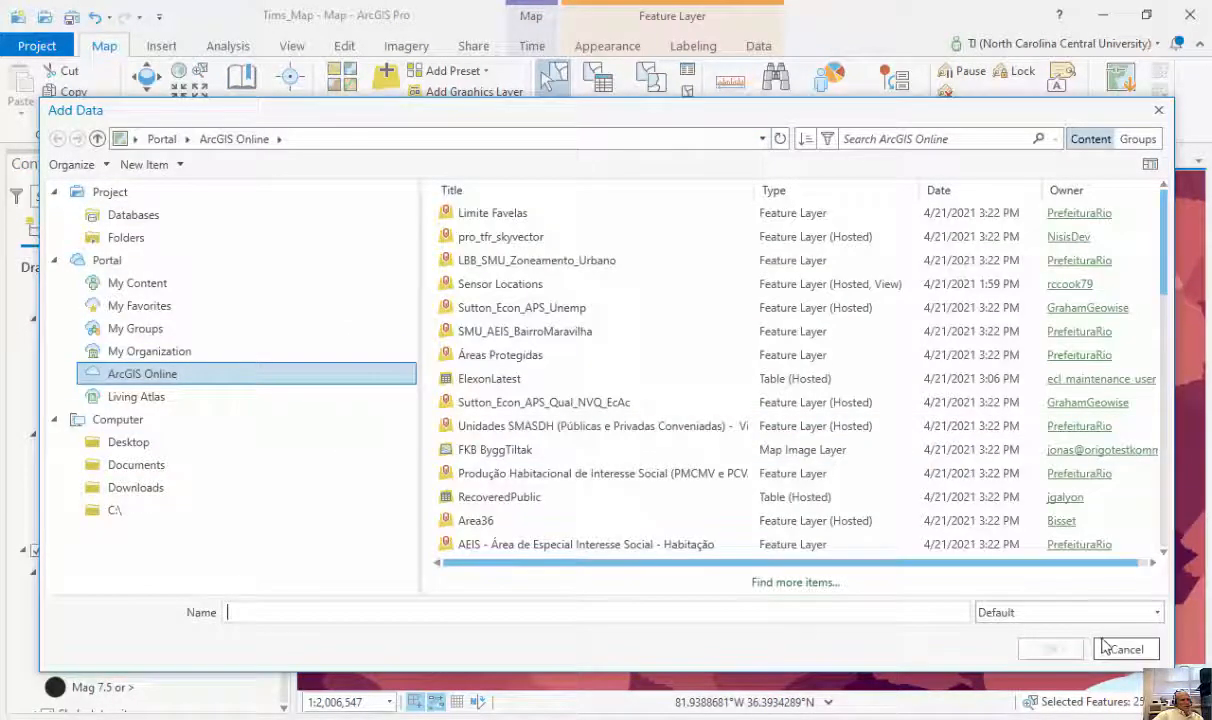
{"action": "left_click", "coordinate": [1126, 648]}
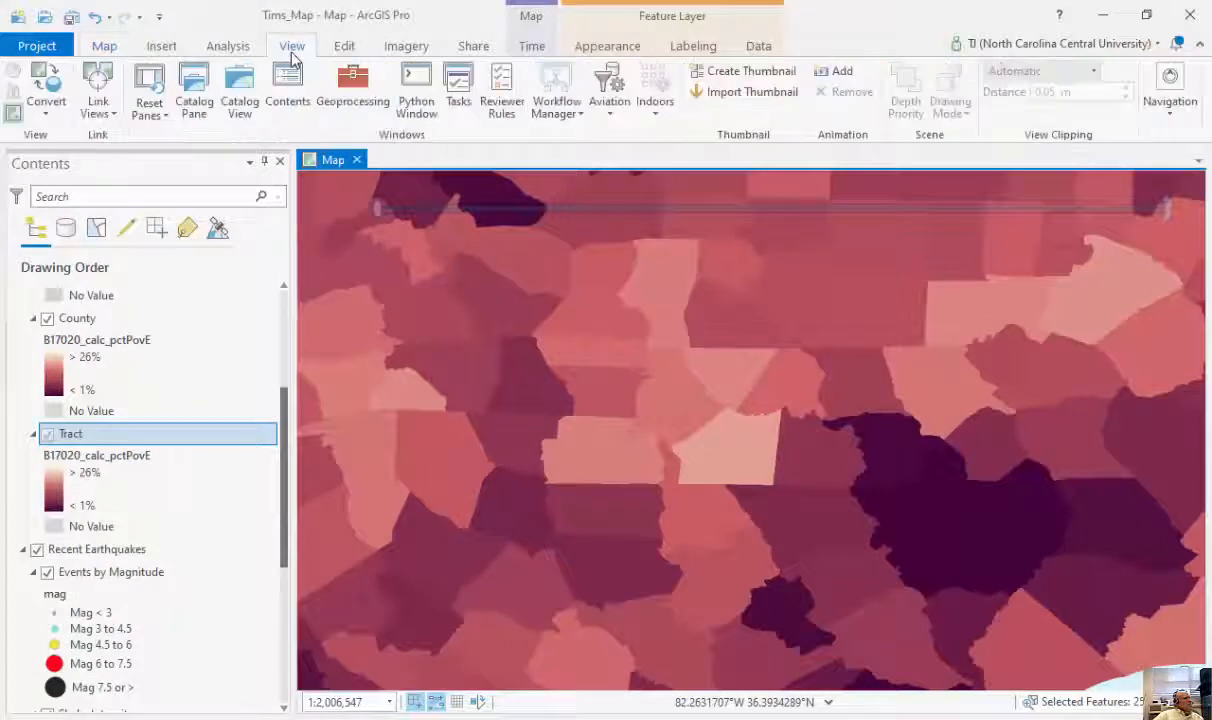
Step: Open the Catalog pane to Favorites and expand the services5 arcgis.com server connection
{"action": "left_click", "coordinate": [194, 90]}
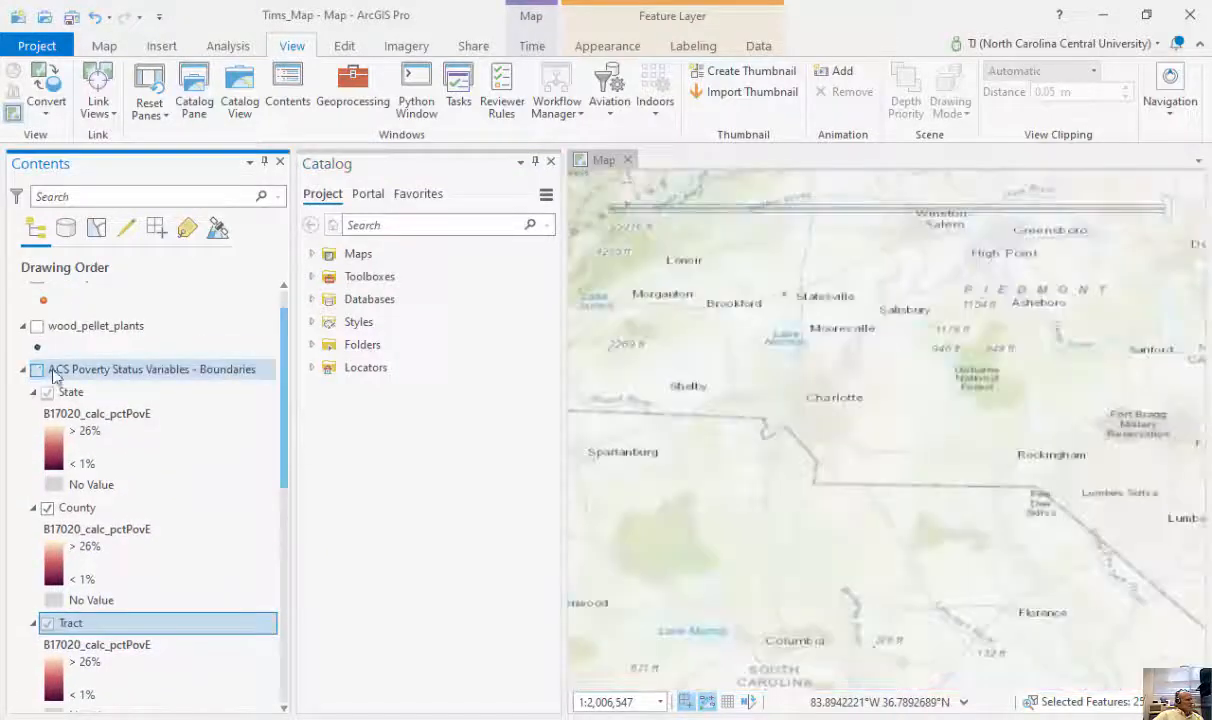
{"action": "left_click", "coordinate": [417, 193]}
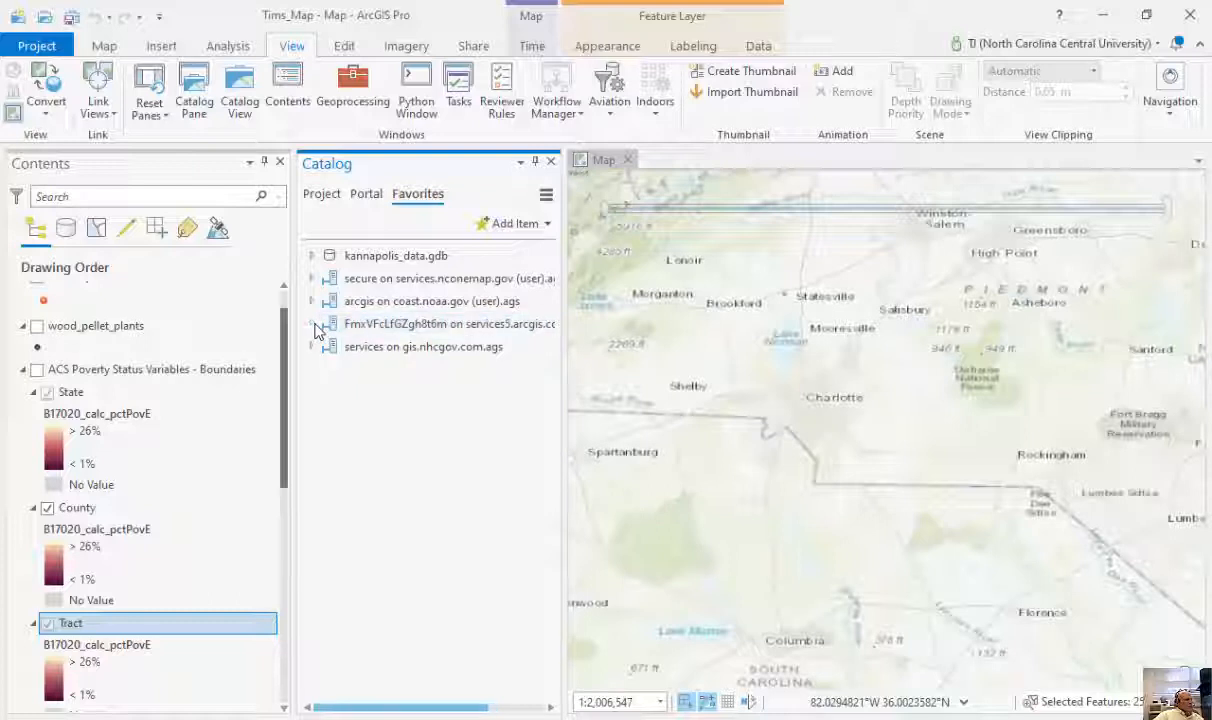
{"action": "left_click", "coordinate": [445, 323]}
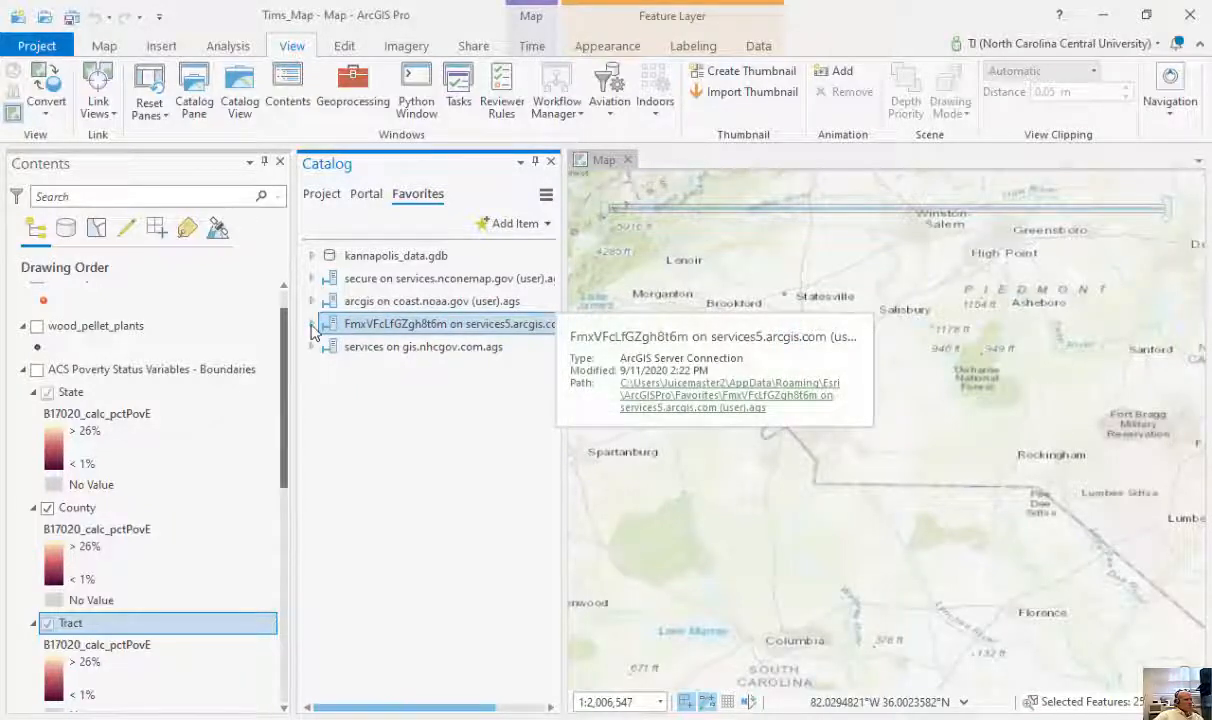
{"action": "left_click", "coordinate": [313, 323]}
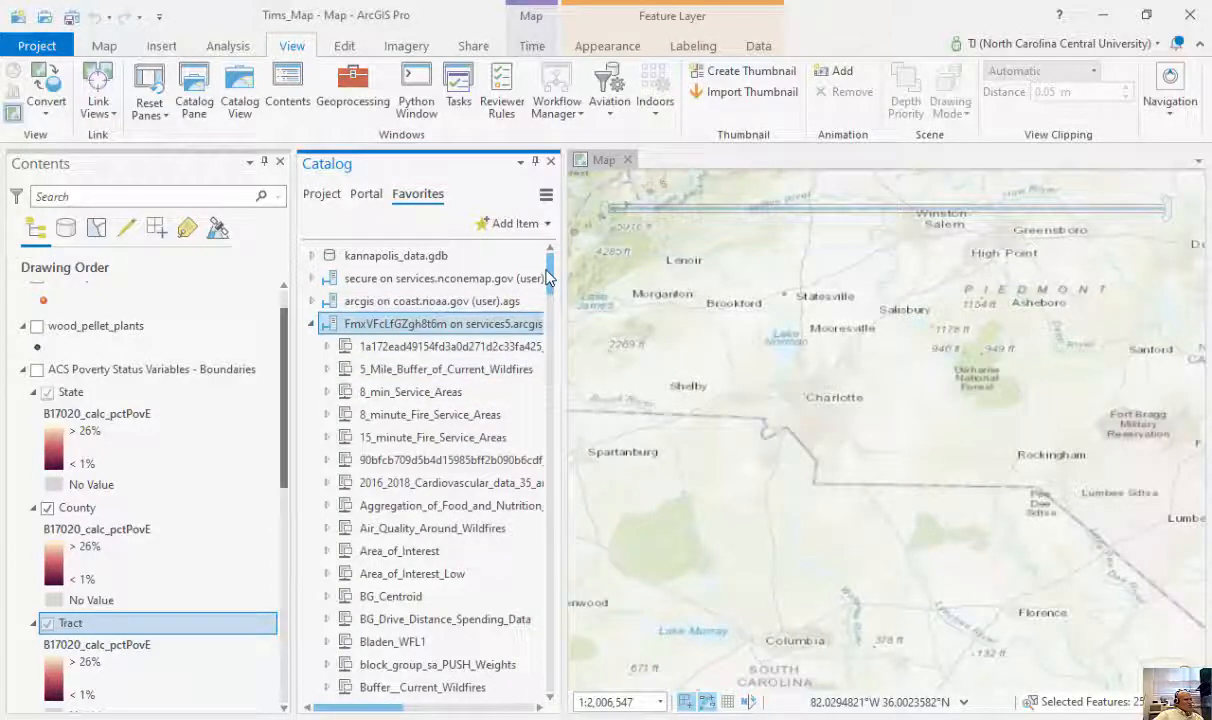
Step: Expand the nconemap.gov server connection and scroll down to NC1Map_Education
{"action": "scroll", "scroll_direction": "down", "scroll_amount": 3}
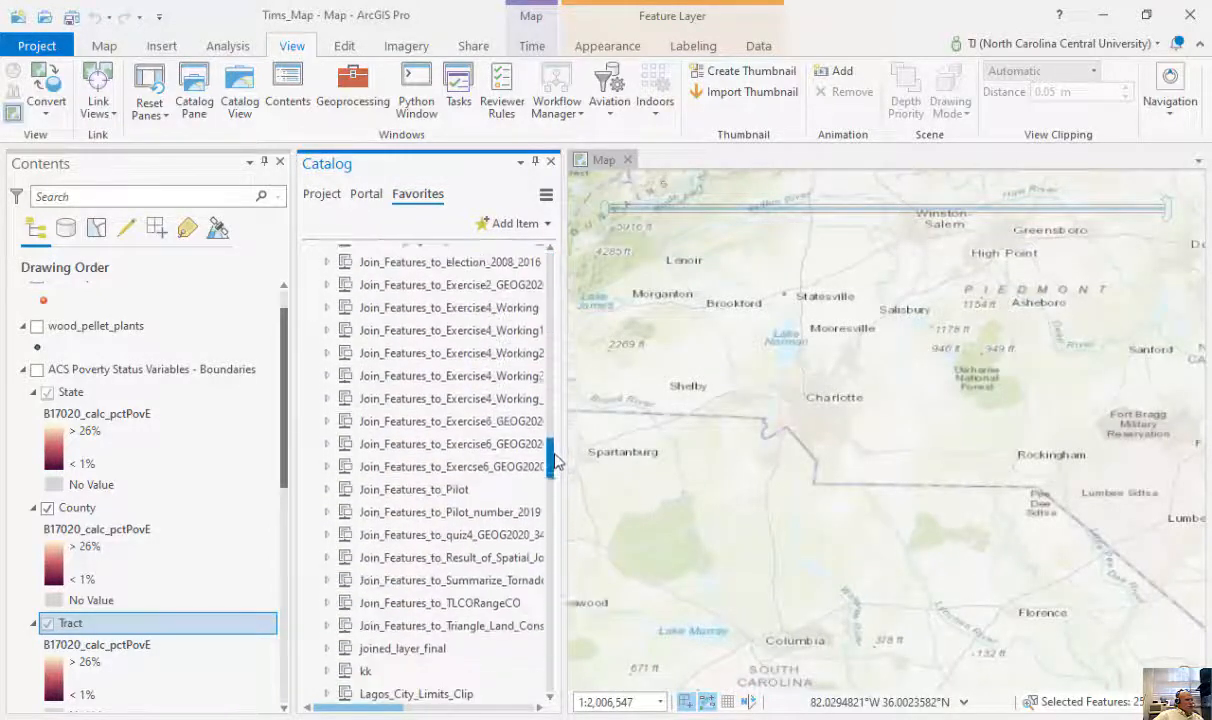
{"action": "scroll", "scroll_direction": "down", "scroll_amount": 3}
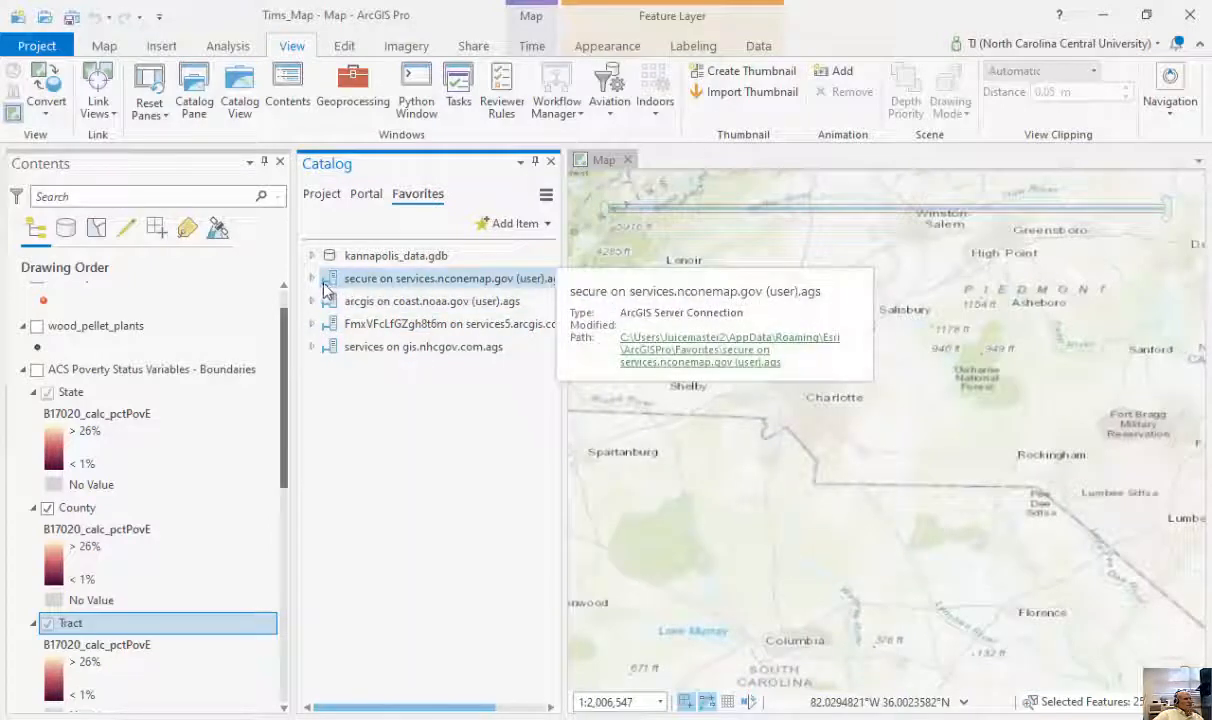
{"action": "left_click", "coordinate": [312, 278]}
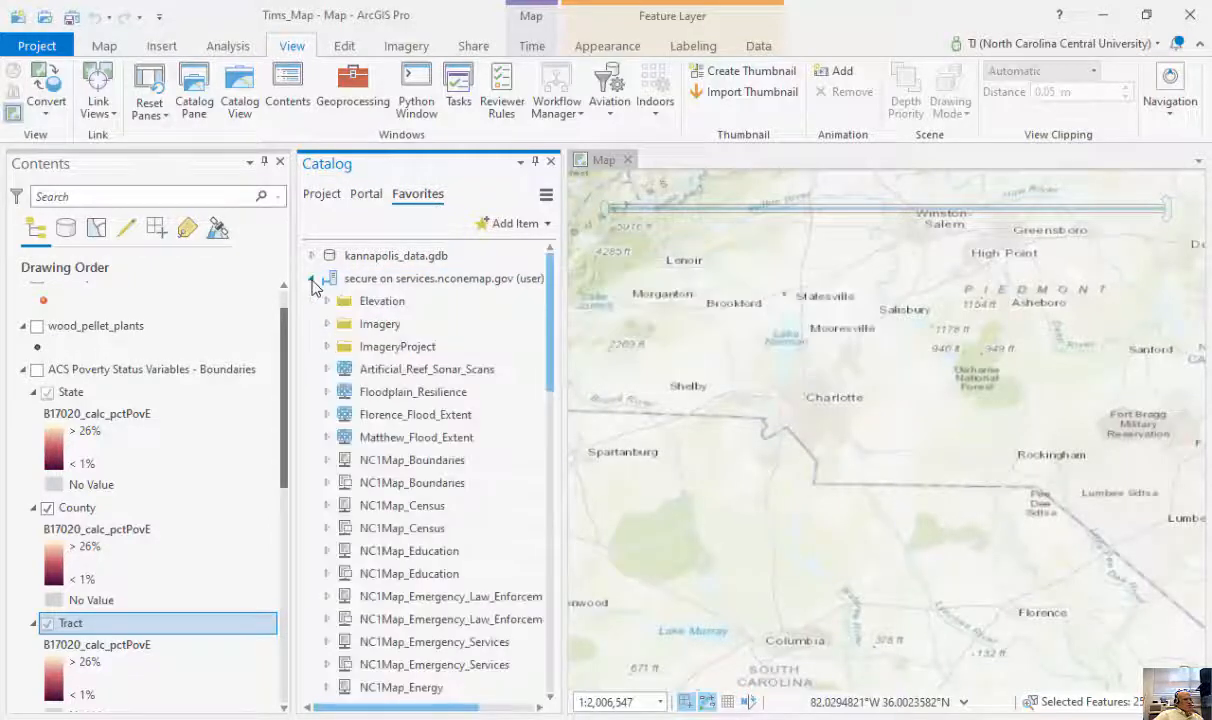
{"action": "left_click", "coordinate": [326, 323]}
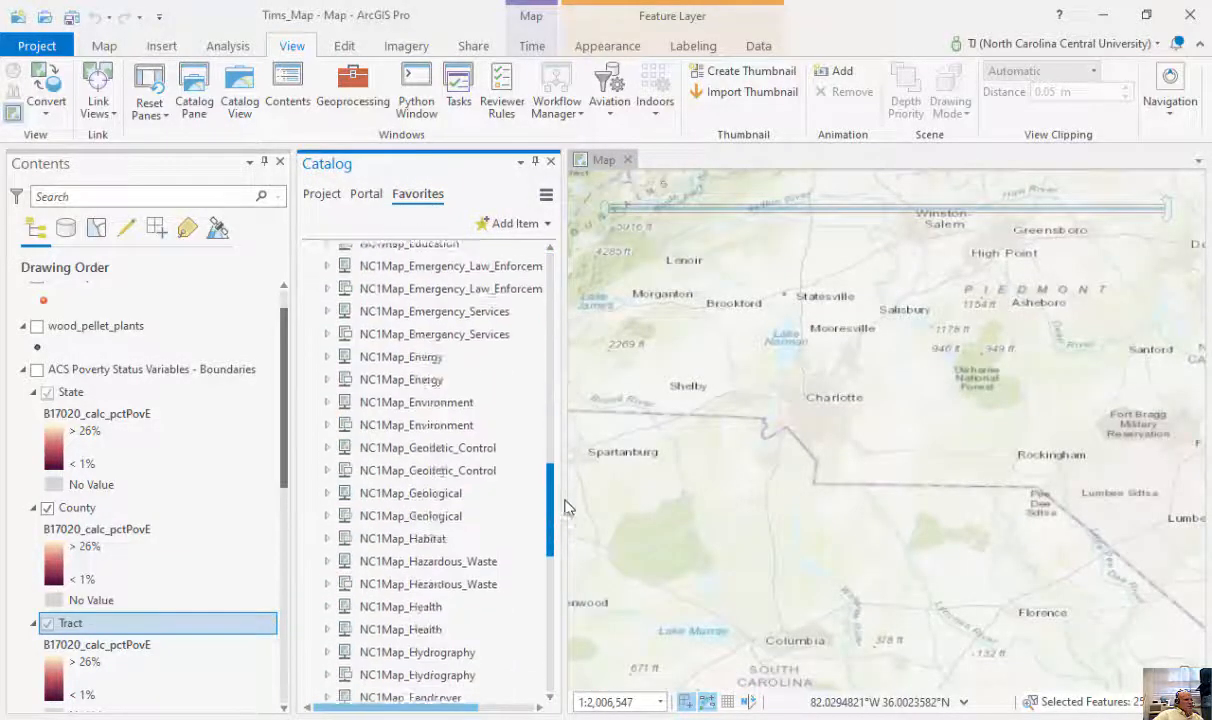
{"action": "scroll", "scroll_direction": "down", "scroll_amount": 3}
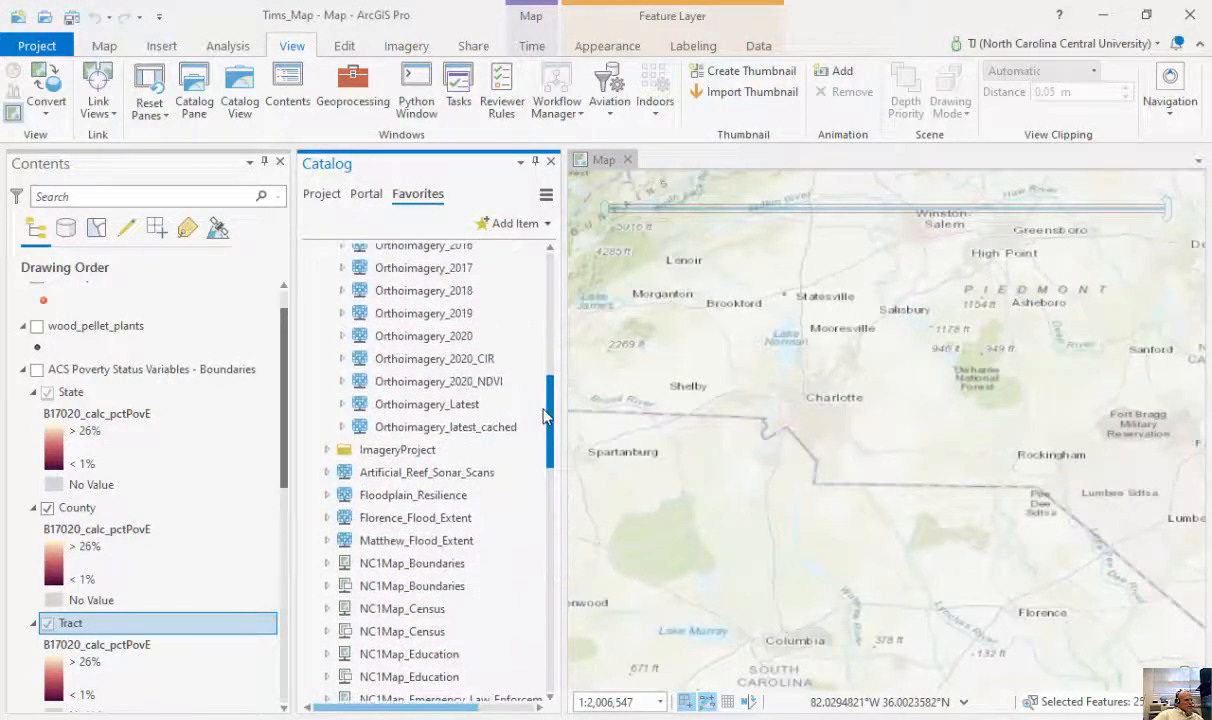
{"action": "scroll", "scroll_direction": "down", "scroll_amount": 3}
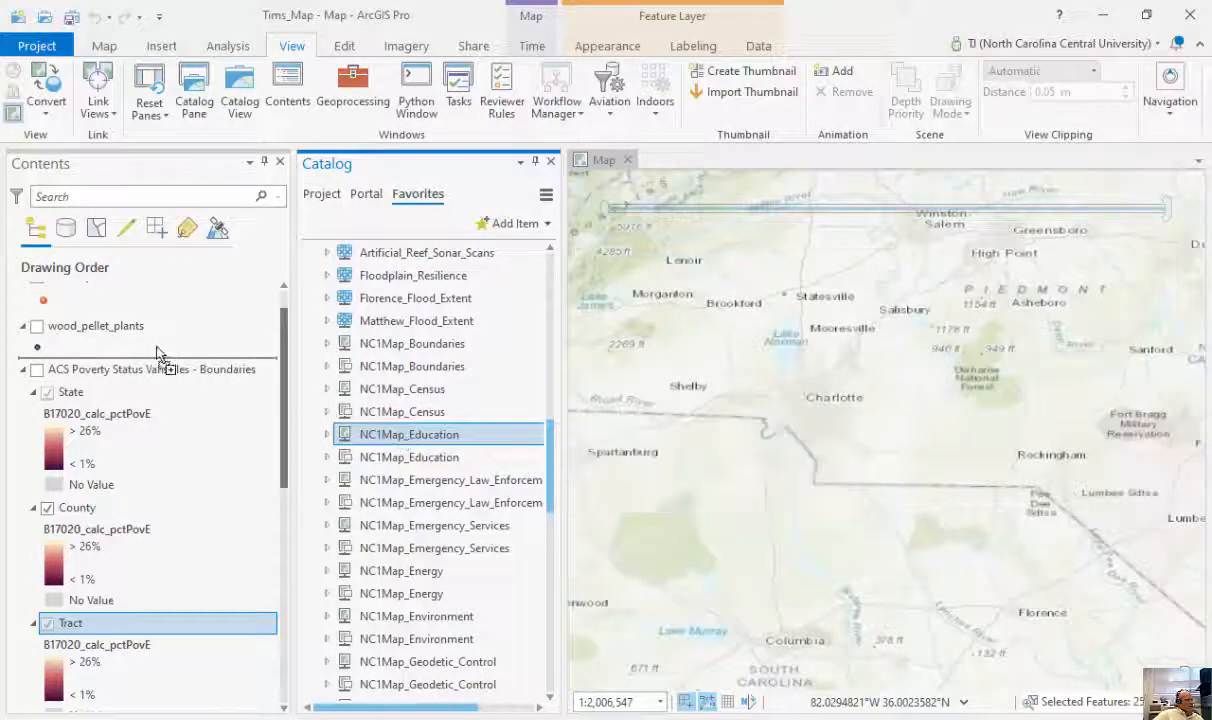
Step: Add the NC1Map_Education service so school points draw across North Carolina
{"action": "double_click", "coordinate": [409, 433]}
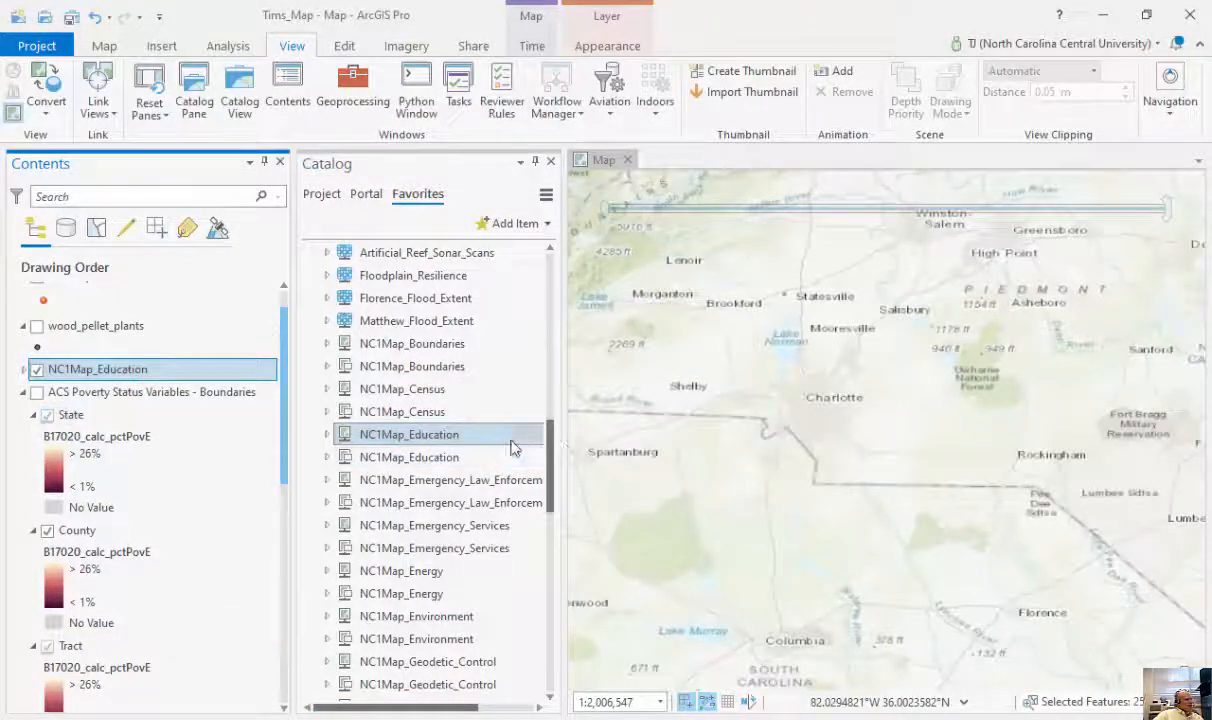
{"action": "double_click", "coordinate": [409, 433]}
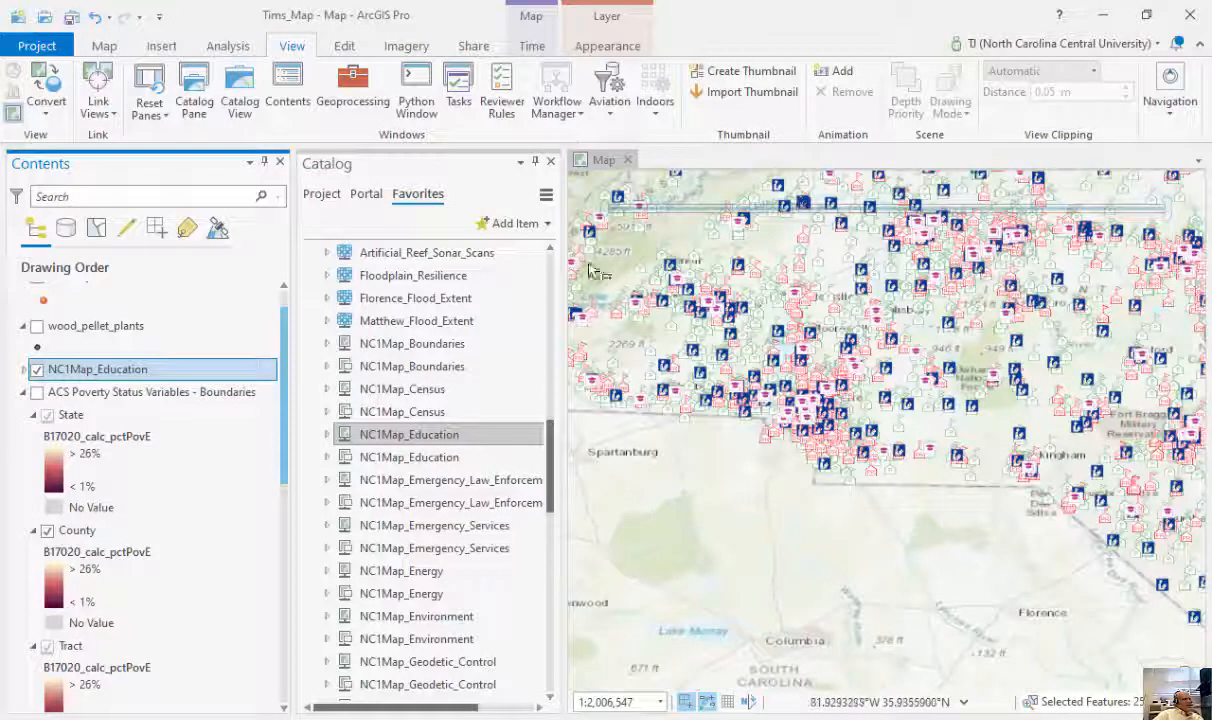
{"action": "scroll", "scroll_direction": "down", "scroll_amount": 3}
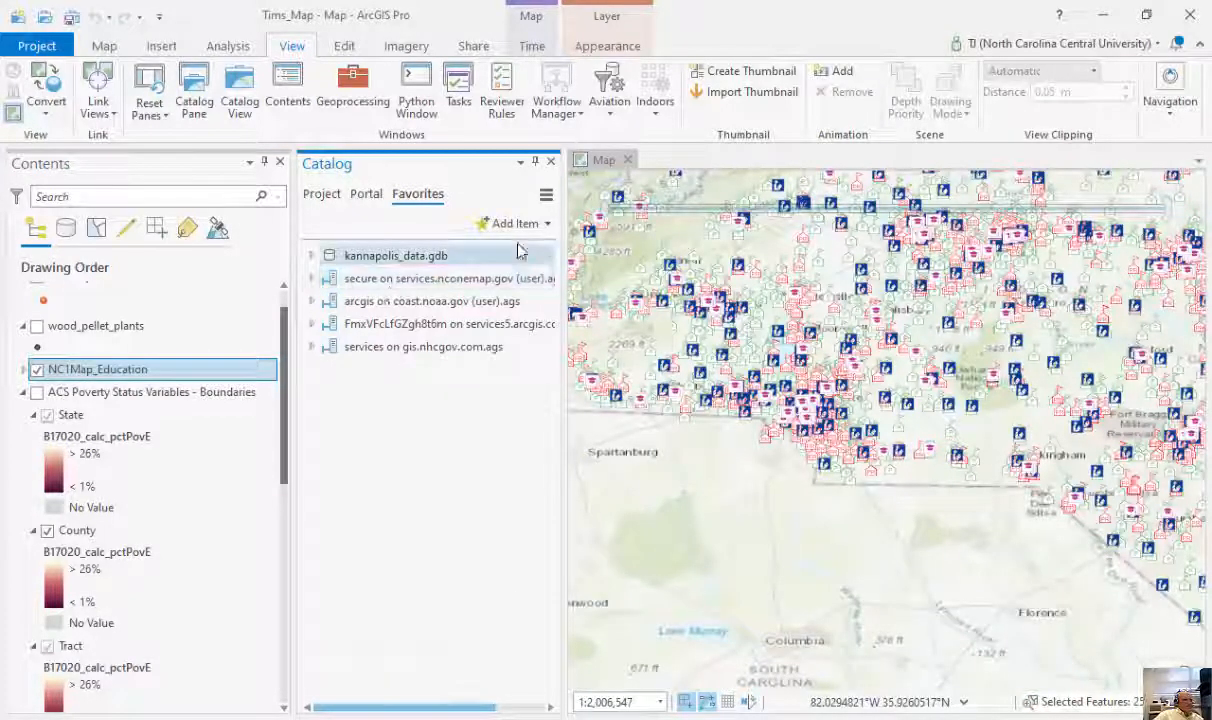
Step: Cancel a new ArcGIS Server connection, add nconemap.gov to the project, and close Catalog
{"action": "left_click", "coordinate": [513, 223]}
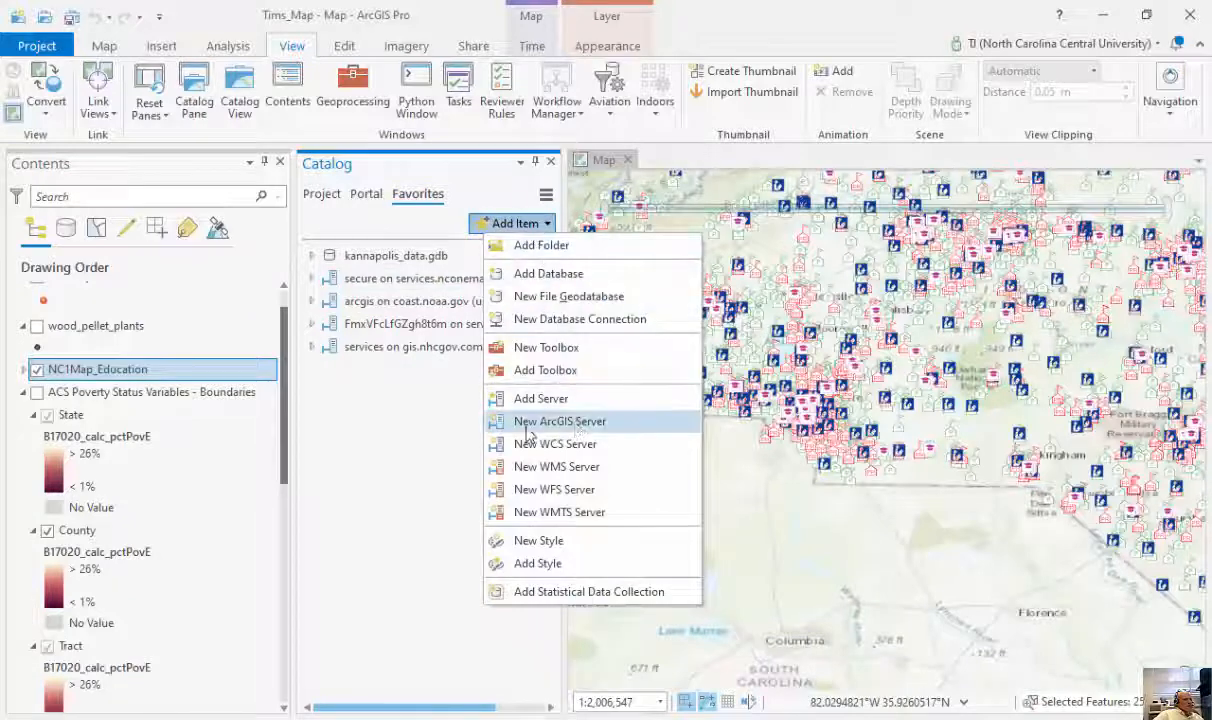
{"action": "mouse_move", "coordinate": [575, 443]}
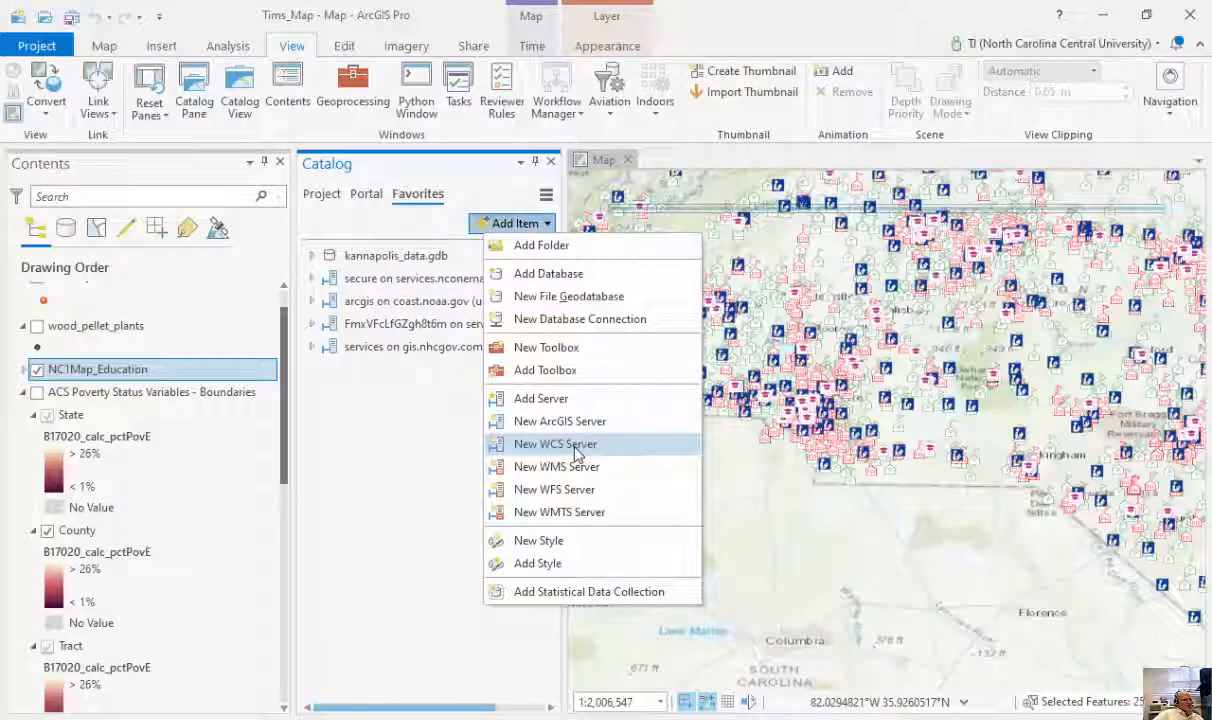
{"action": "mouse_move", "coordinate": [555, 444]}
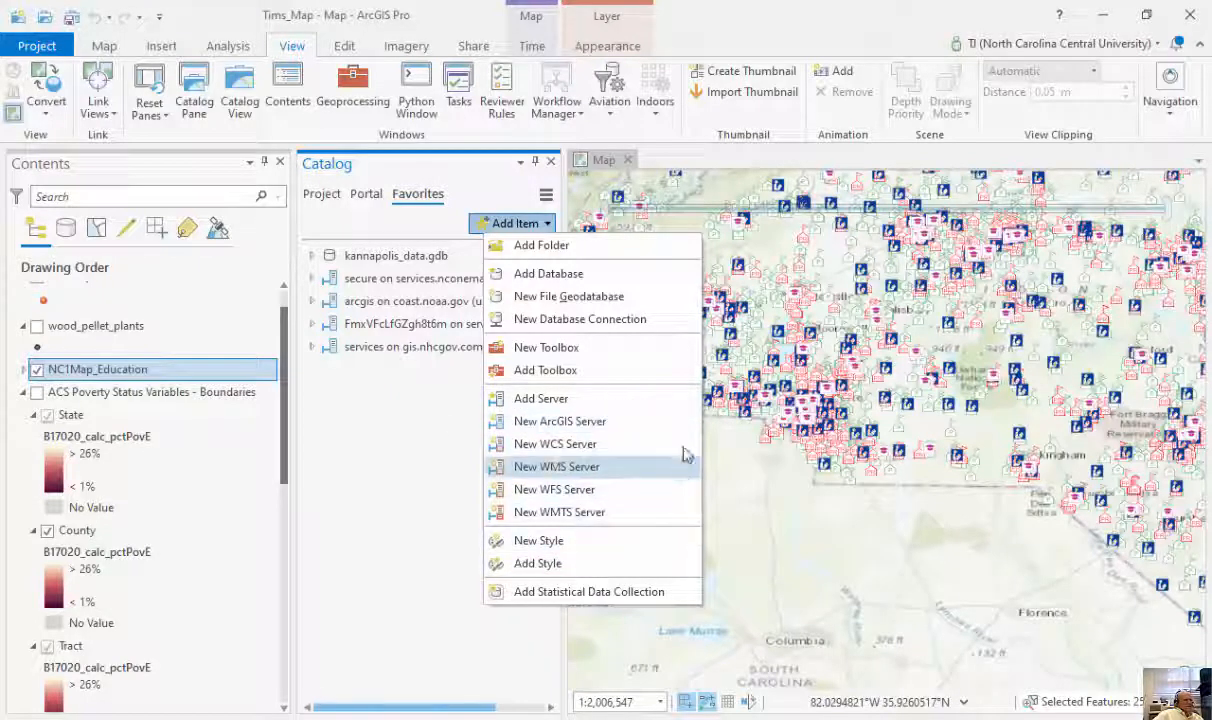
{"action": "left_click", "coordinate": [541, 398]}
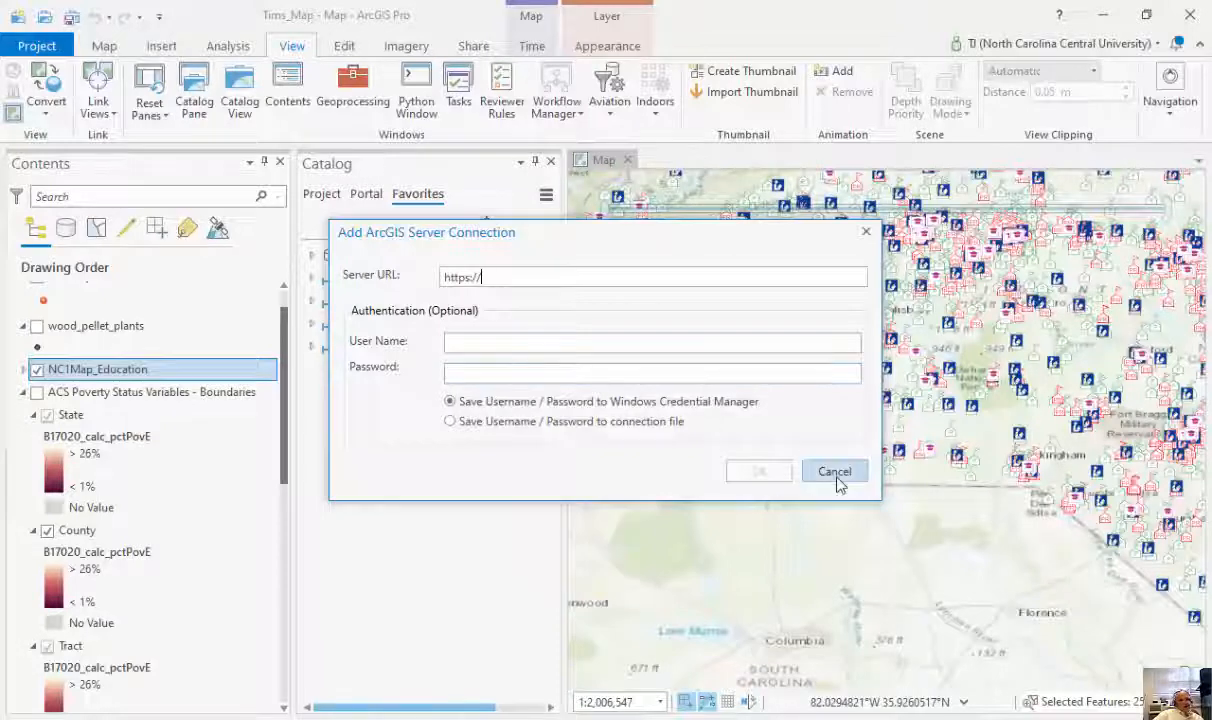
{"action": "left_click", "coordinate": [834, 471]}
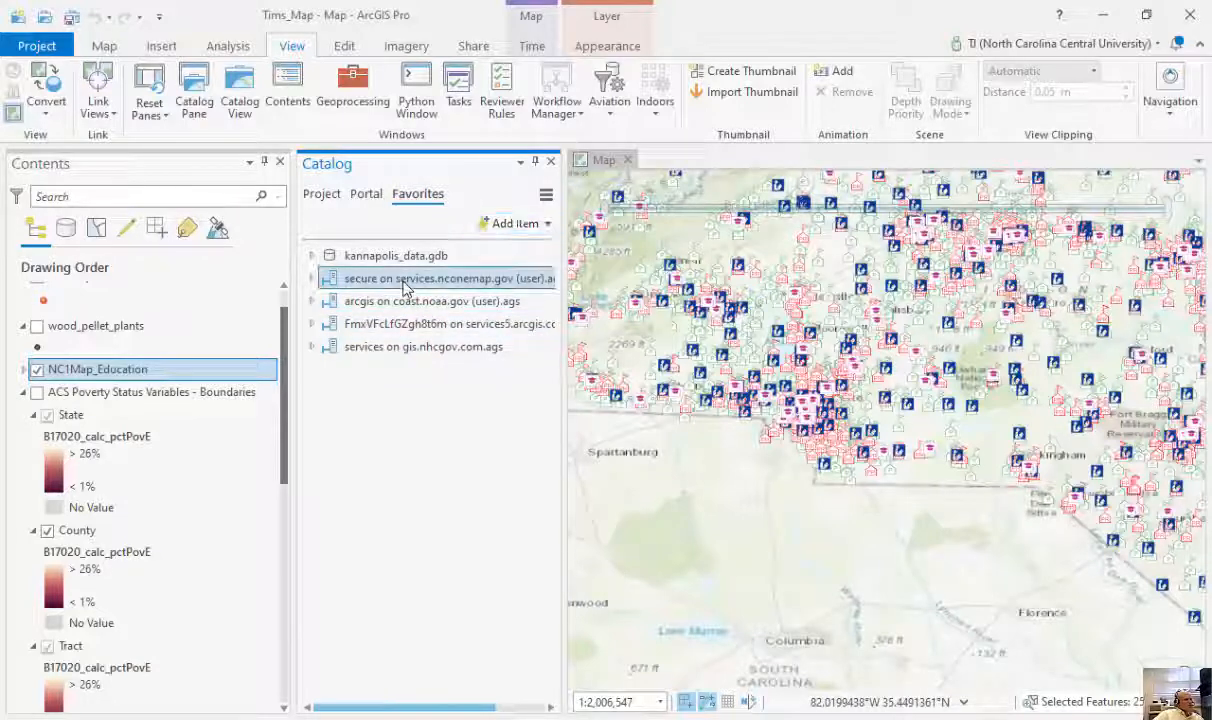
{"action": "right_click", "coordinate": [435, 278]}
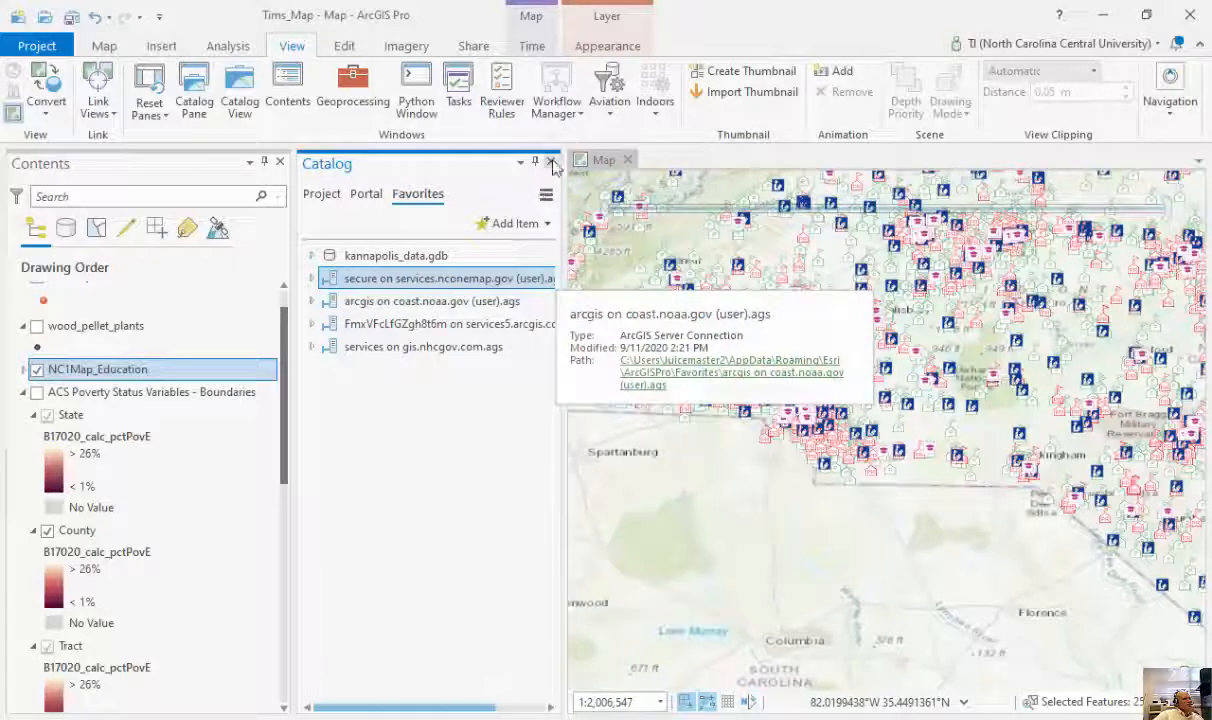
{"action": "left_click", "coordinate": [536, 161]}
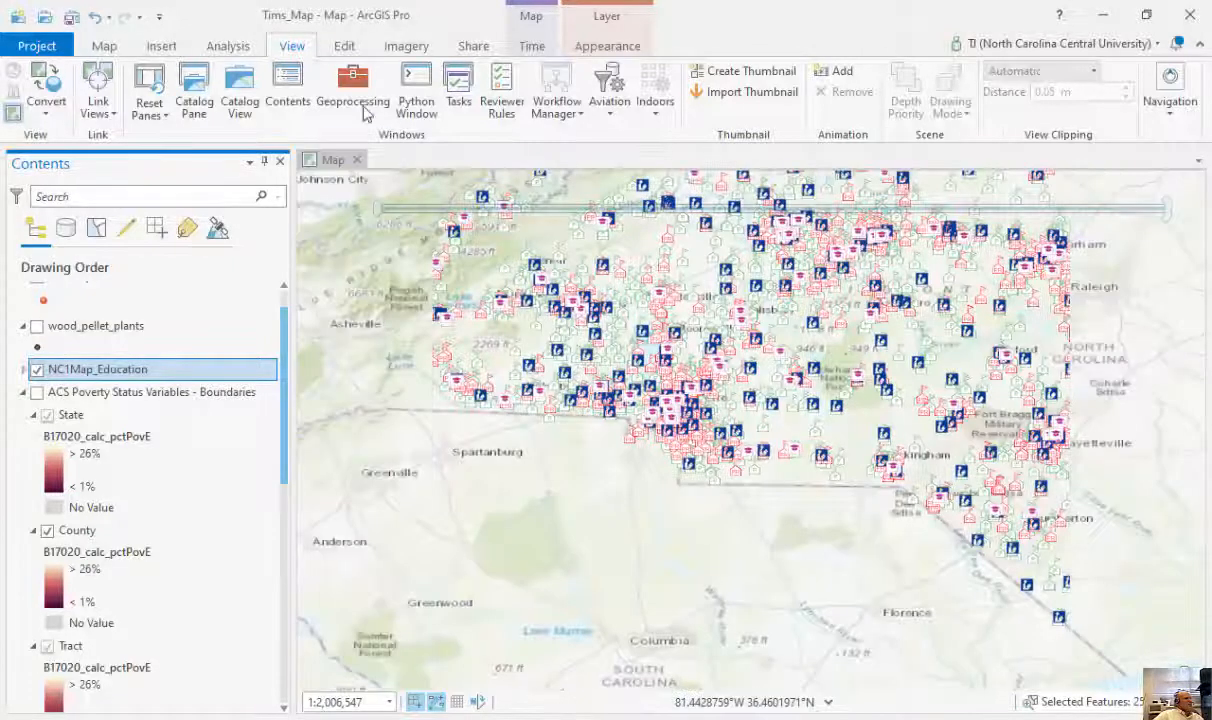
Step: Open Add Data from the Map tab to Project > Servers, showing the nconemap.gov connection
{"action": "left_click", "coordinate": [104, 45]}
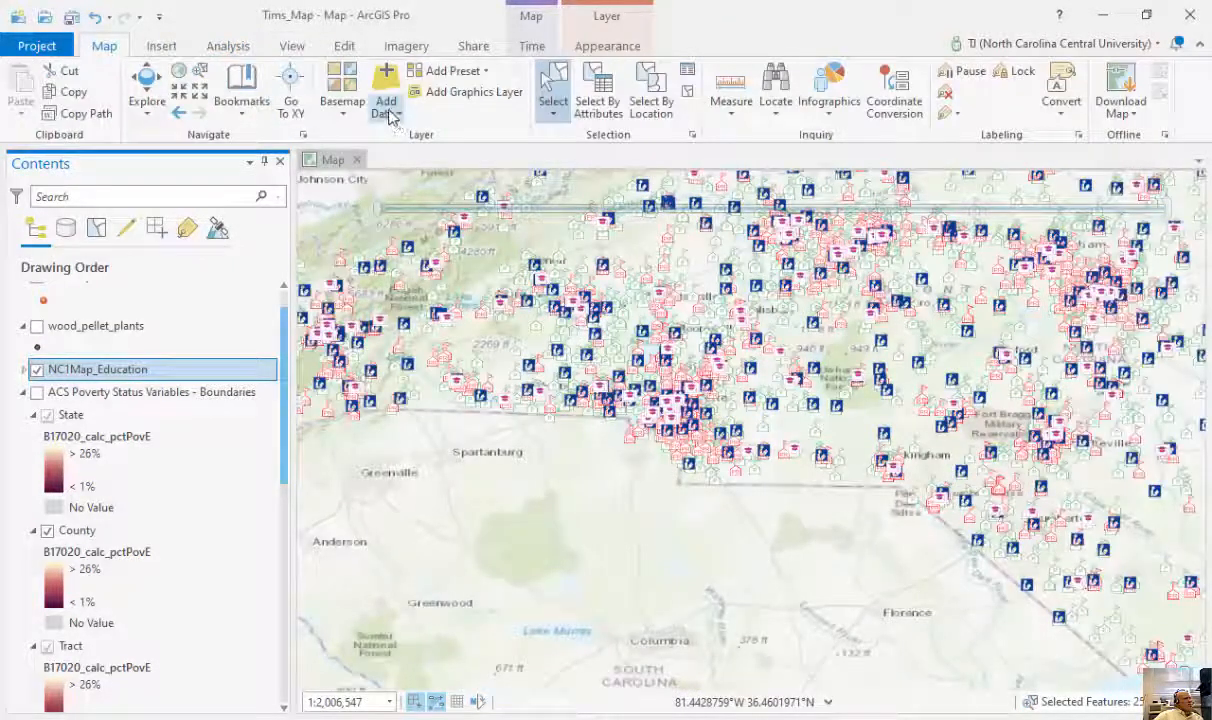
{"action": "left_click", "coordinate": [385, 90]}
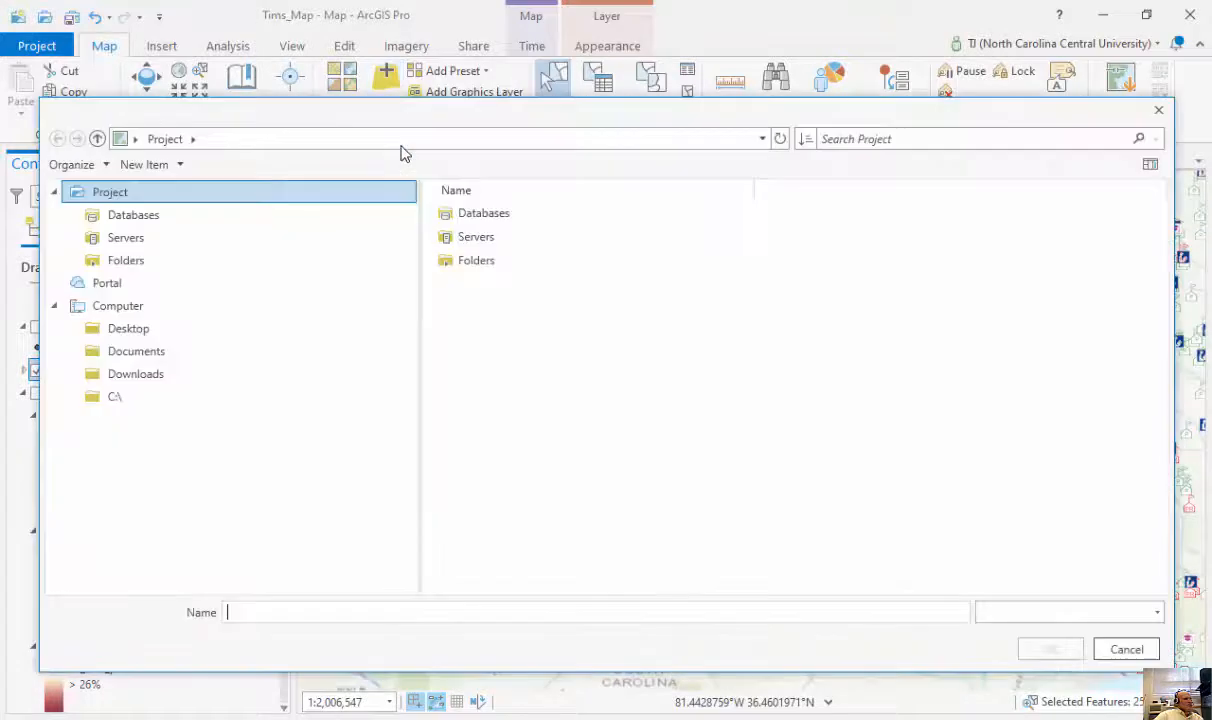
{"action": "left_click", "coordinate": [142, 396]}
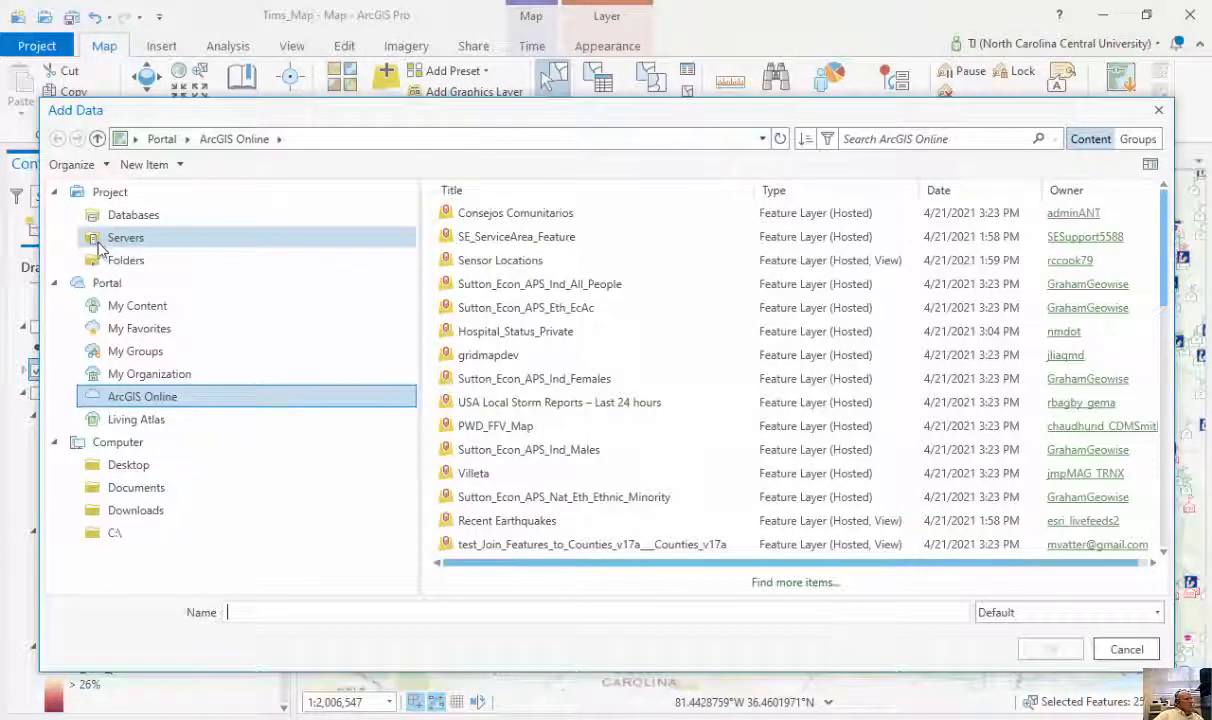
{"action": "left_click", "coordinate": [125, 237]}
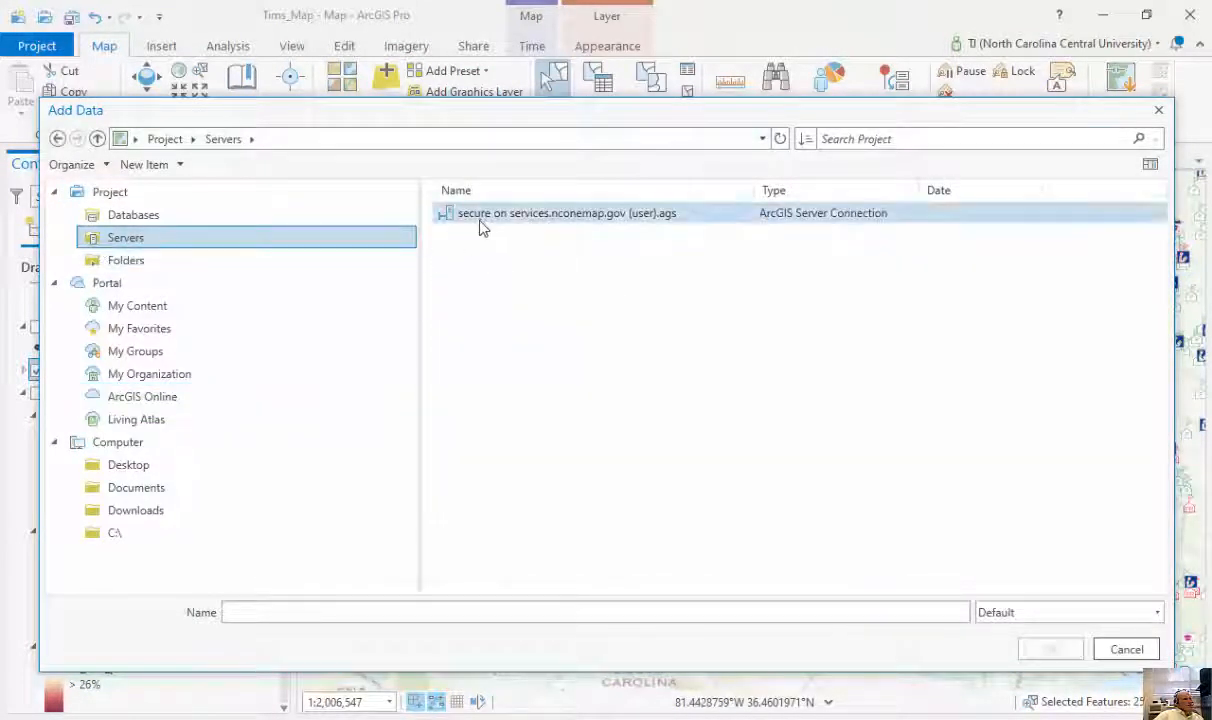